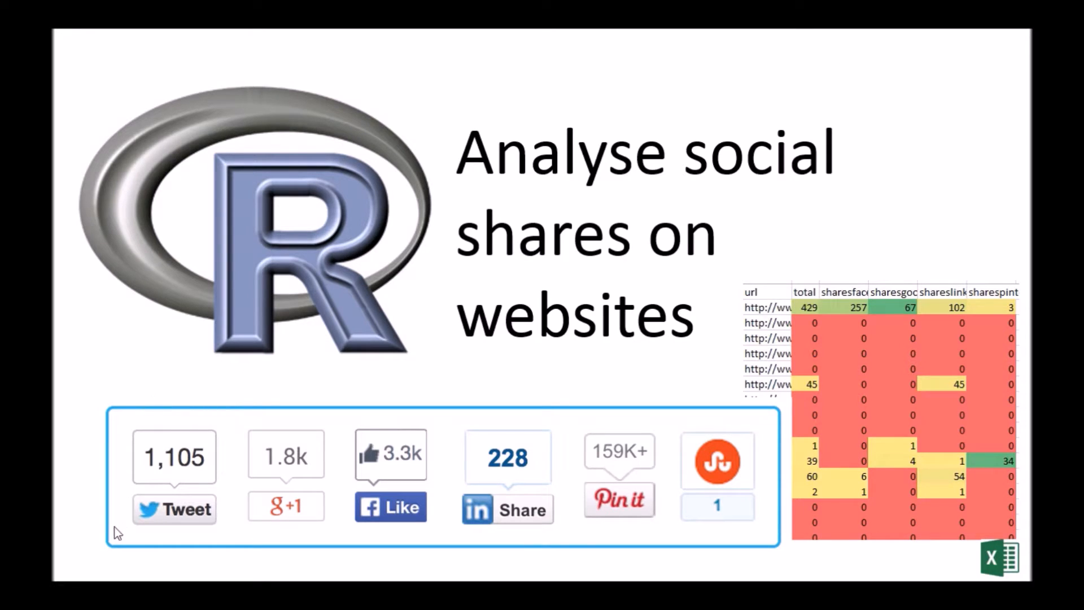
mouse_move(118, 537)
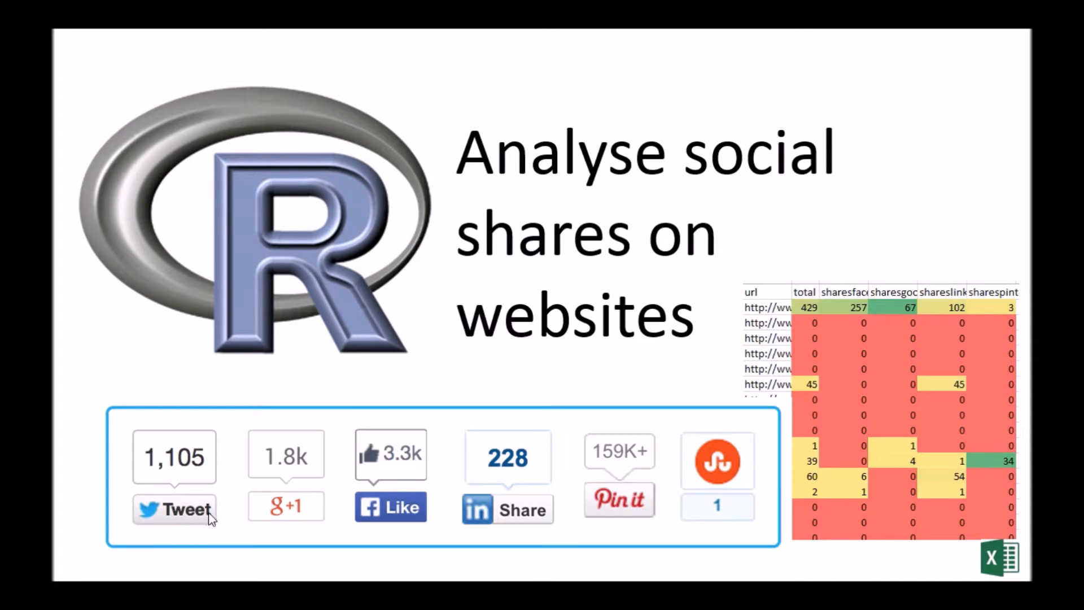
mouse_move(319, 514)
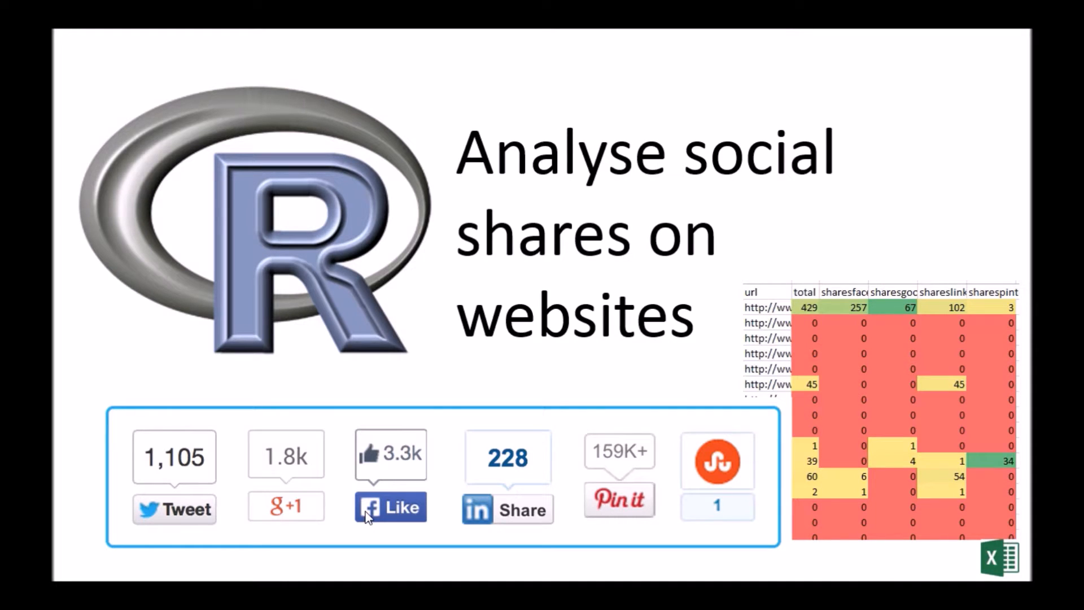
mouse_move(459, 400)
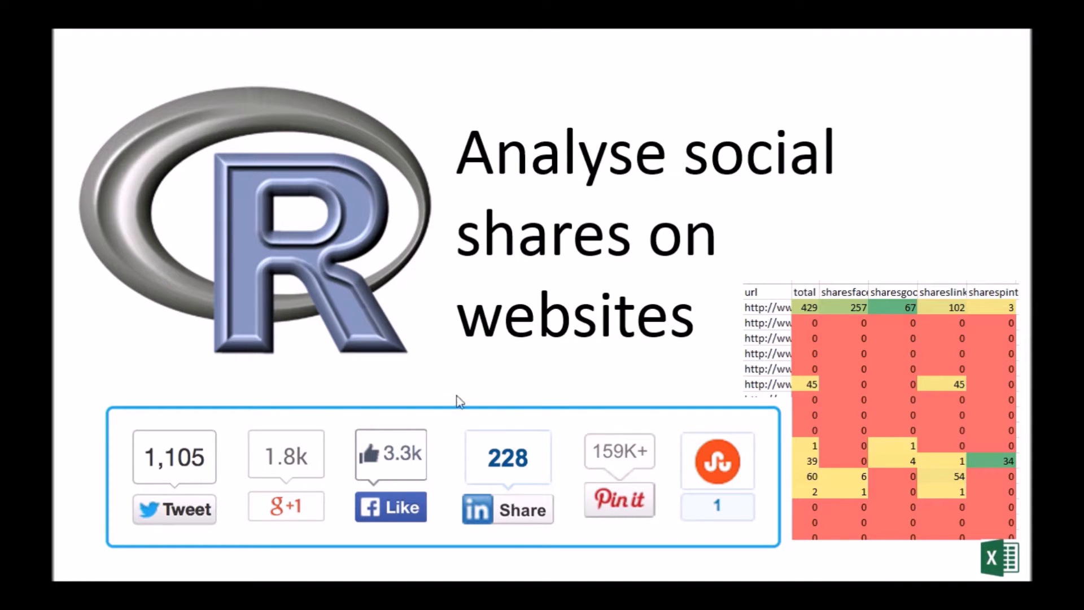
mouse_move(359, 432)
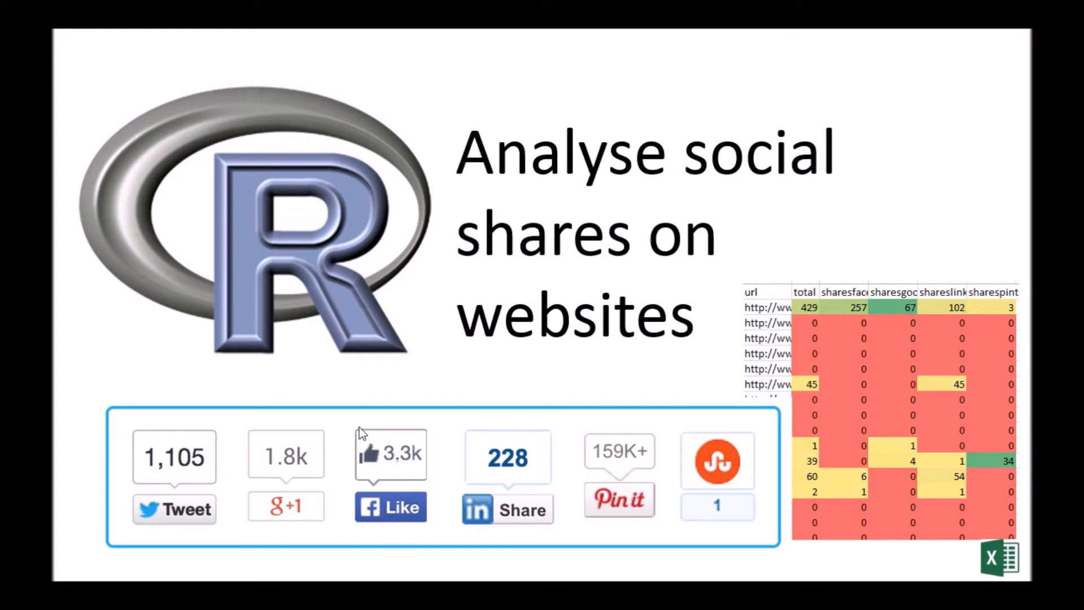
mouse_move(375, 427)
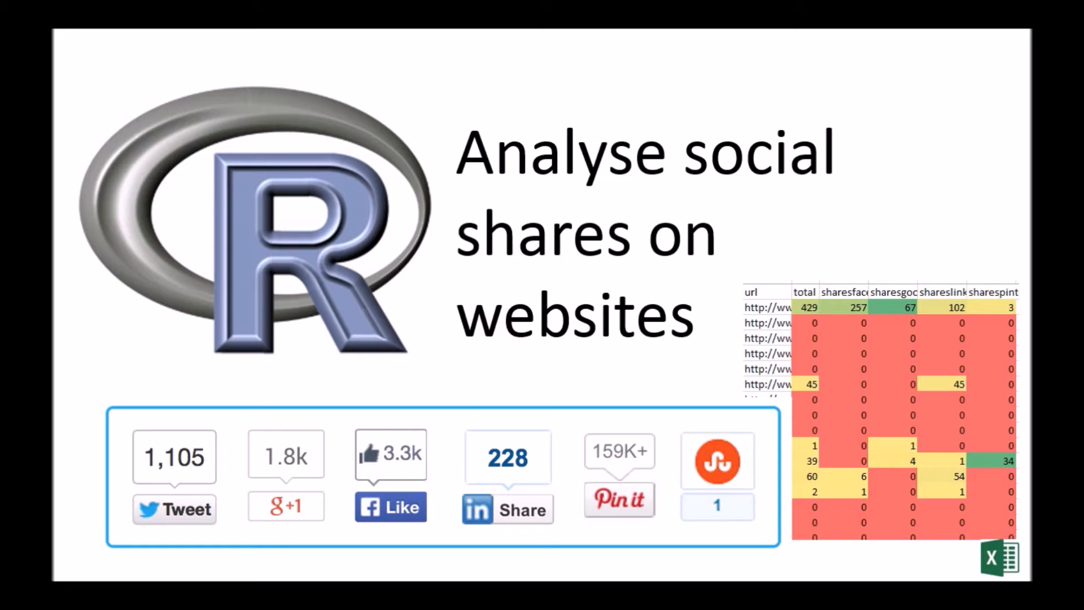
mouse_move(562, 491)
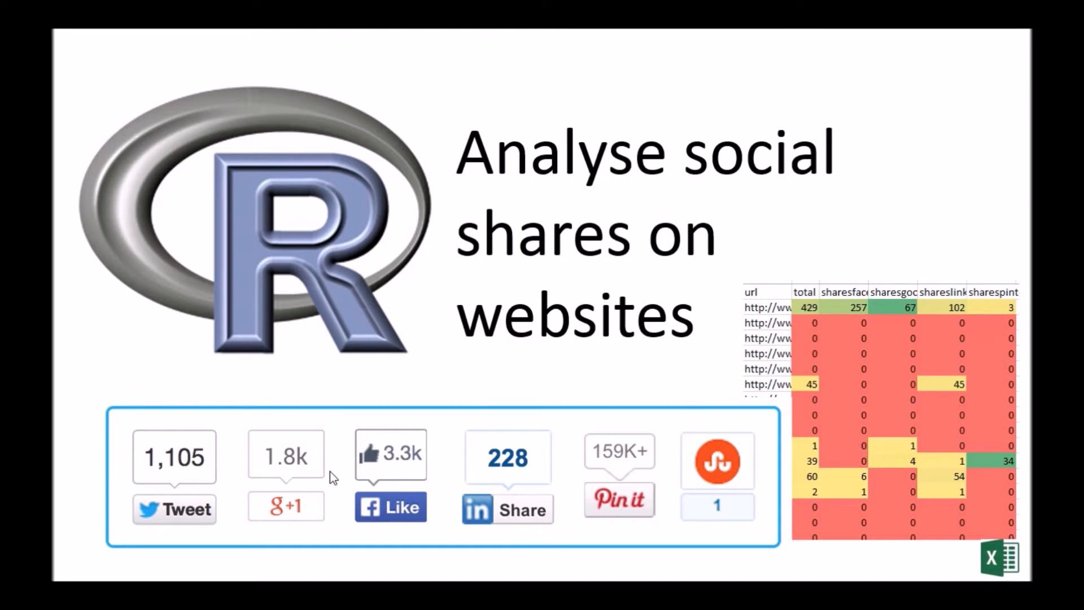
mouse_move(332, 476)
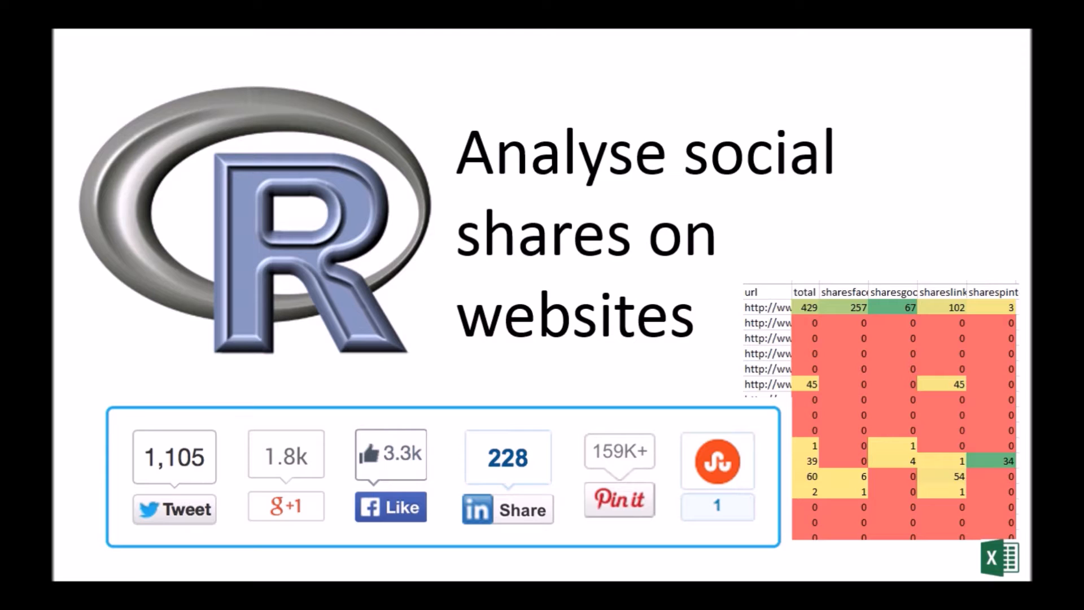
mouse_move(414, 489)
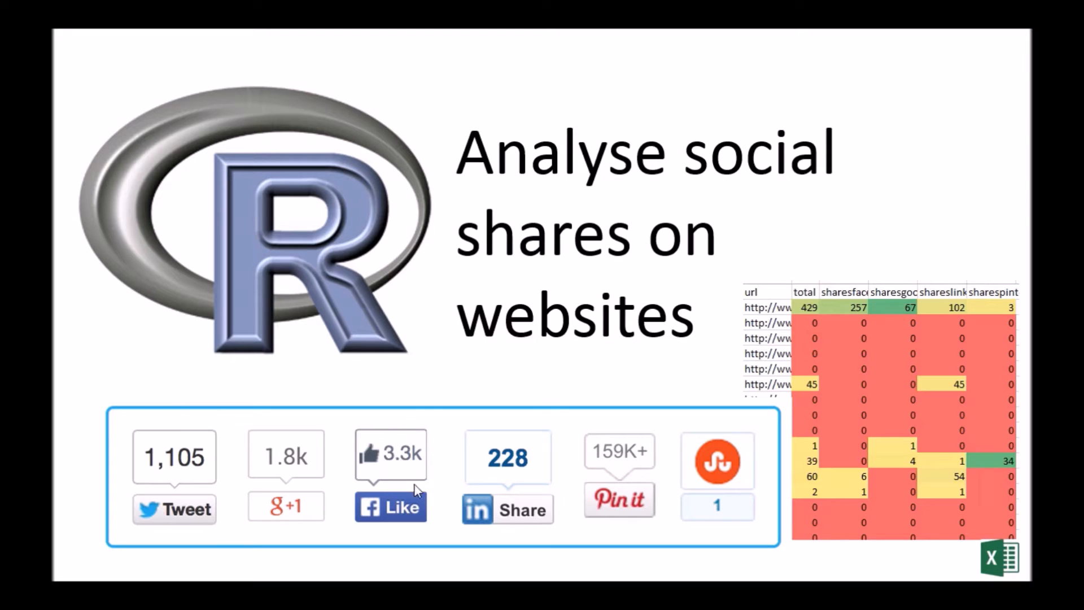
mouse_move(541, 565)
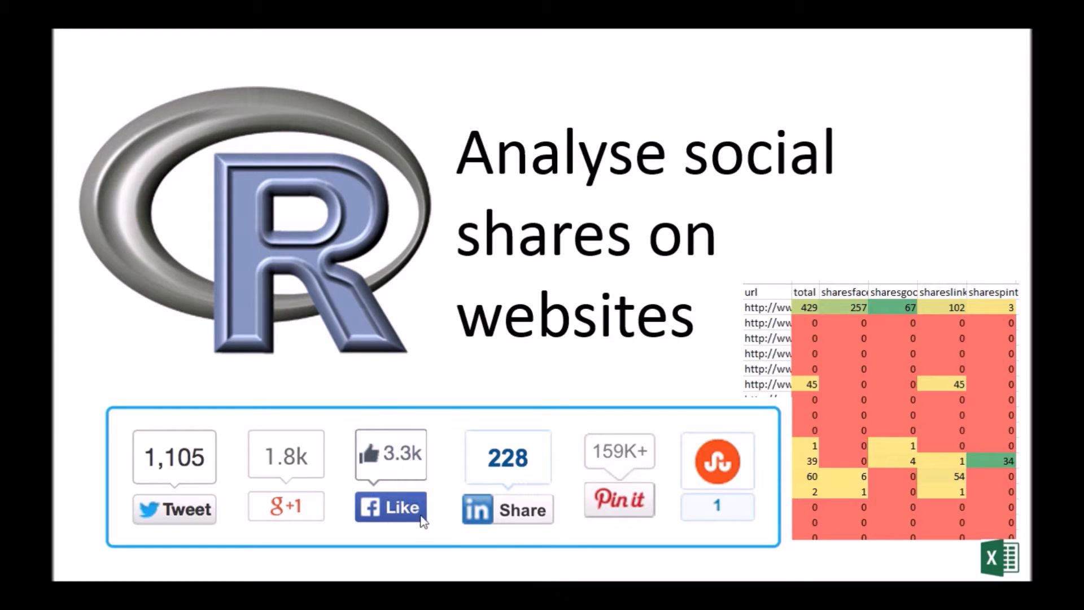
mouse_move(675, 548)
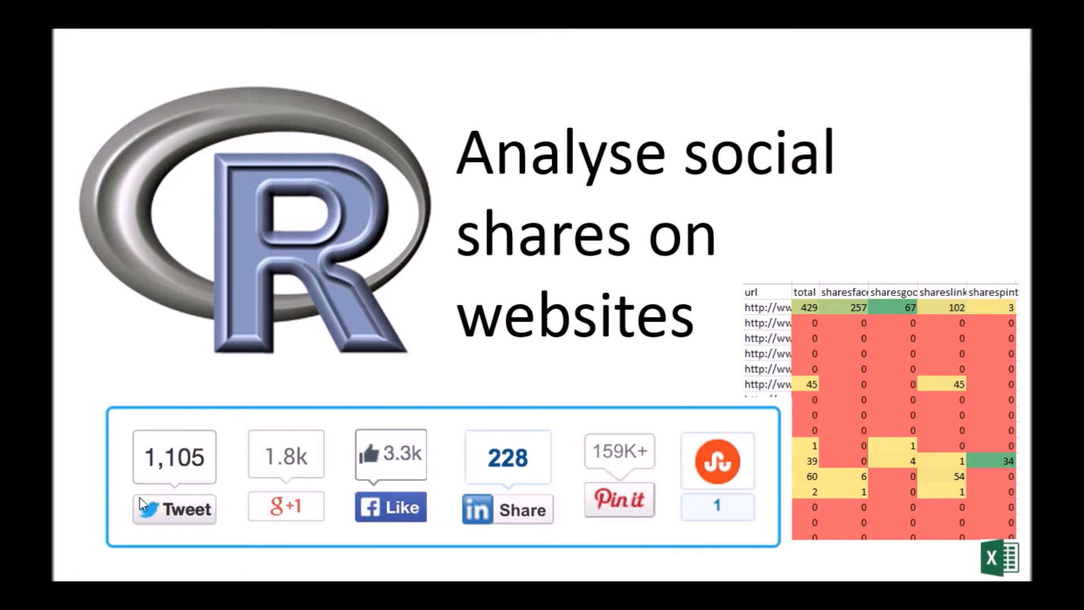
mouse_move(434, 540)
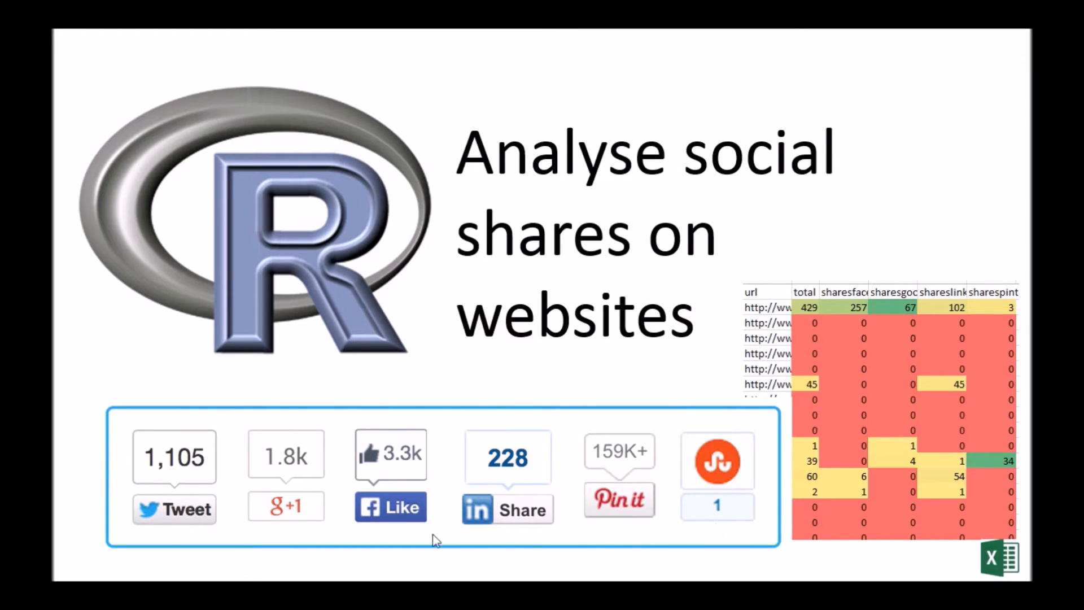
mouse_move(492, 437)
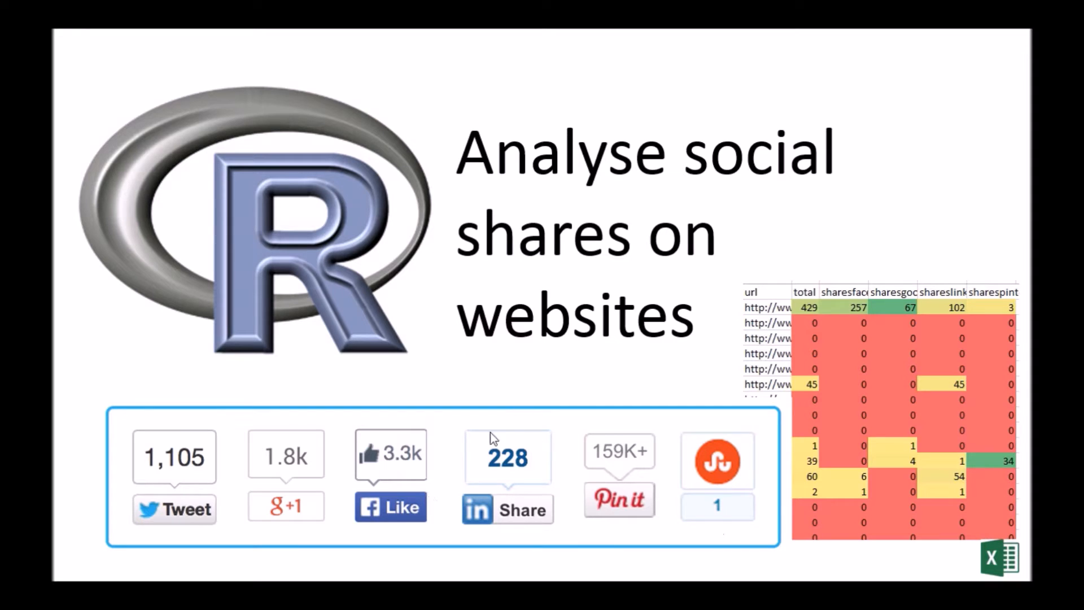
mouse_move(424, 257)
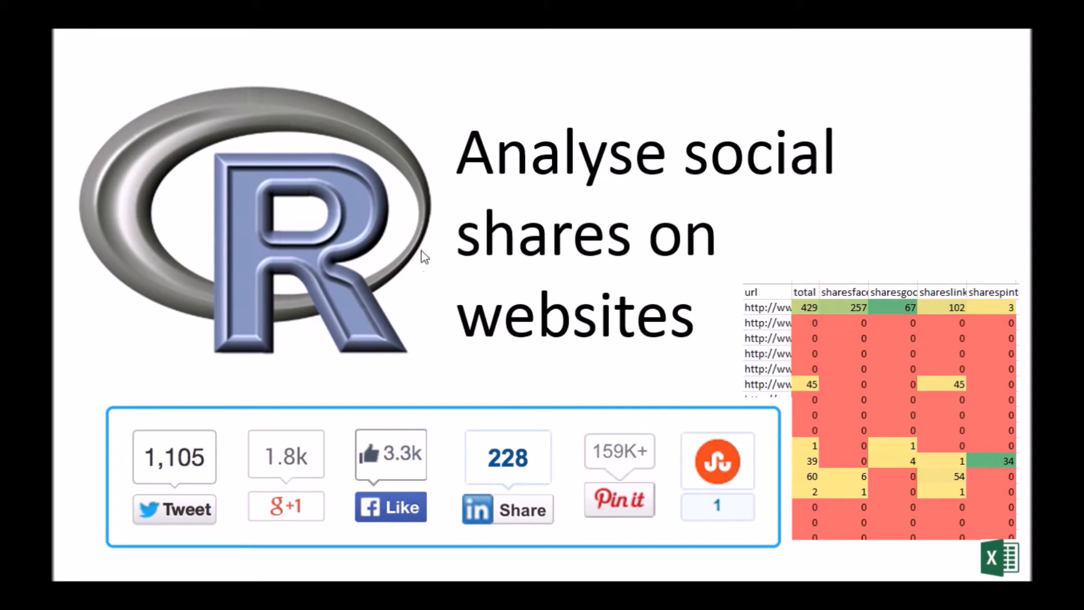
mouse_move(978, 256)
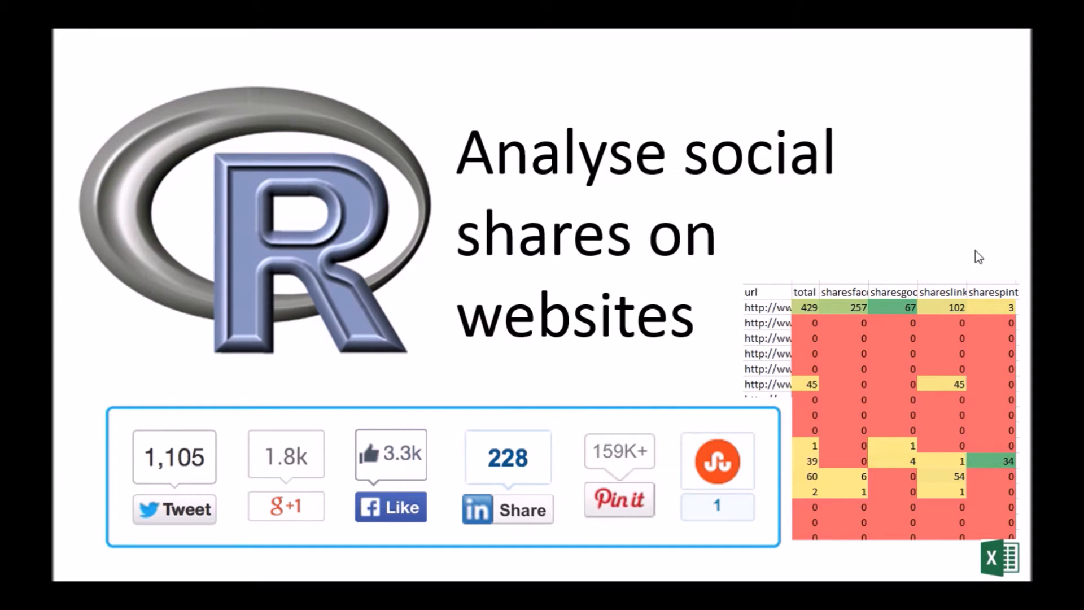
mouse_move(953, 325)
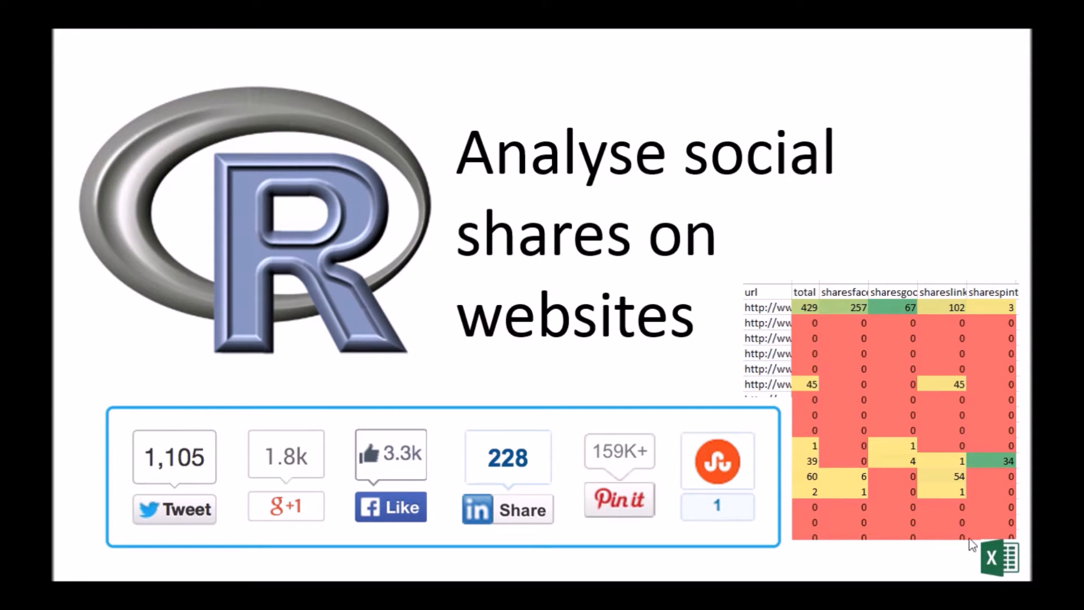
mouse_move(714, 423)
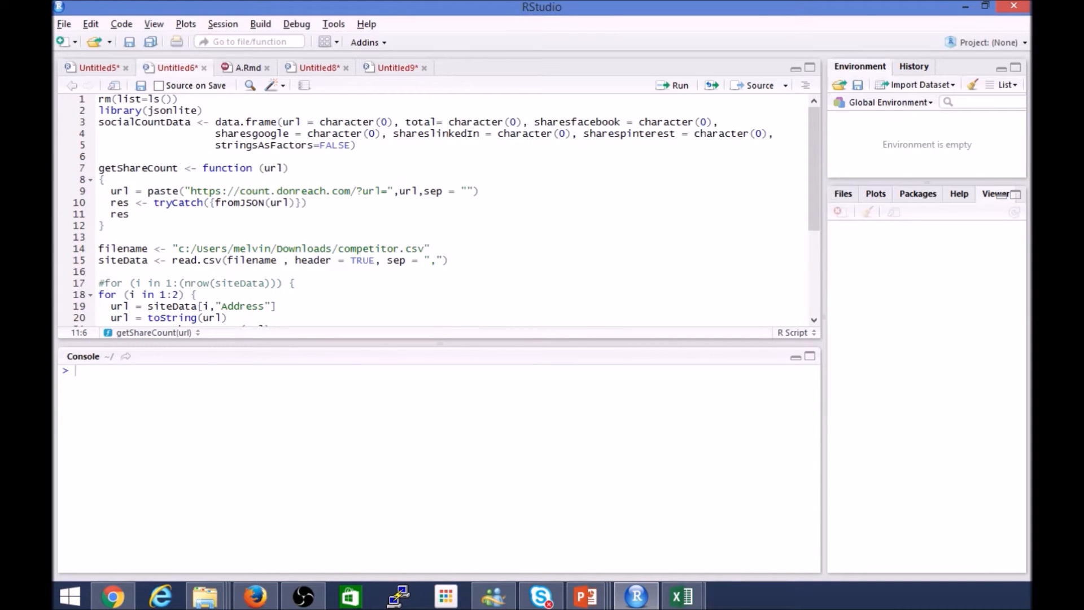
- Scroll the gist to the LinkedIn share-count request and highlight its JSON response
left_click(441, 191)
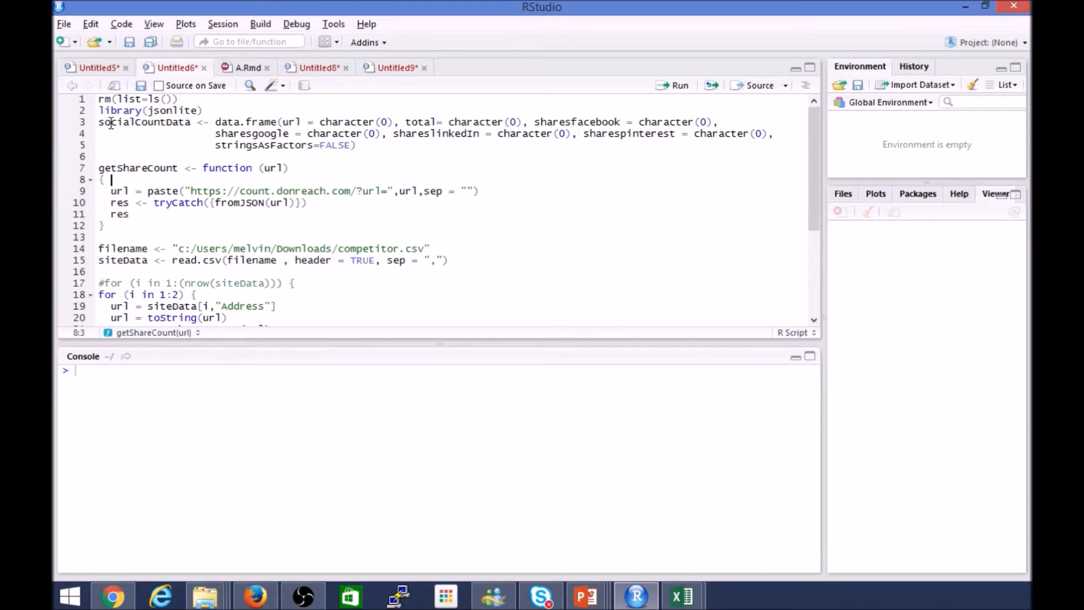
mouse_move(400, 308)
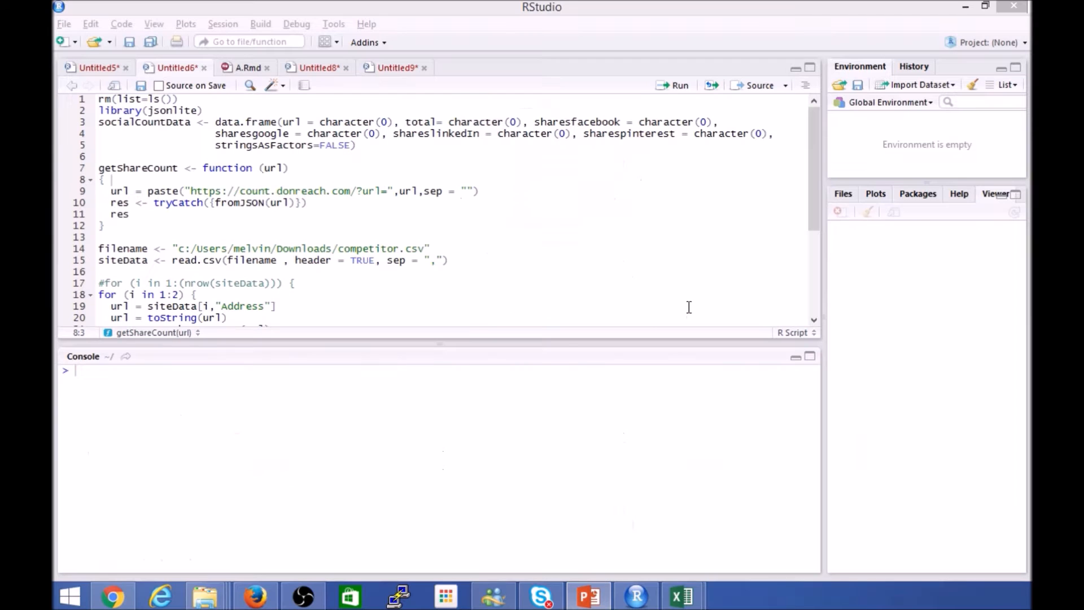
mouse_move(184, 196)
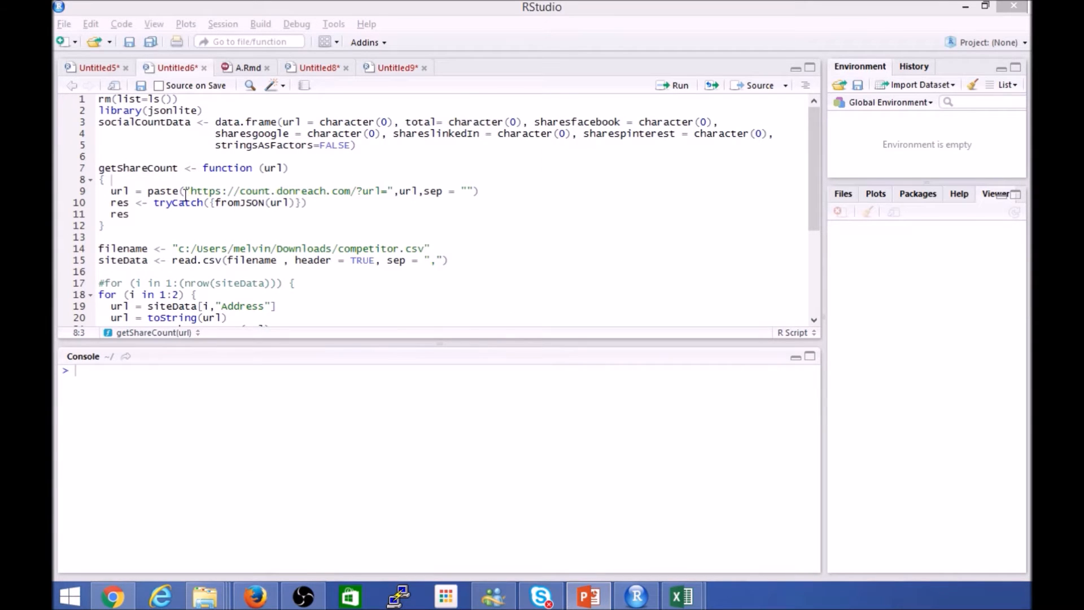
double_click(149, 110)
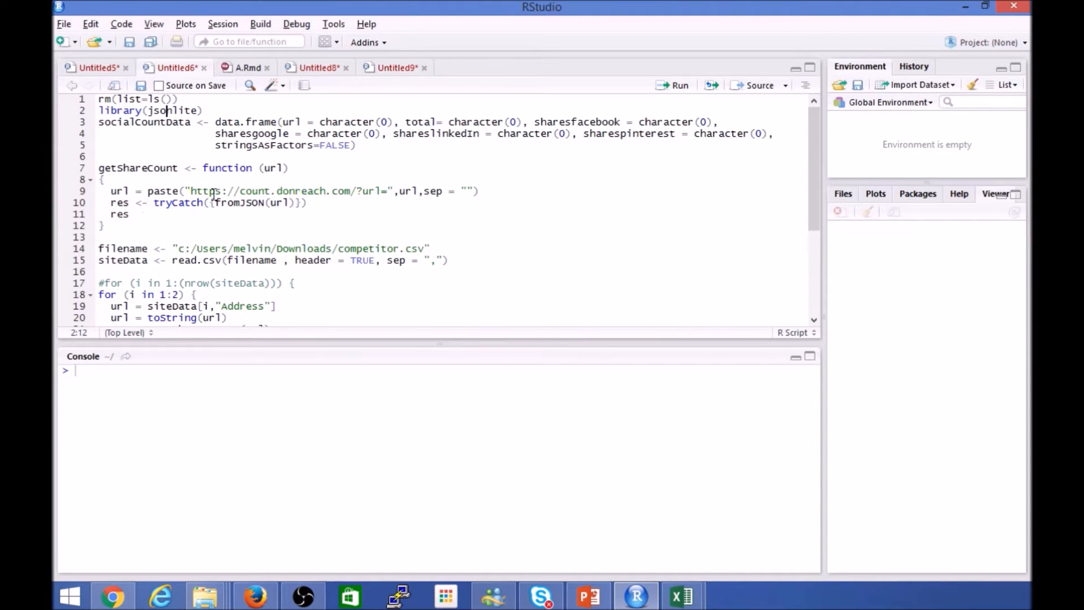
mouse_move(404, 338)
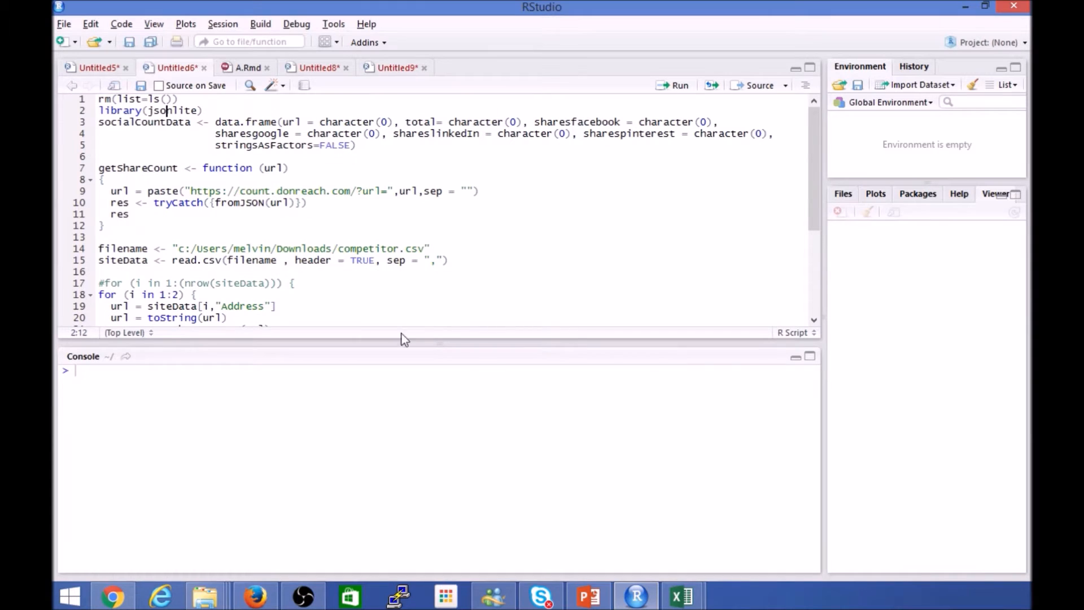
mouse_move(140, 568)
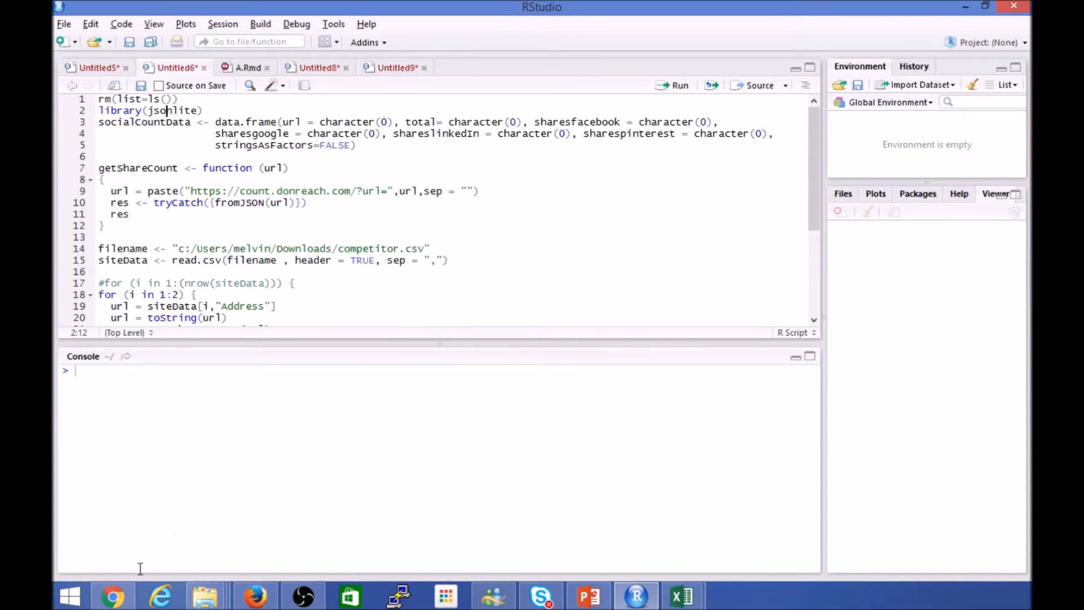
mouse_move(261, 583)
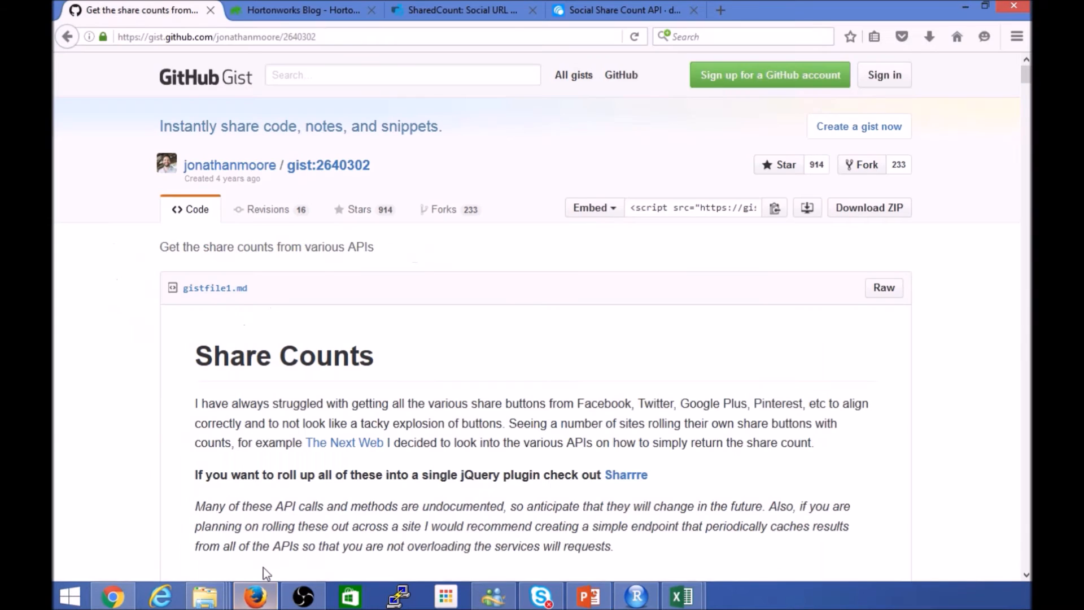
scroll("down", 3)
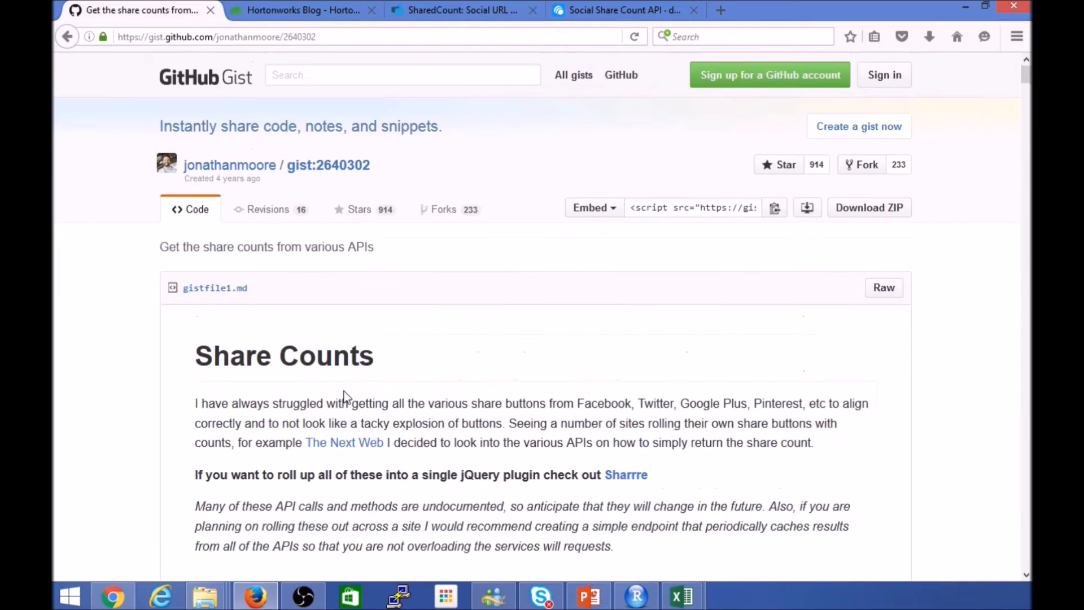
scroll("down", 3)
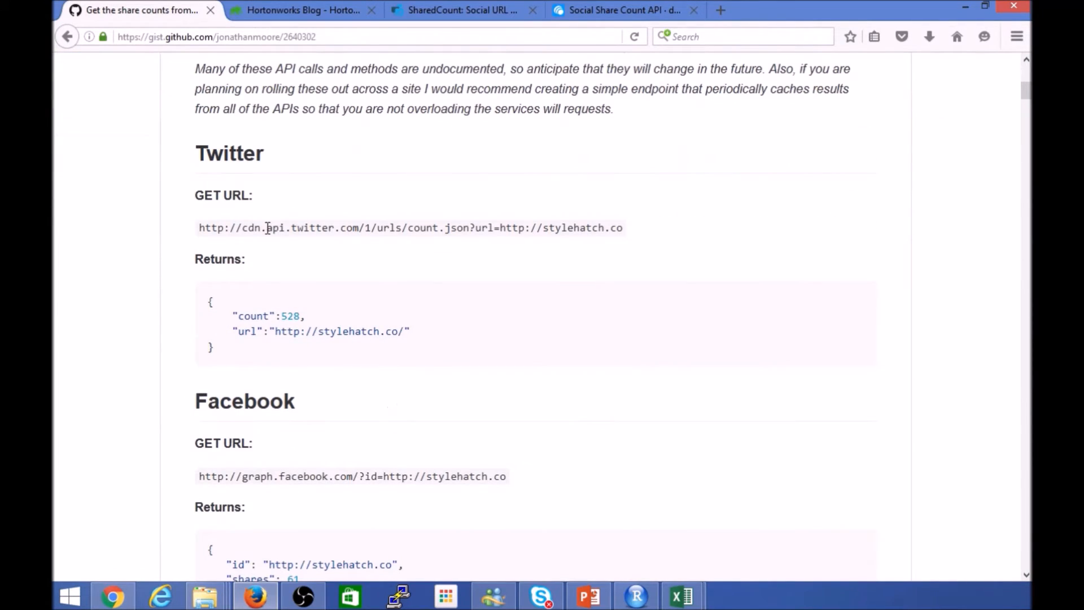
scroll("down", 3)
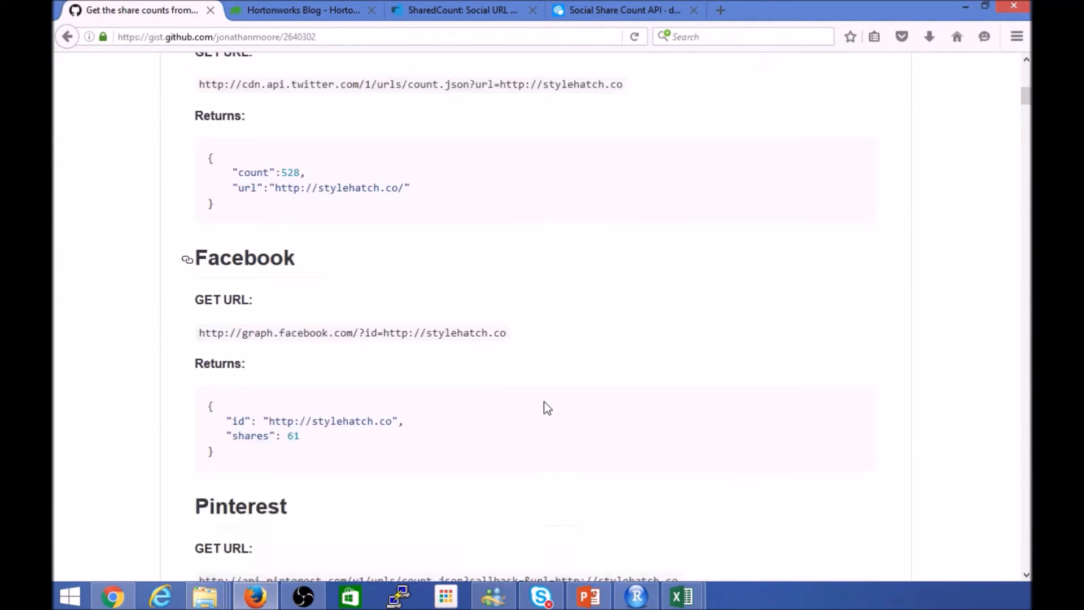
scroll("down", 3)
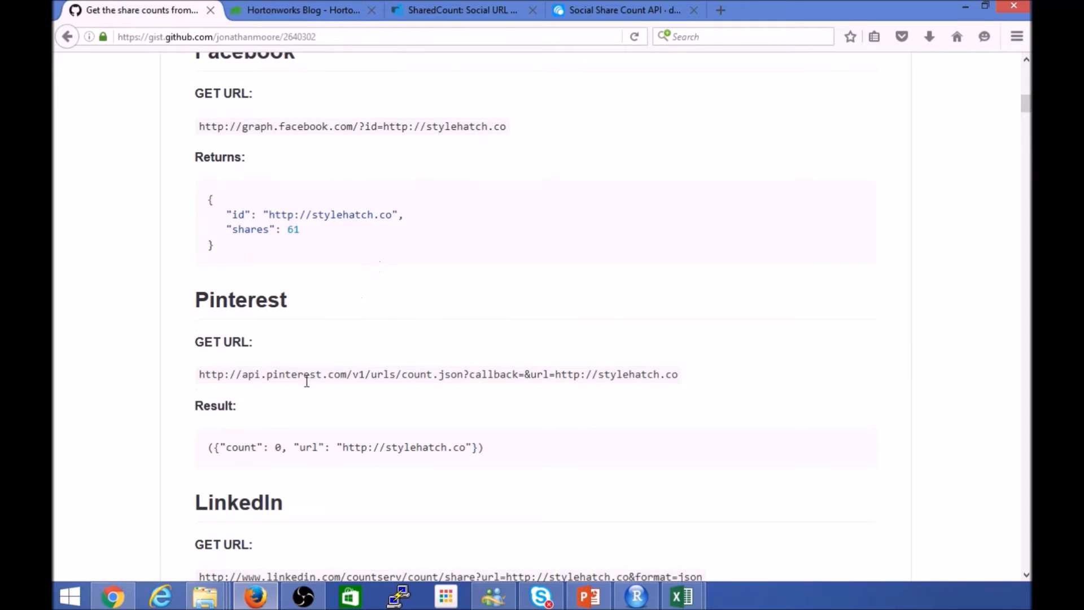
mouse_move(273, 371)
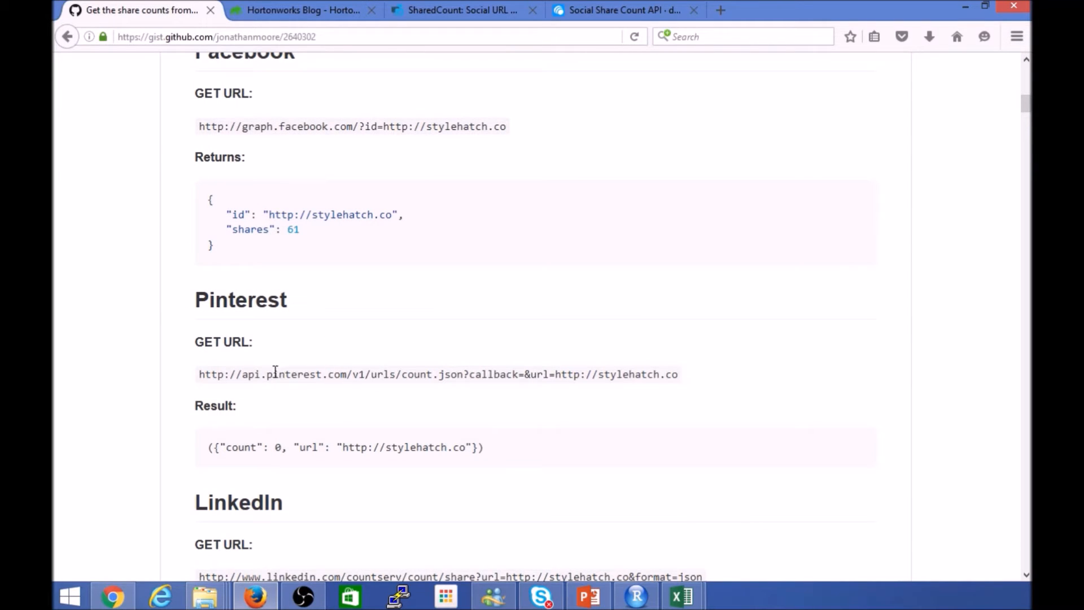
left_click_drag(273, 374, 535, 374)
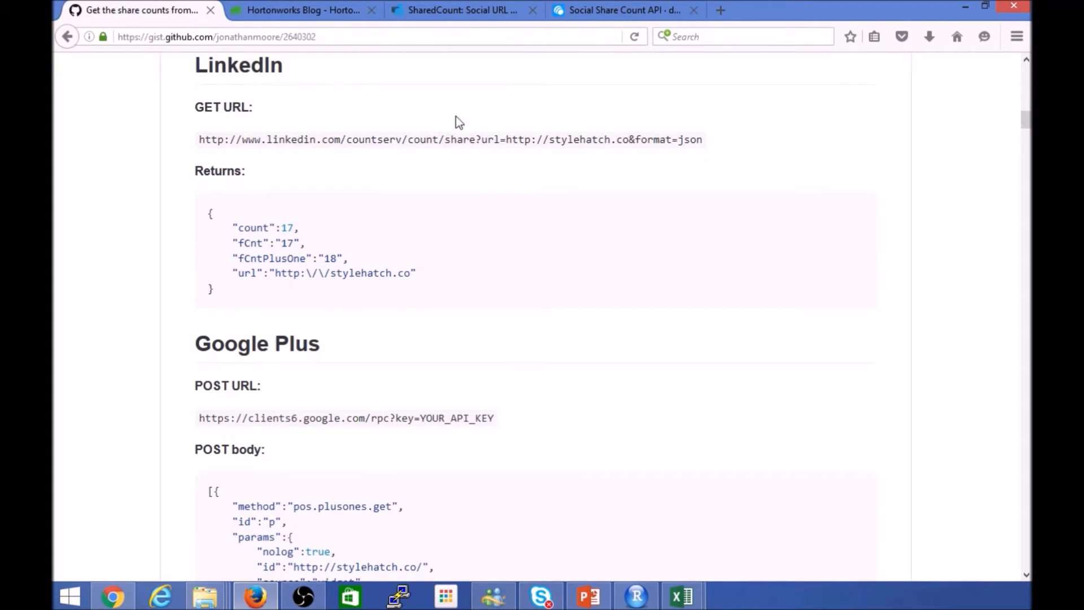
mouse_move(487, 462)
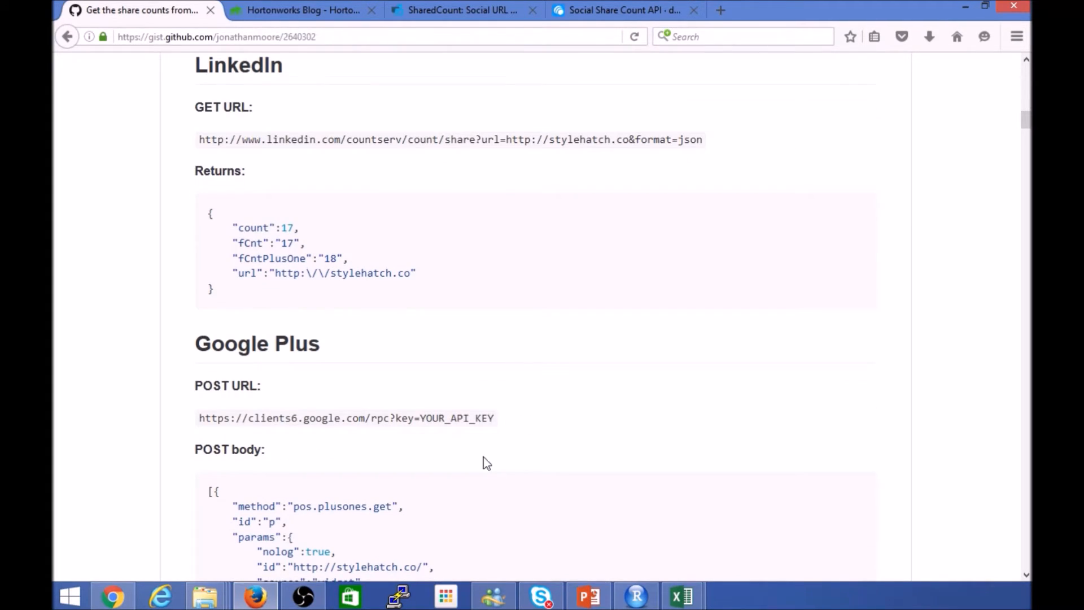
mouse_move(390, 404)
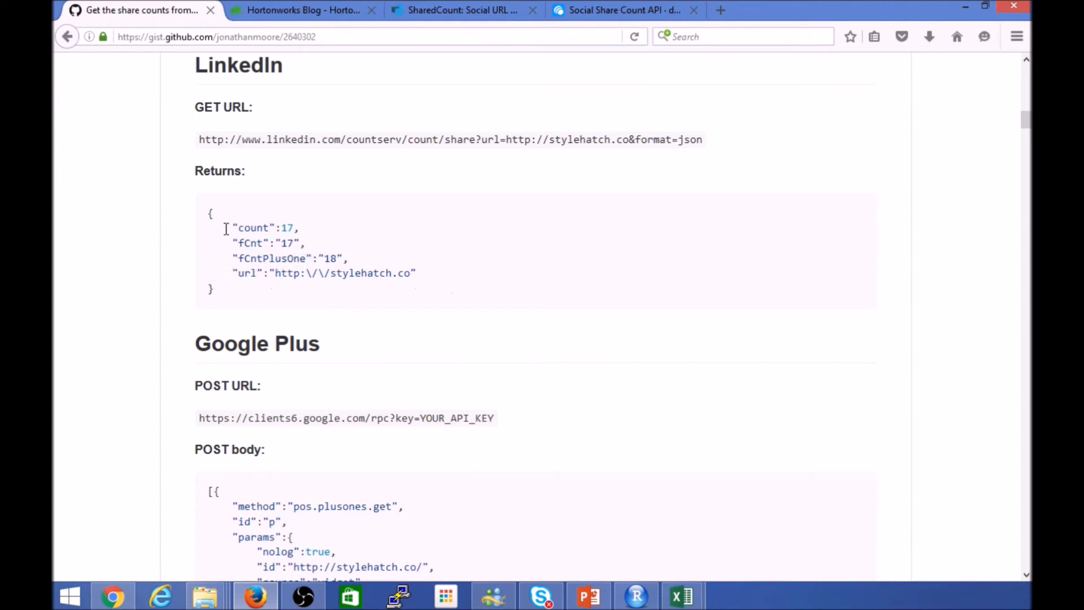
left_click_drag(234, 227, 415, 272)
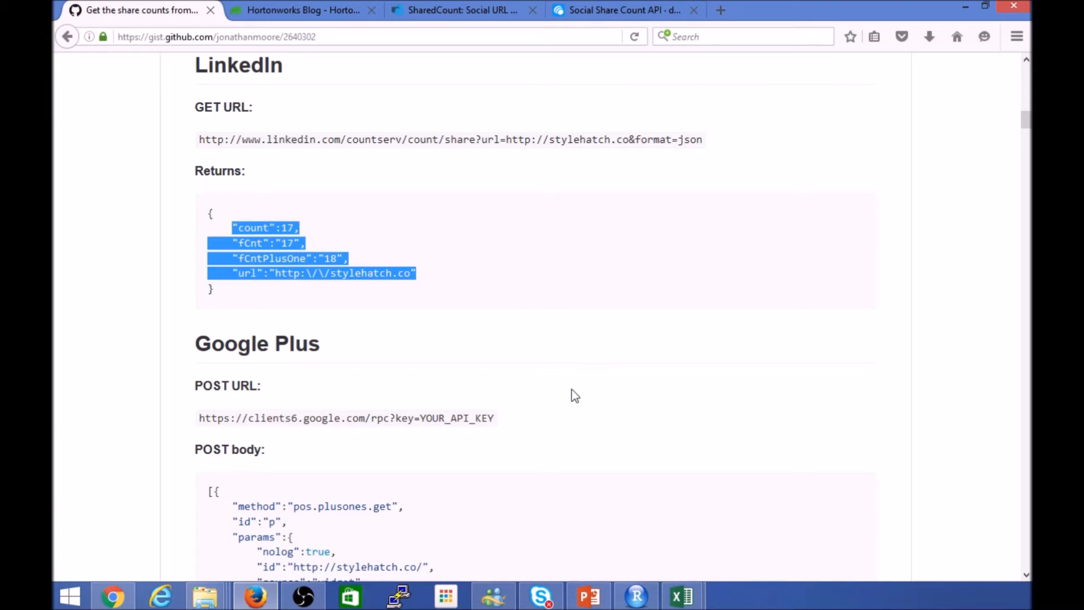
- Re-scan the gist, then bring up the SharedCount URL dashboard
left_click(231, 36)
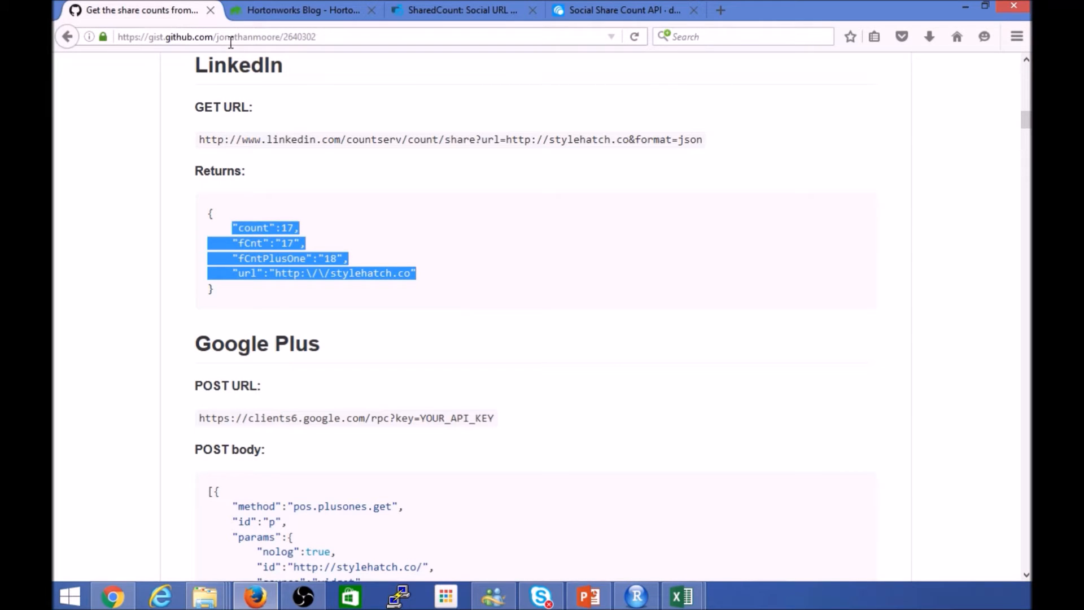
scroll("up", 3)
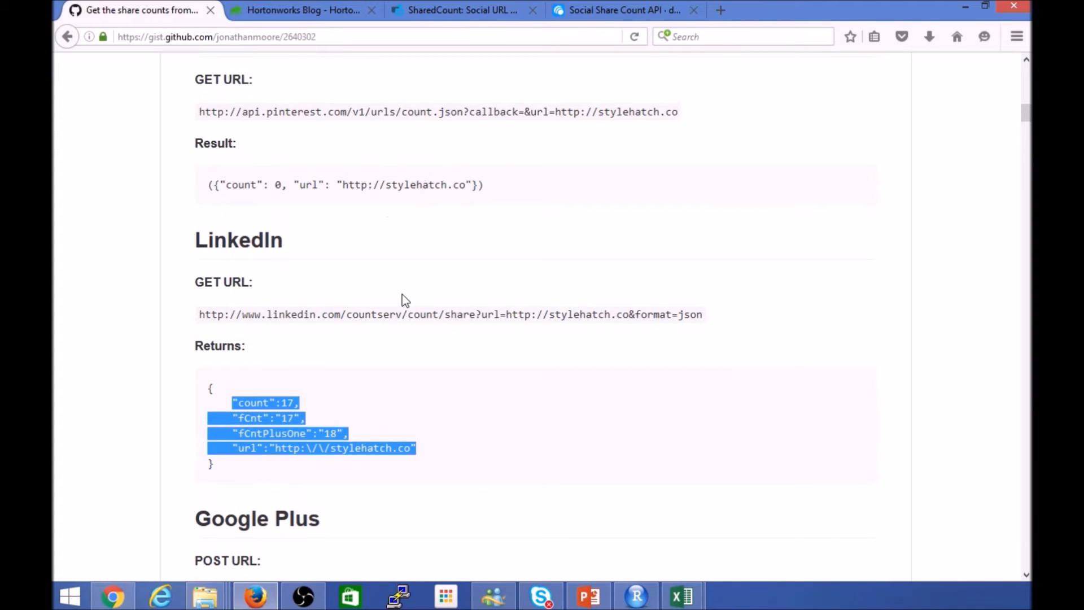
scroll("down", 3)
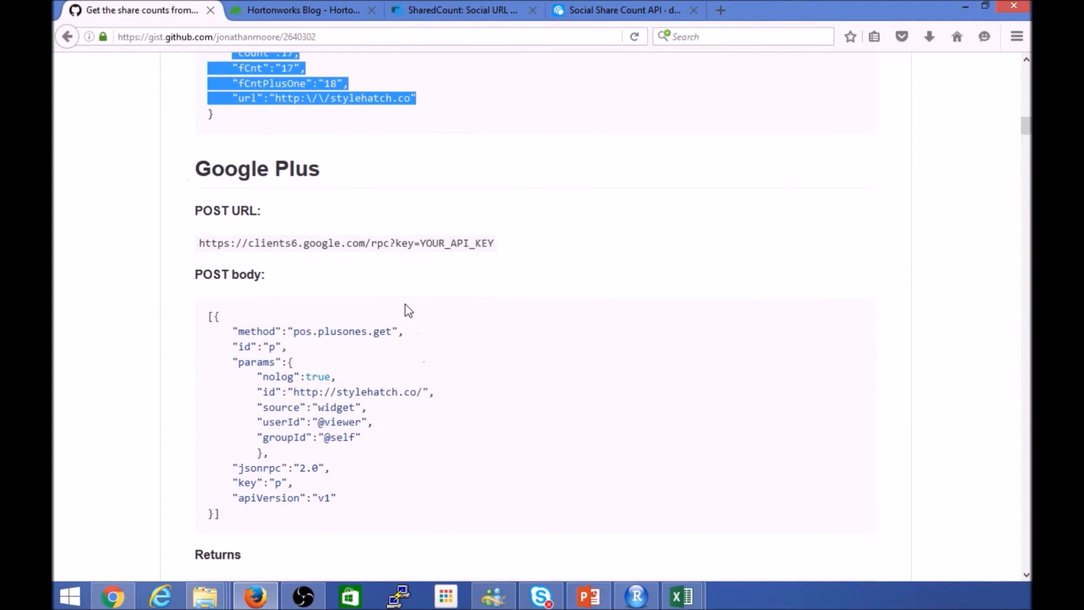
scroll("up", 3)
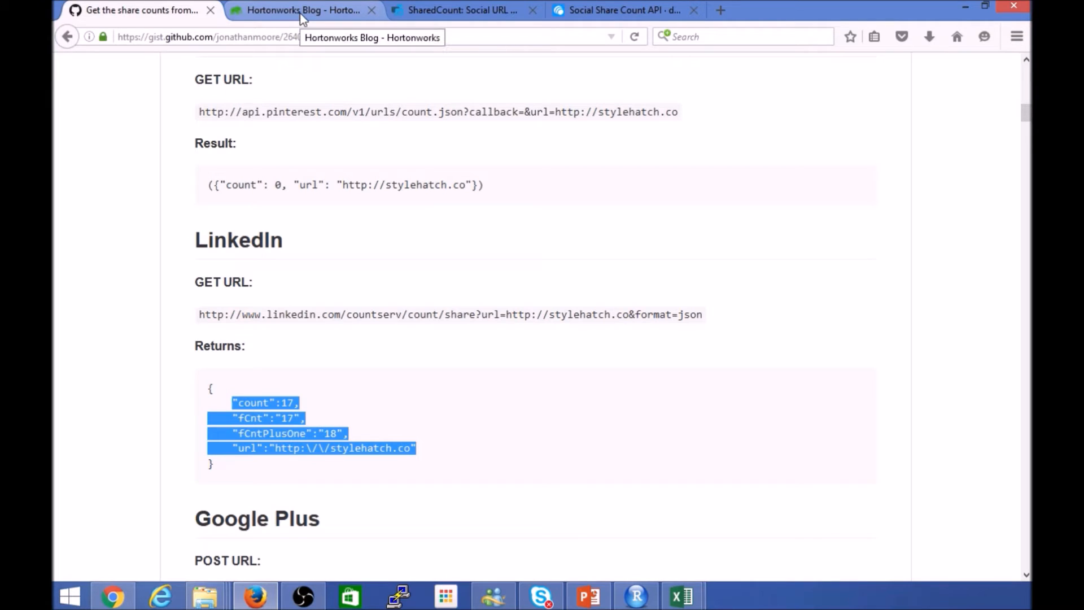
left_click(562, 420)
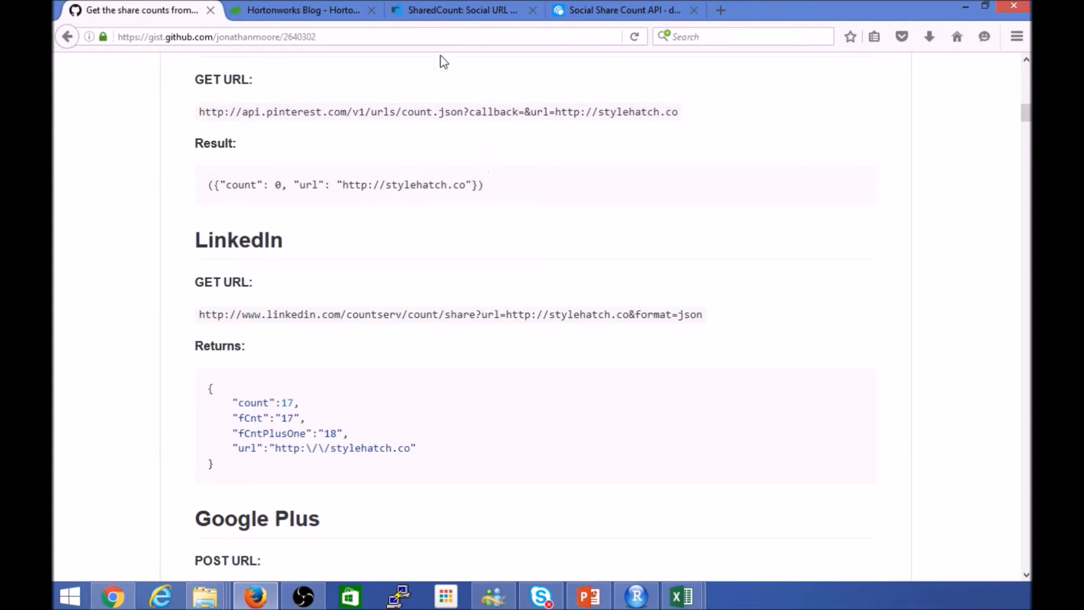
left_click(463, 11)
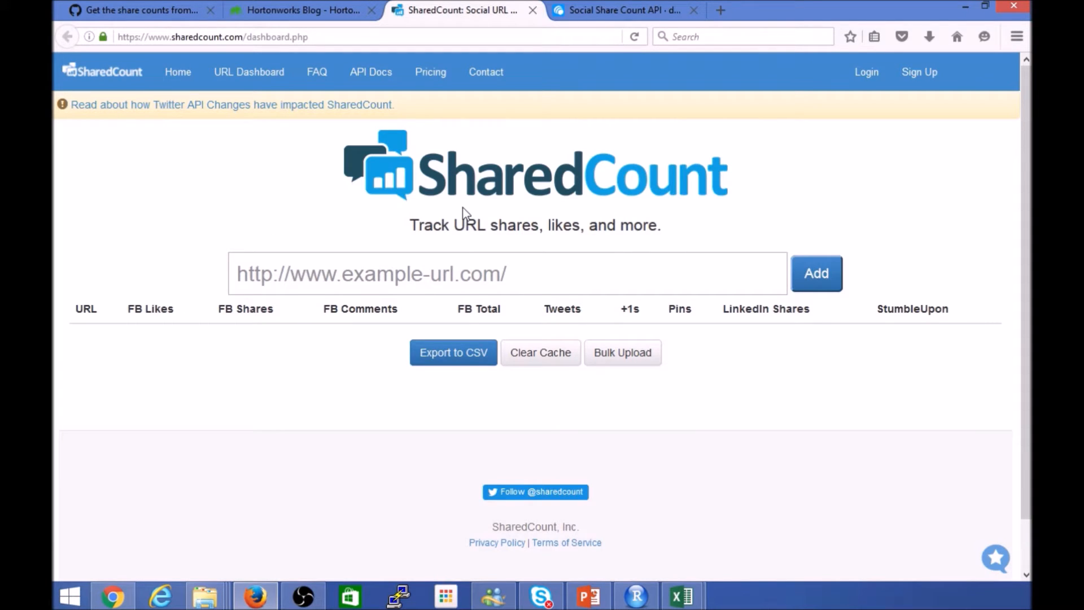
mouse_move(368, 242)
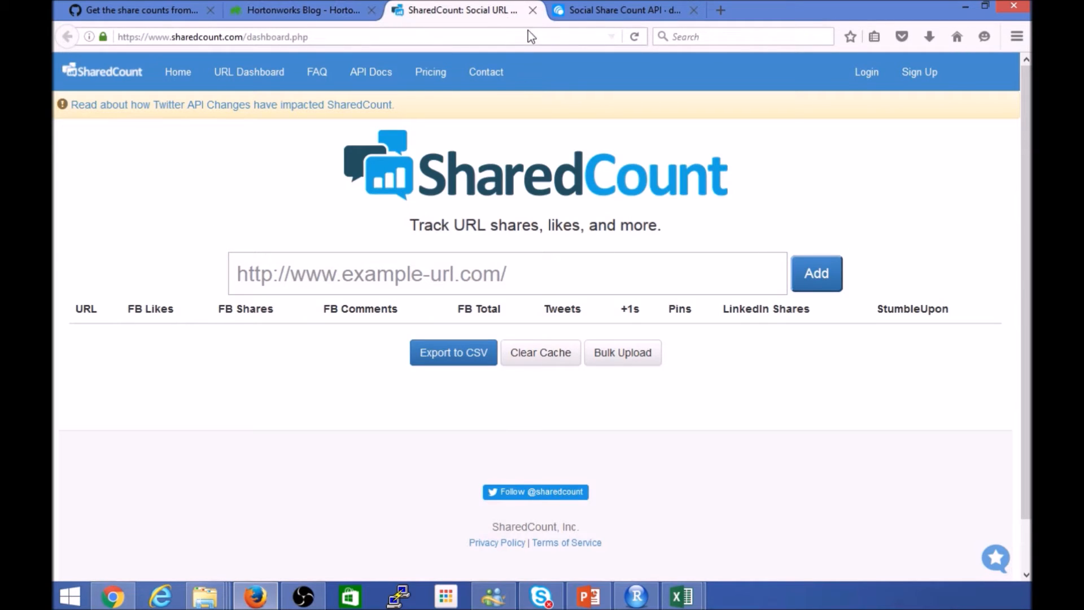
mouse_move(304, 11)
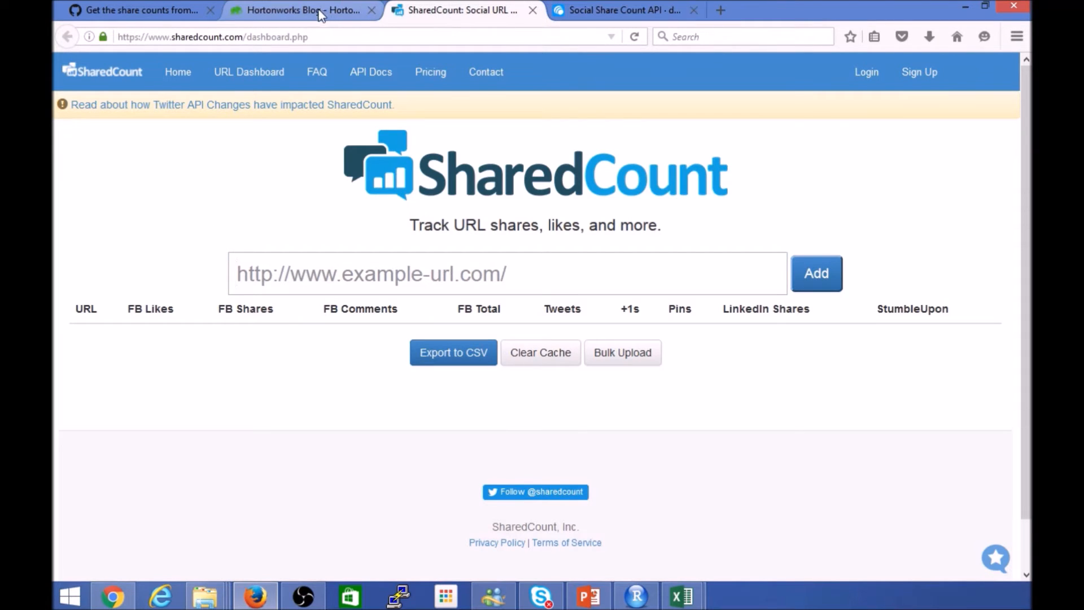
mouse_move(297, 10)
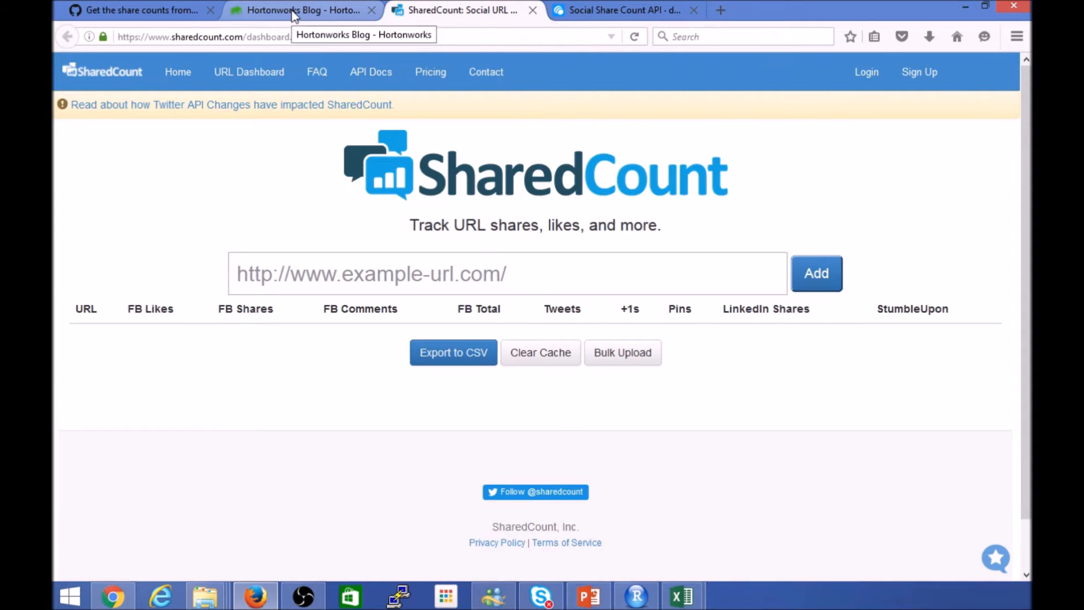
- Open the 'Your Way to Success with Hortonworks Services' blog post and return to SharedCount with its address
left_click(300, 11)
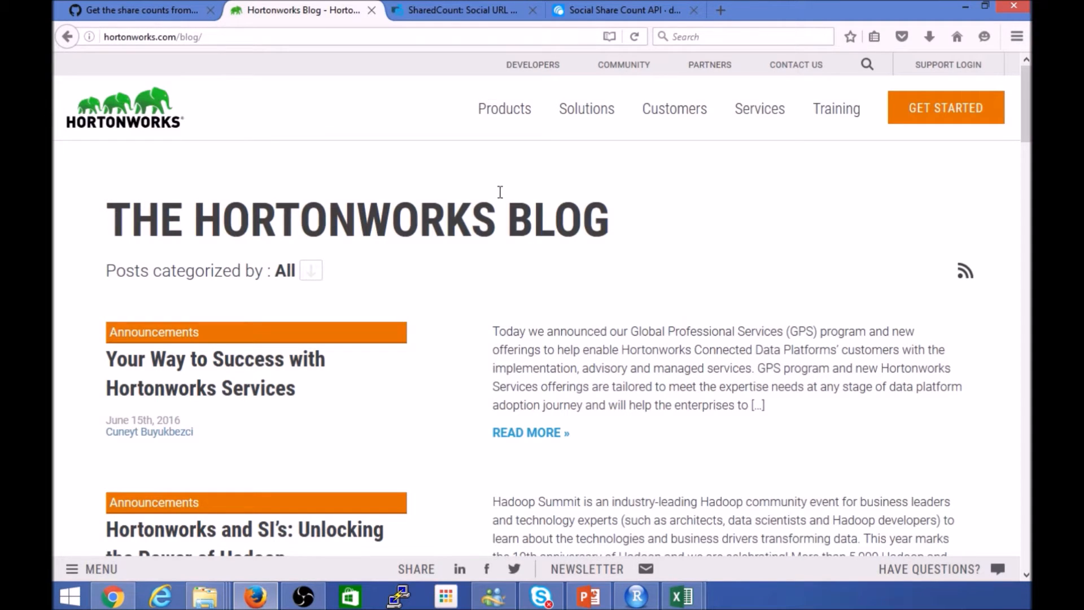
scroll("down", 3)
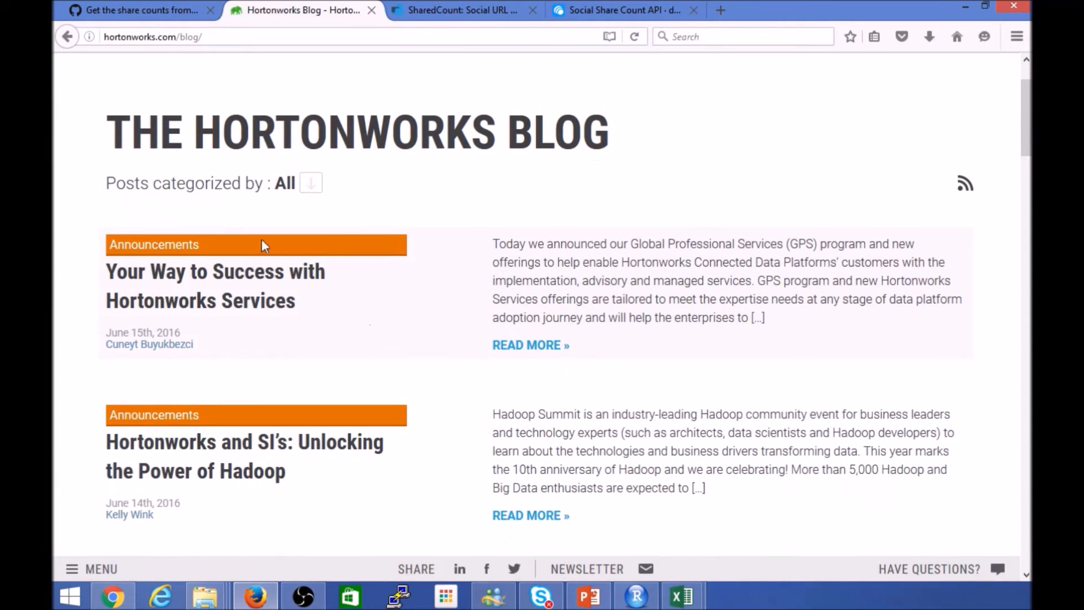
scroll("down", 3)
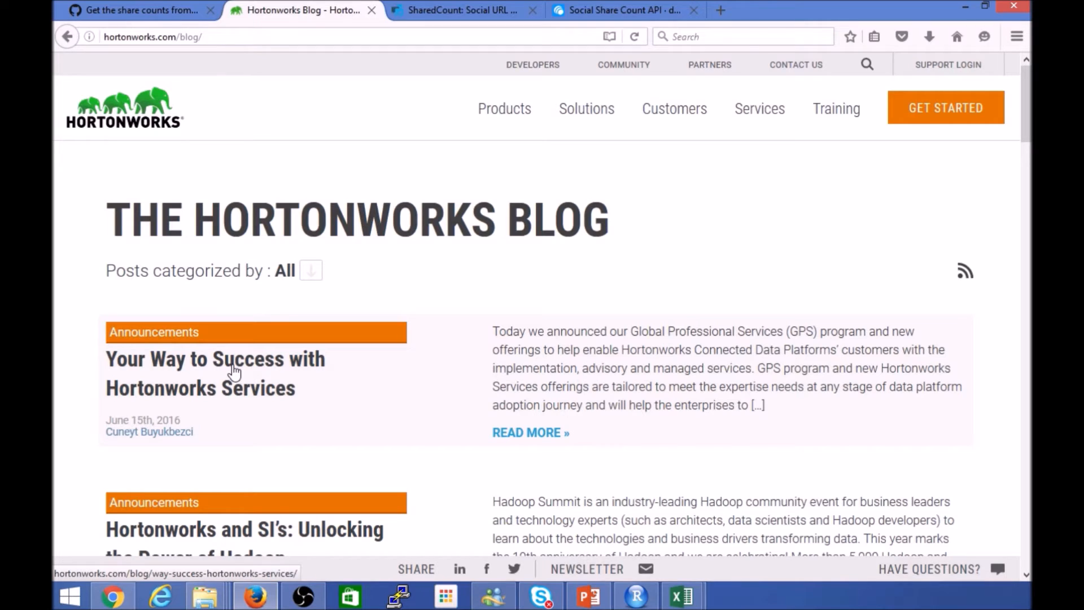
left_click(215, 358)
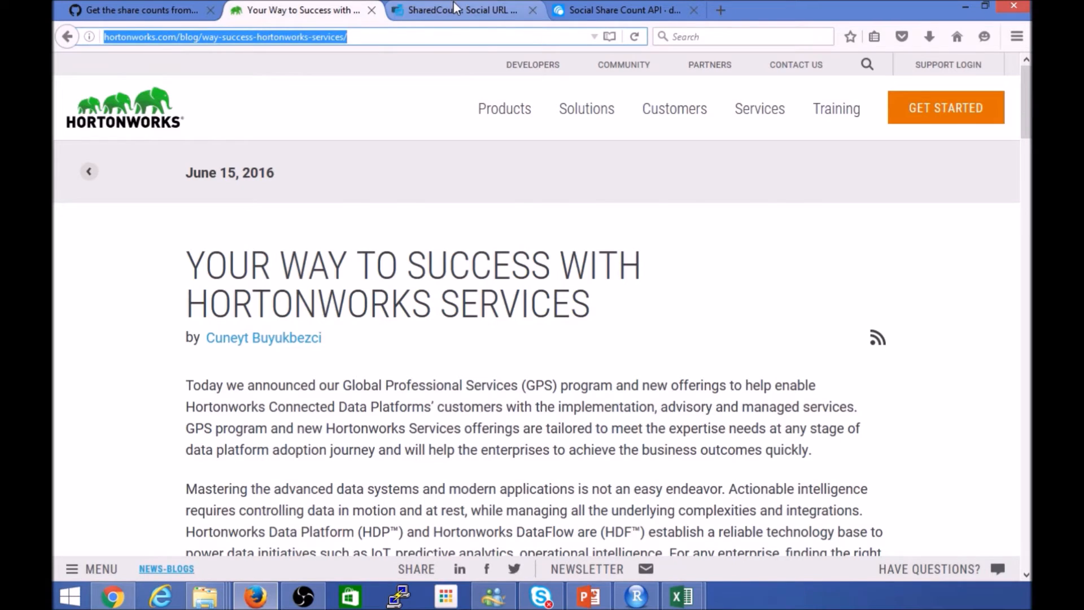
left_click(462, 11)
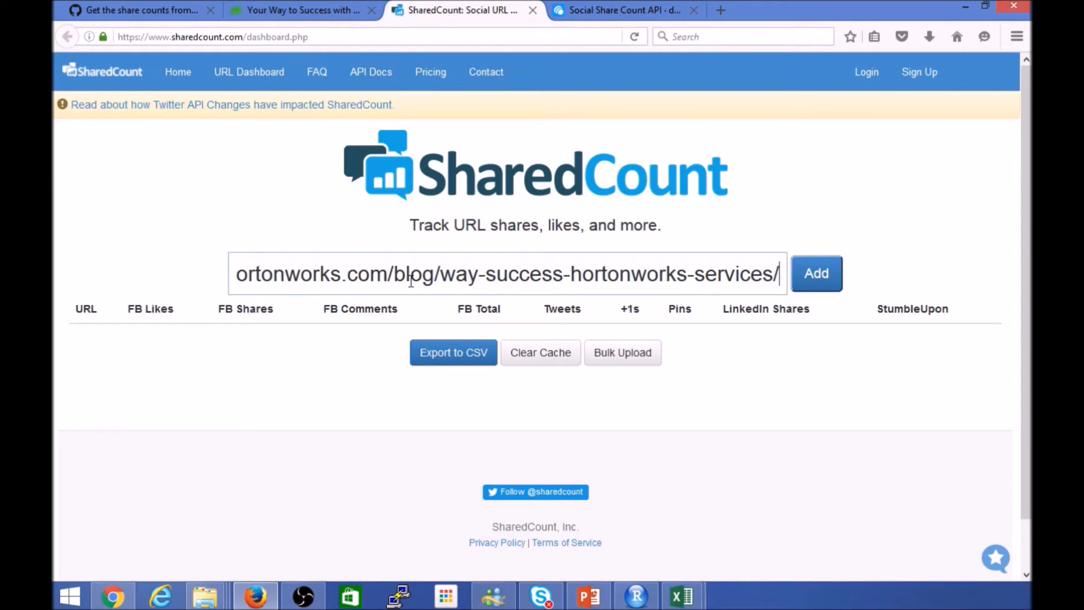
- Add the Hortonworks post URL to SharedCount, showing 2 Facebook and 35 LinkedIn shares, then go to API Docs
left_click(815, 273)
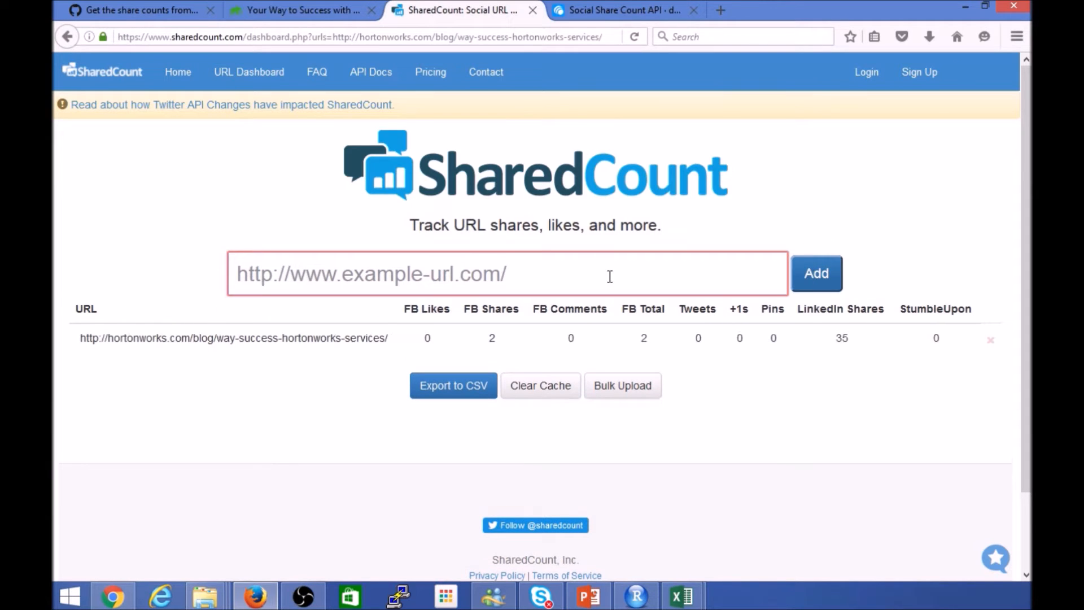
mouse_move(238, 352)
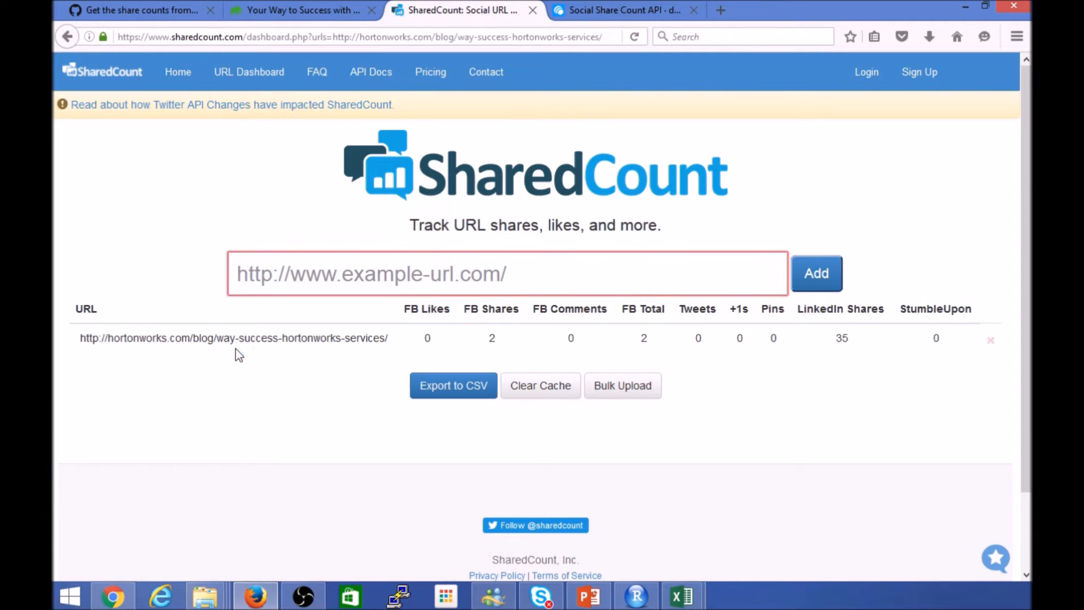
left_click(507, 273)
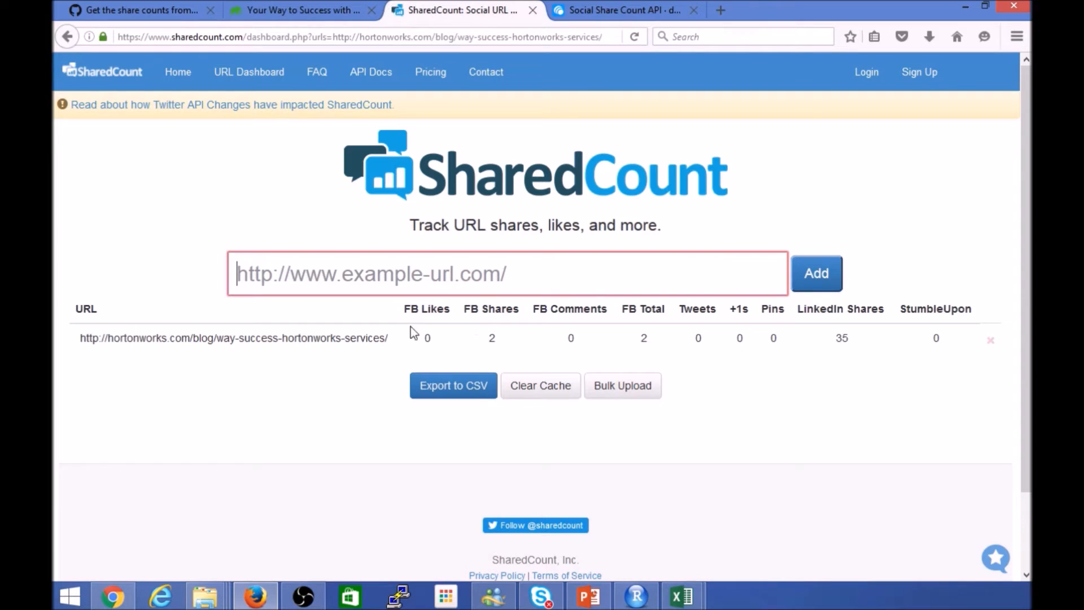
mouse_move(505, 348)
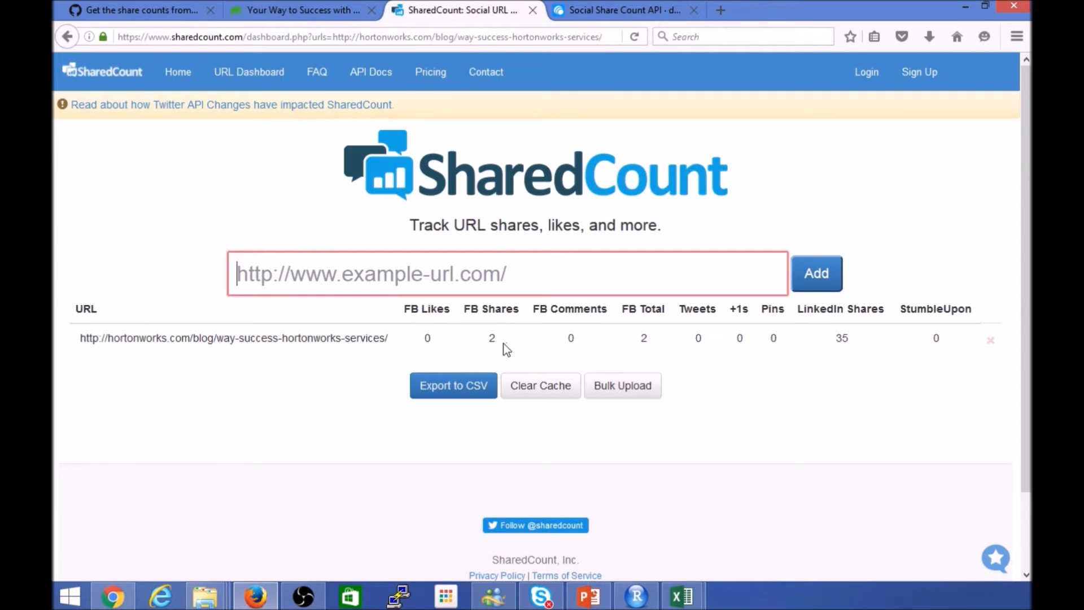
mouse_move(701, 359)
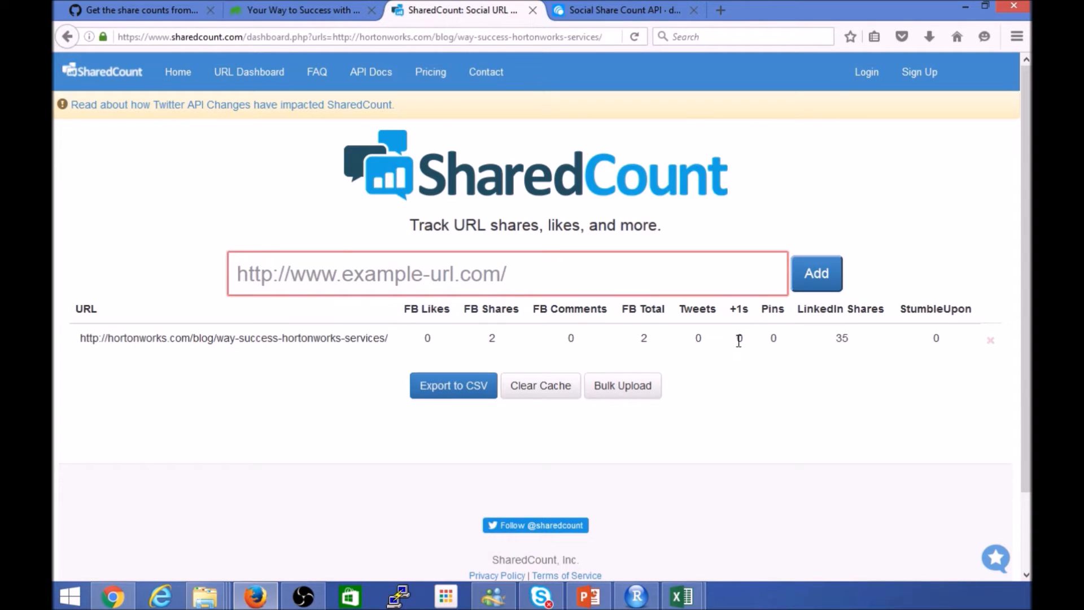
mouse_move(248, 72)
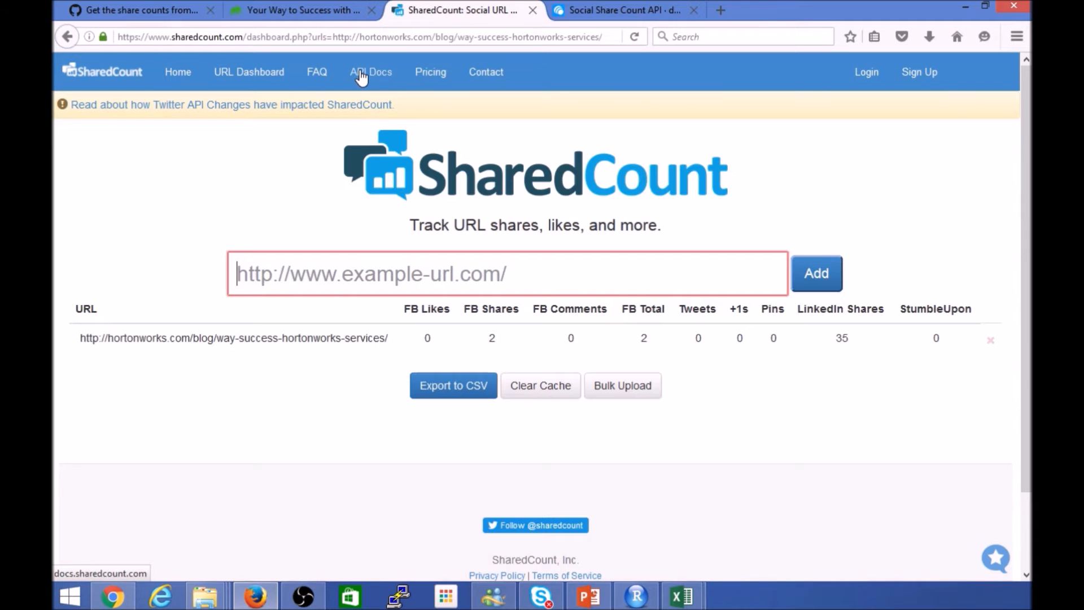
left_click(370, 73)
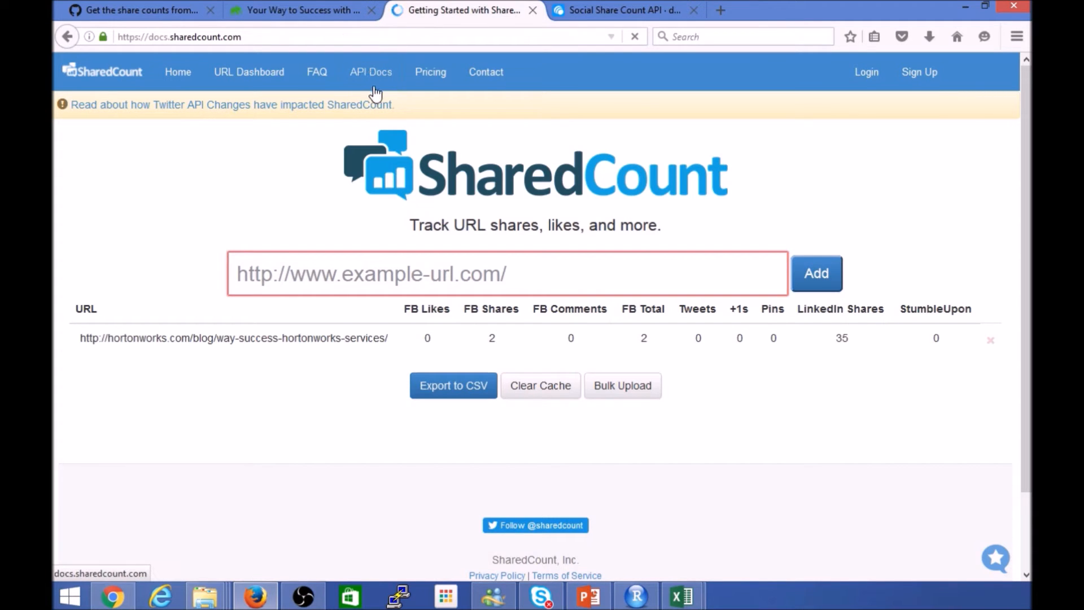
- Review donReach's Social Share Count API page down to the count.donreach.com JSON endpoint example
left_click(618, 10)
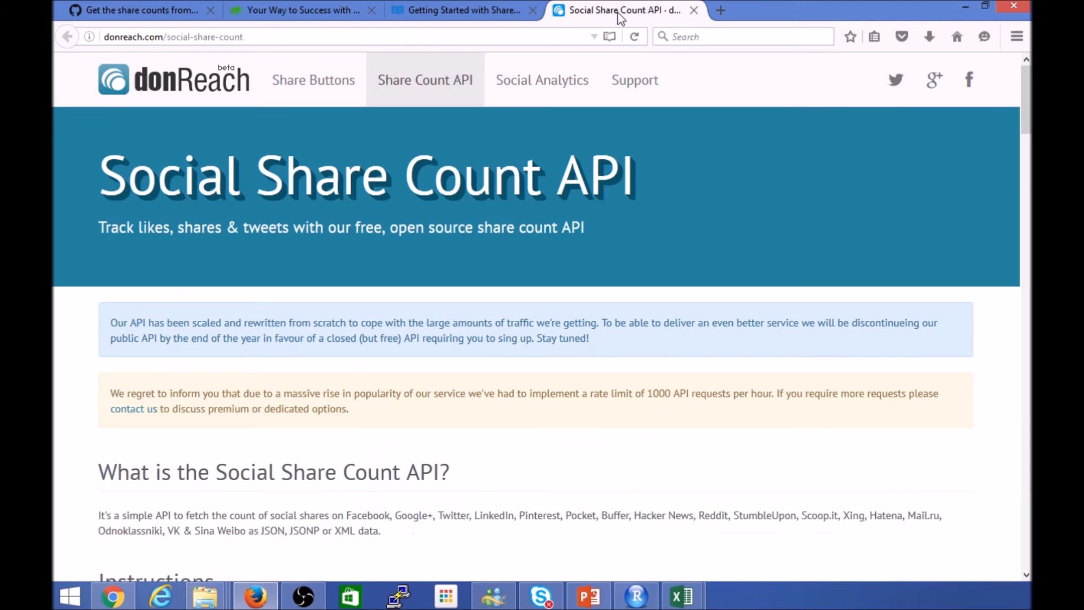
mouse_move(488, 489)
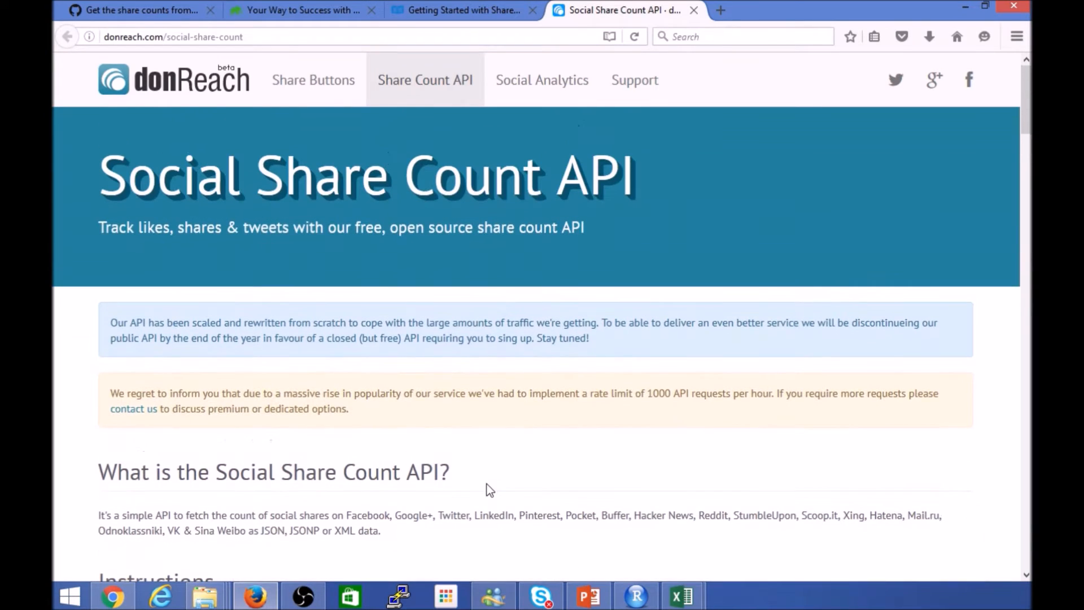
mouse_move(224, 77)
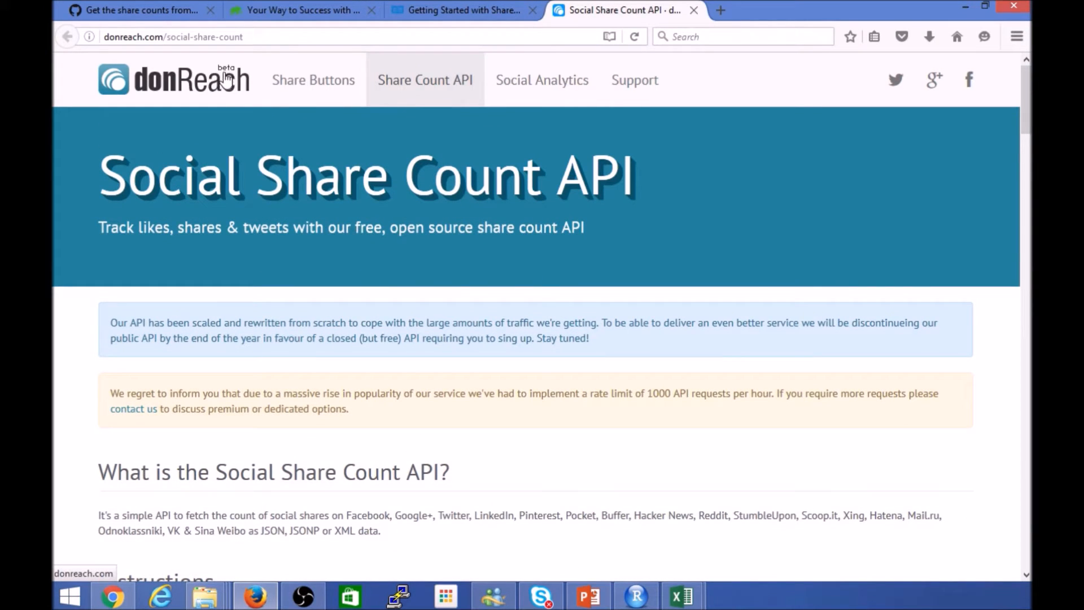
mouse_move(179, 140)
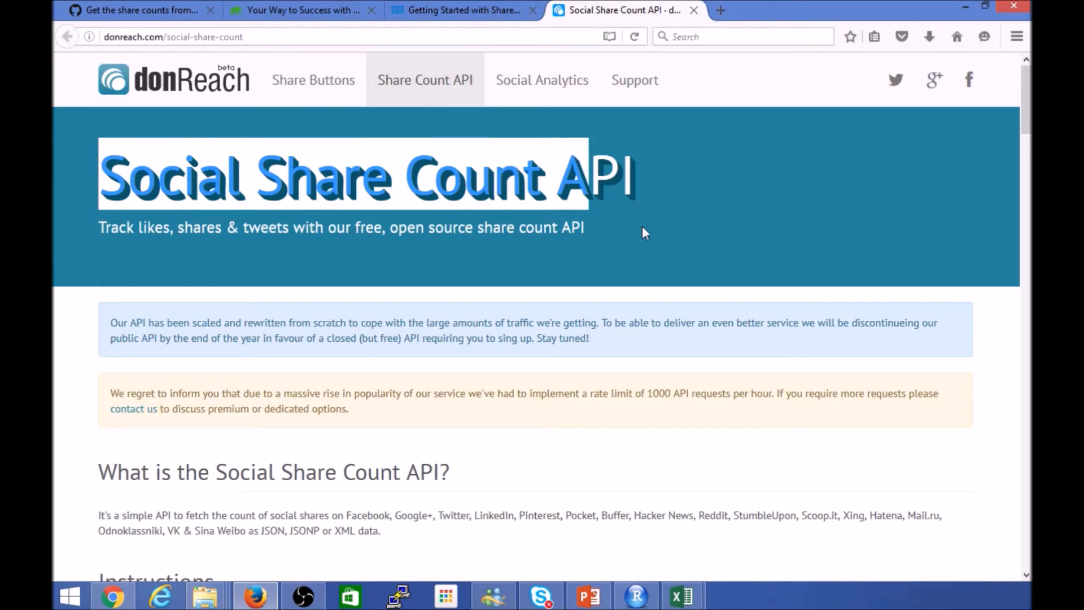
left_click_drag(642, 232, 76, 183)
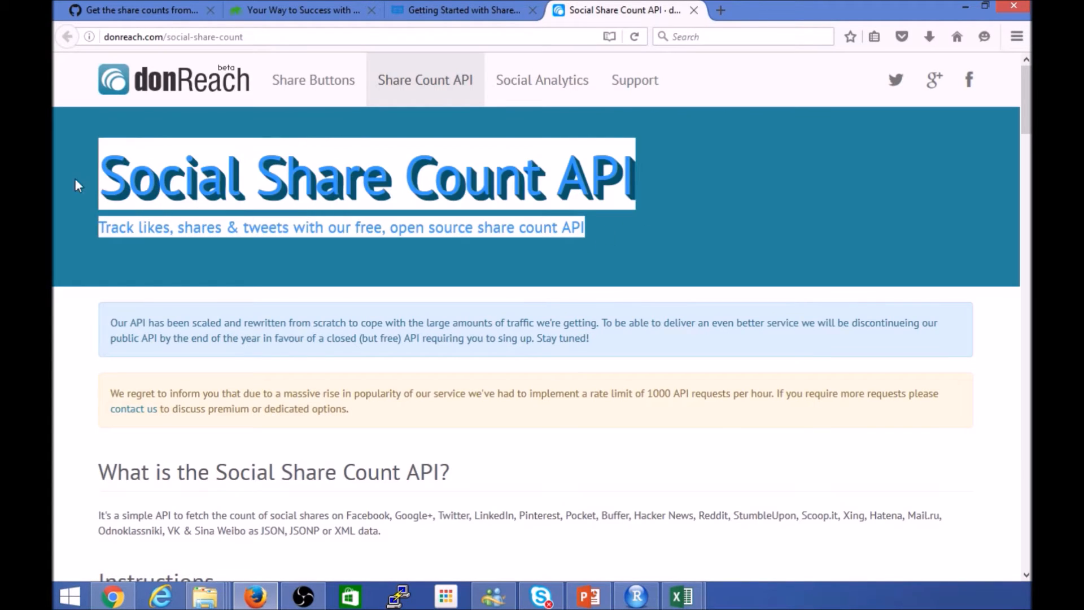
scroll("down", 3)
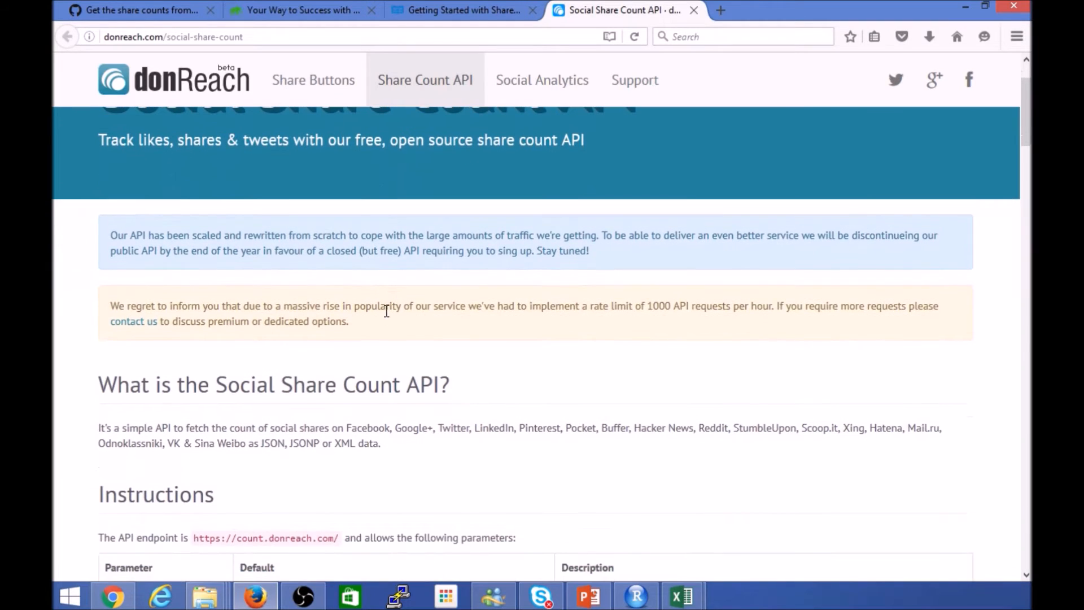
scroll("down", 3)
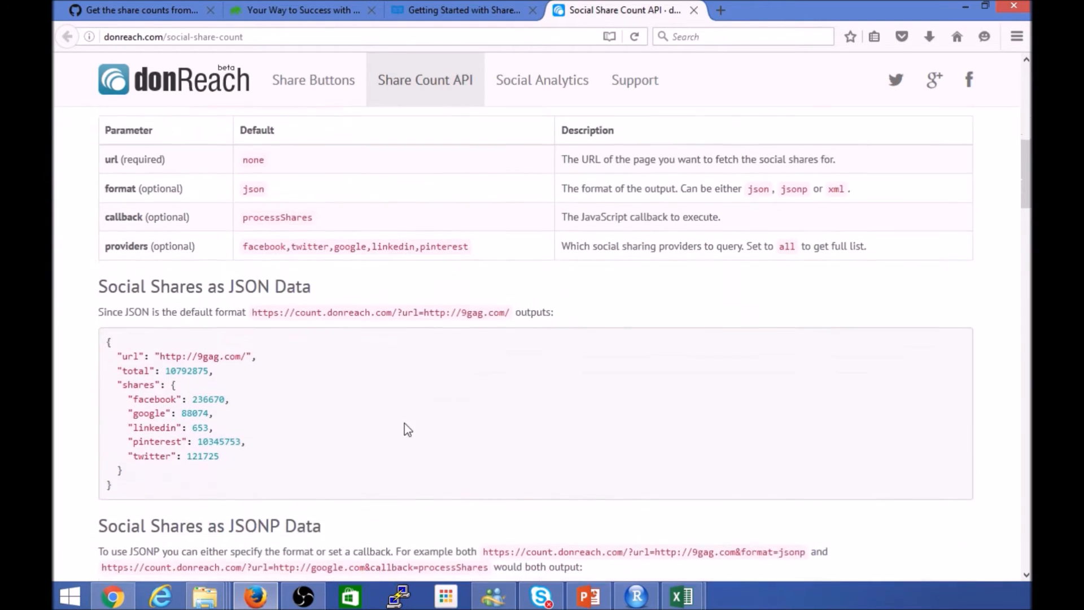
mouse_move(121, 491)
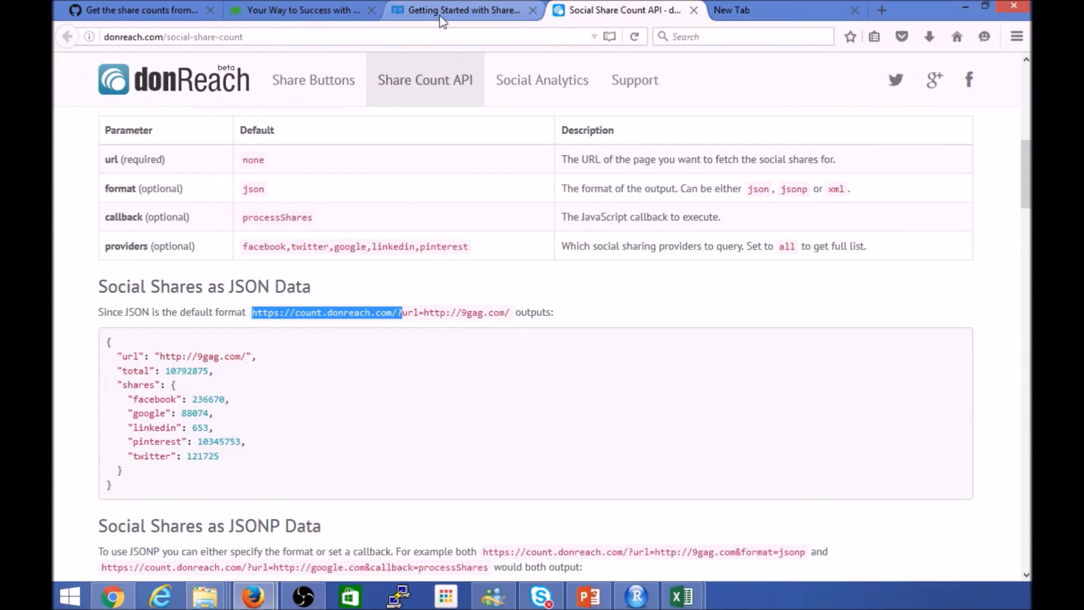
left_click(300, 11)
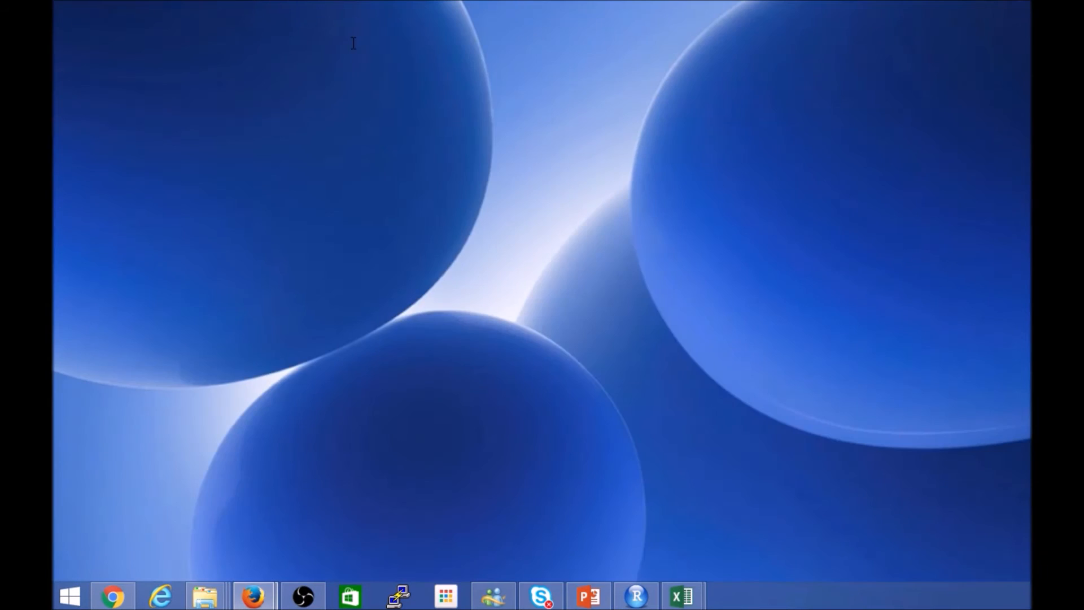
- Request count.donreach.com for the Hortonworks post (37 total, 2 Facebook, 35 LinkedIn), then show the competitor workbook
left_click(252, 595)
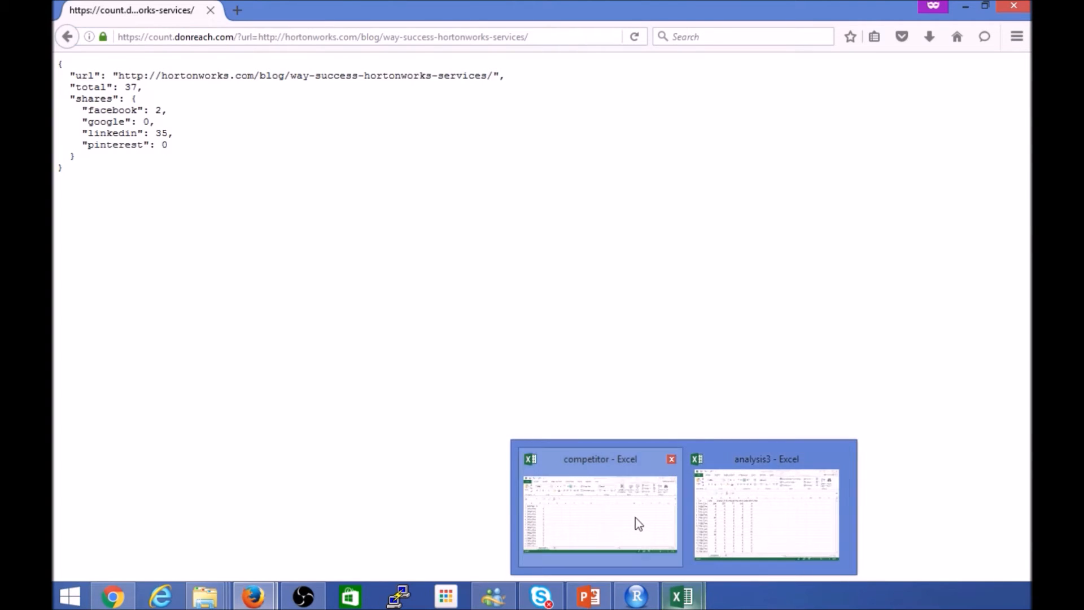
left_click(598, 508)
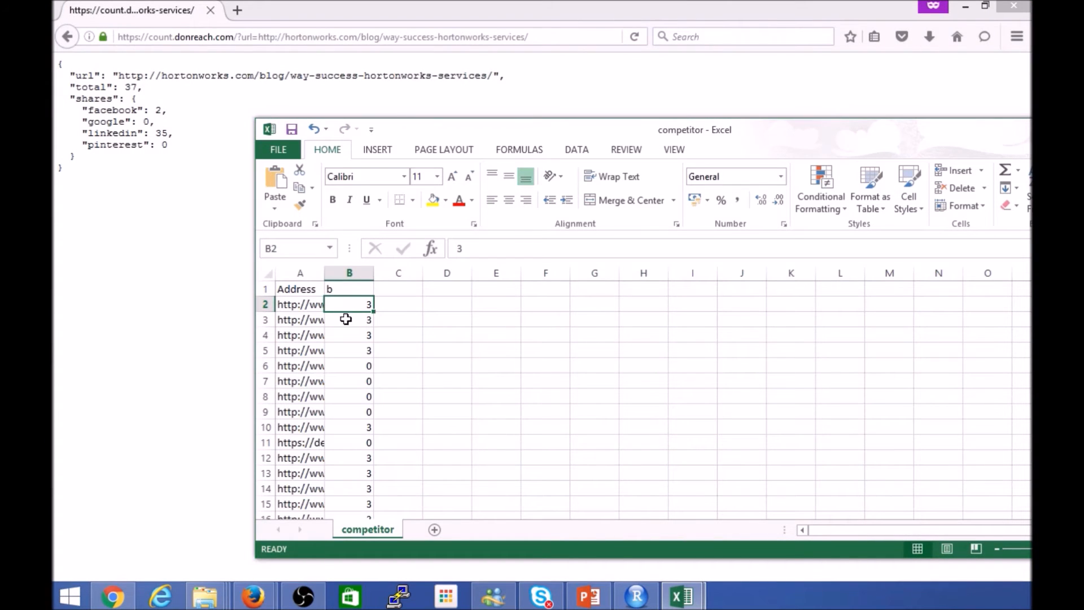
- Scroll through the competitor address list in Excel and return to the RStudio script
left_click(300, 288)
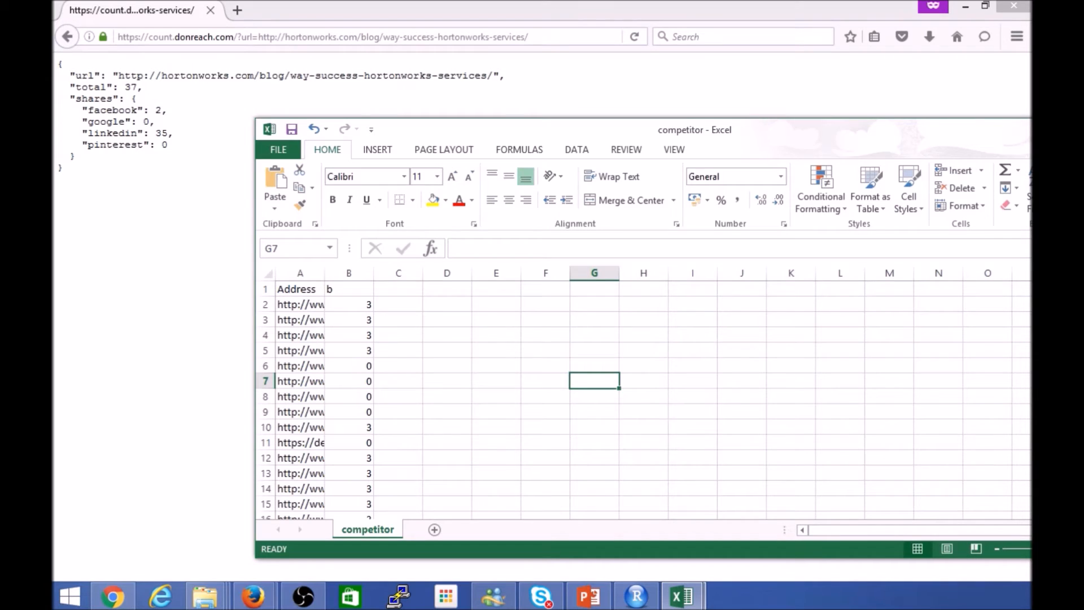
scroll("down", 3)
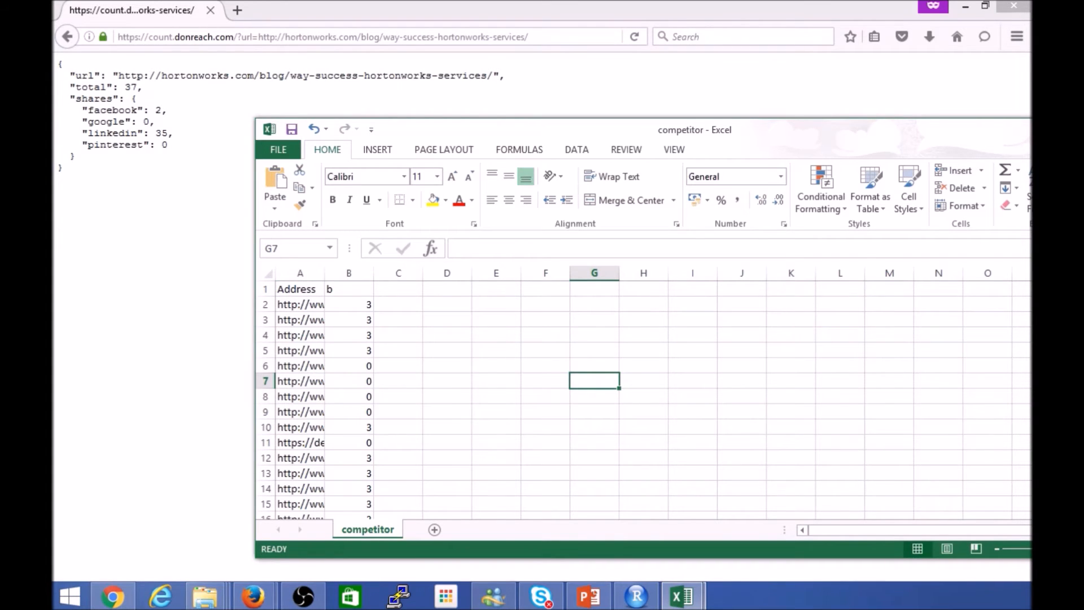
scroll("down", 3)
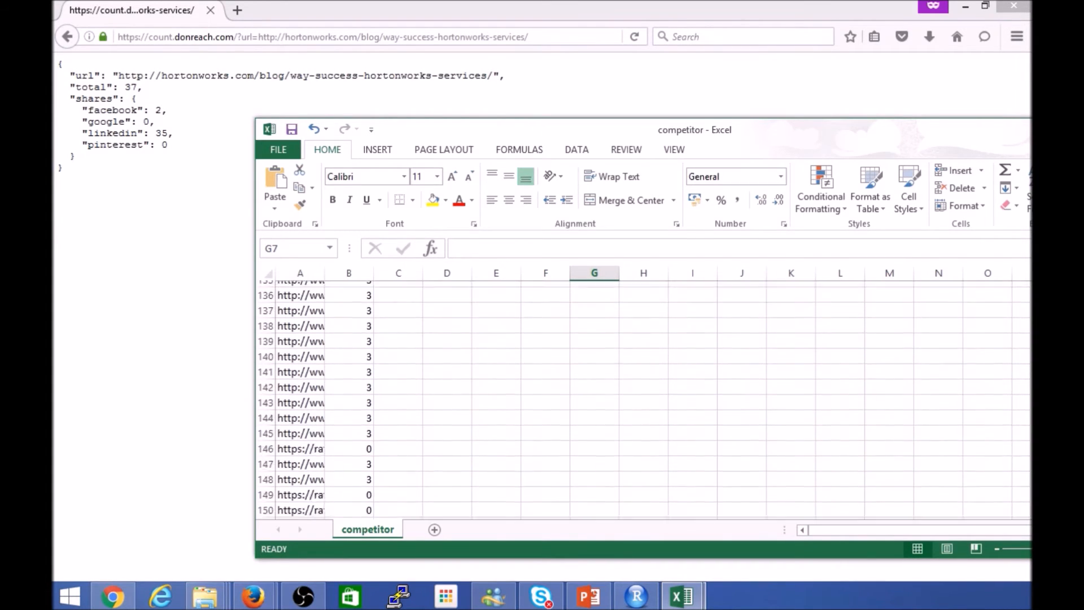
scroll("down", 3)
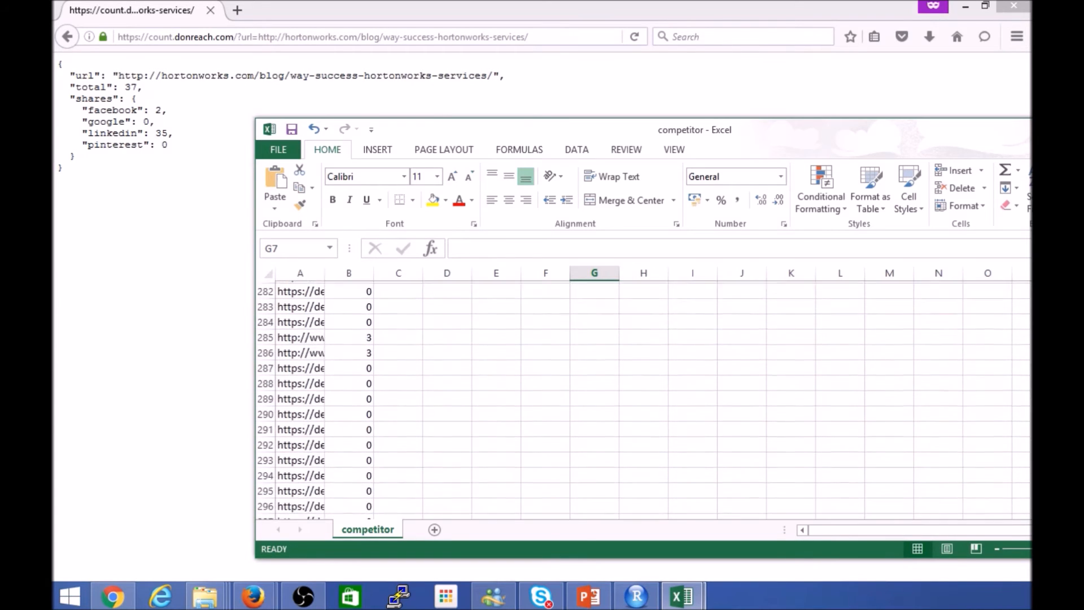
scroll("down", 3)
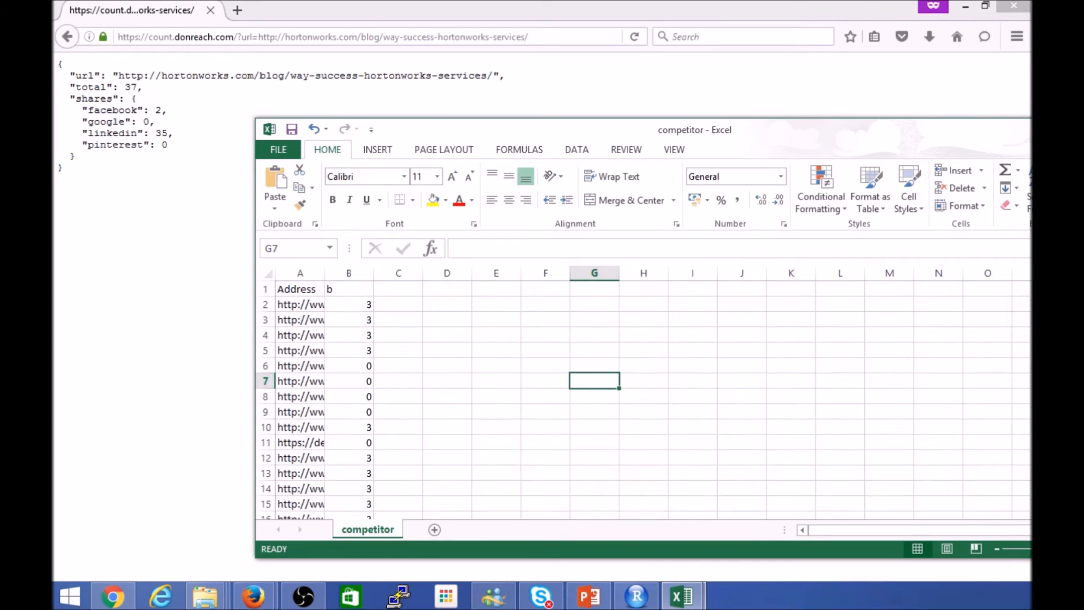
mouse_move(439, 313)
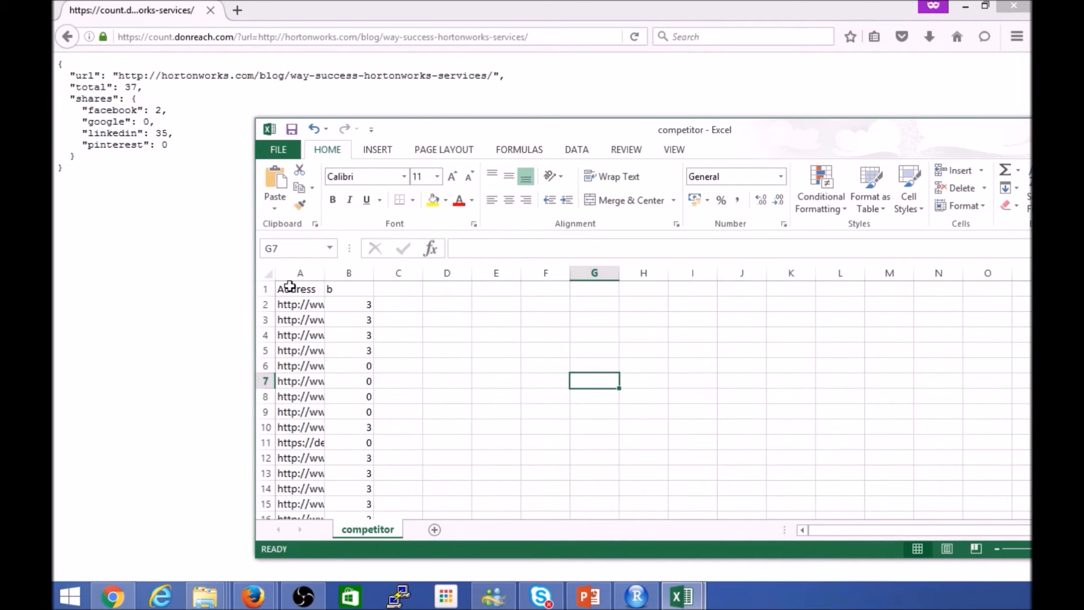
mouse_move(283, 290)
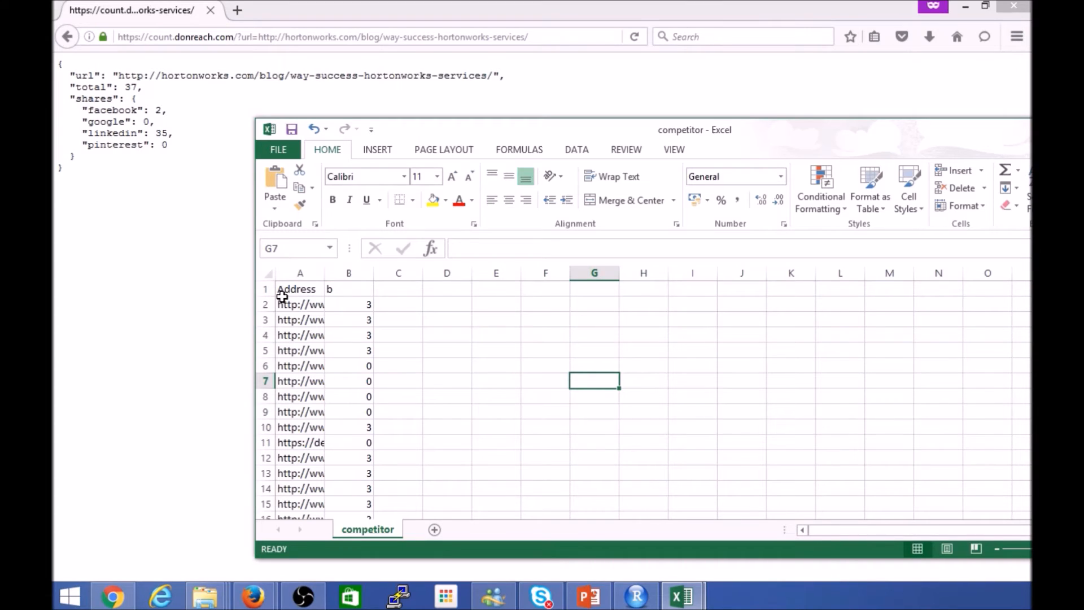
mouse_move(600, 315)
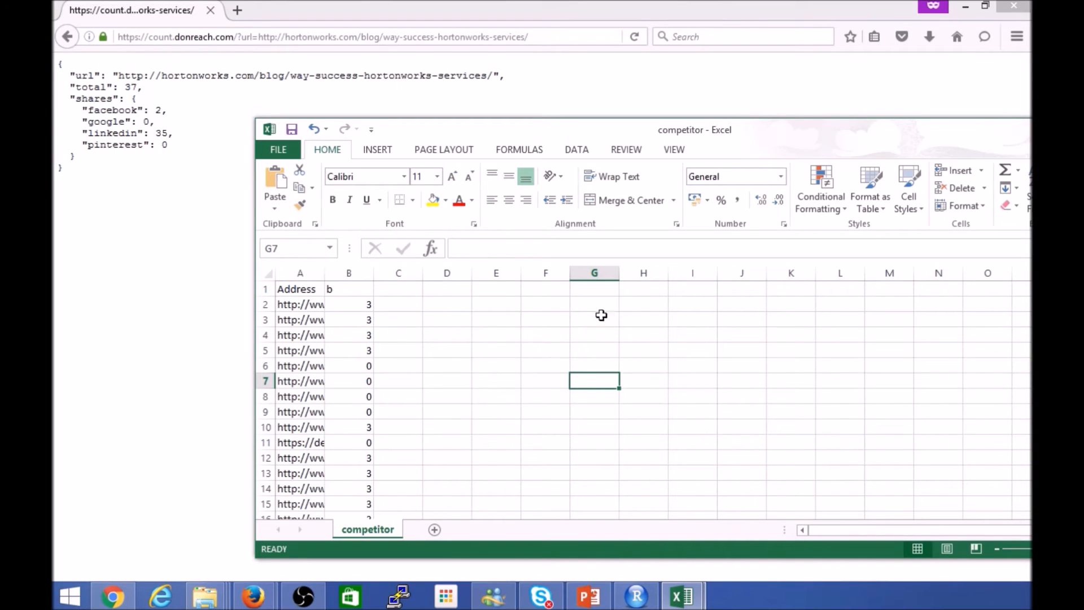
mouse_move(300, 289)
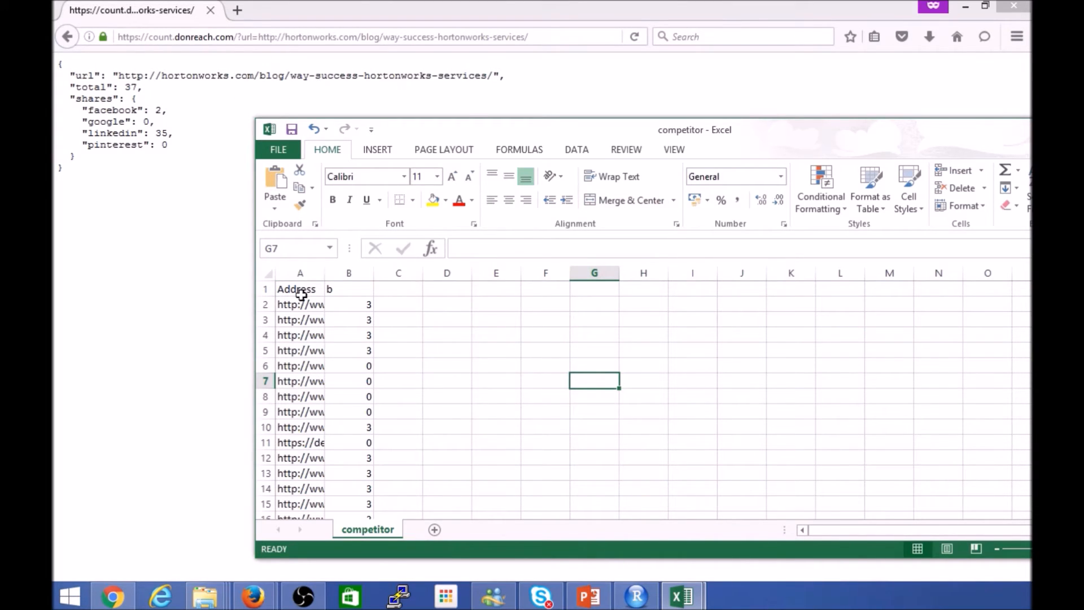
left_click(248, 36)
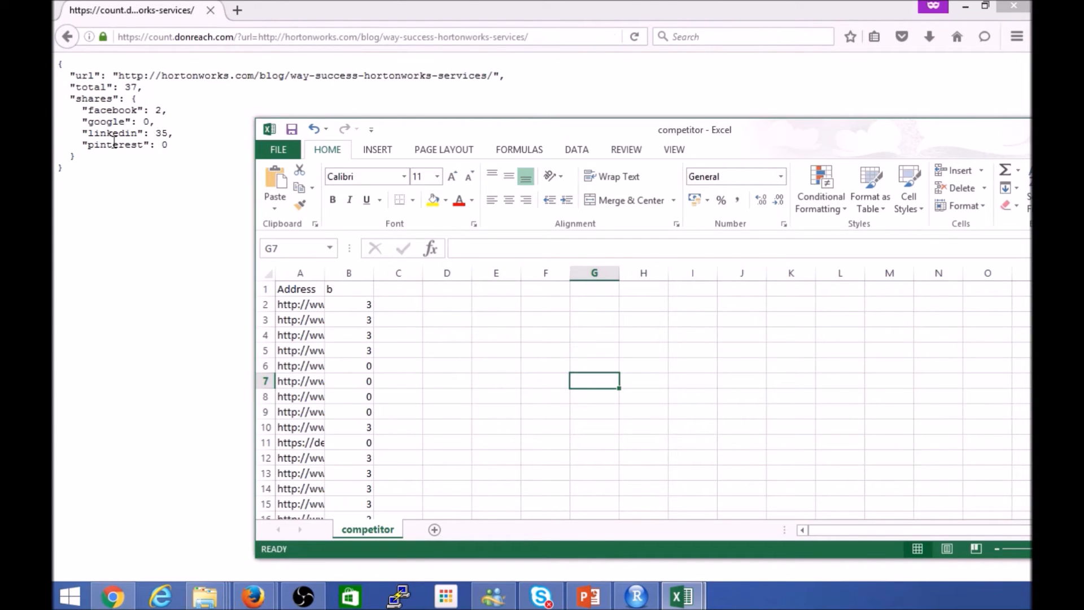
mouse_move(792, 109)
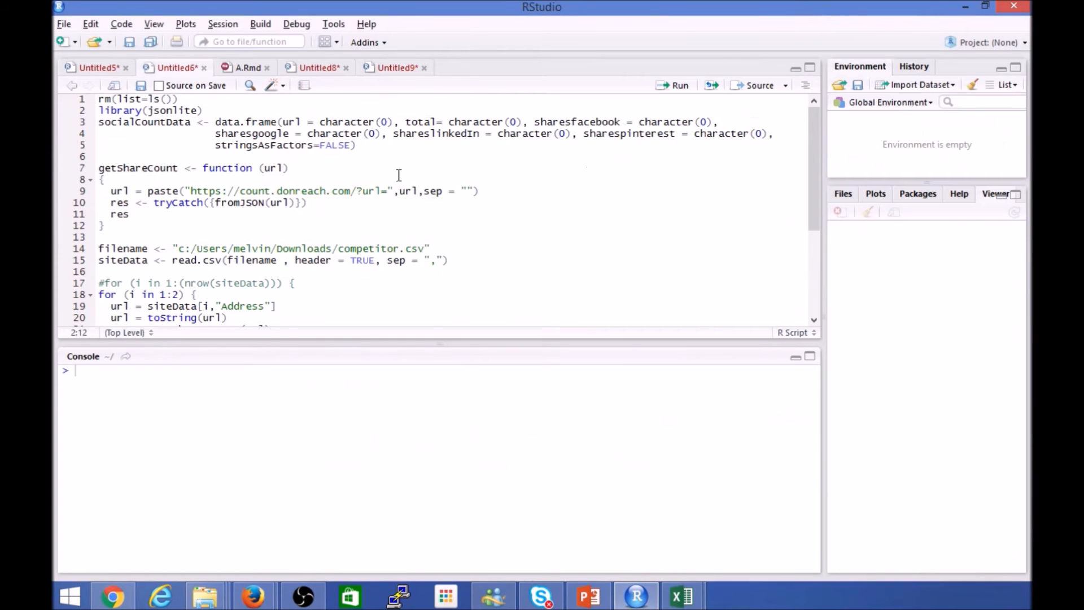
left_click(121, 99)
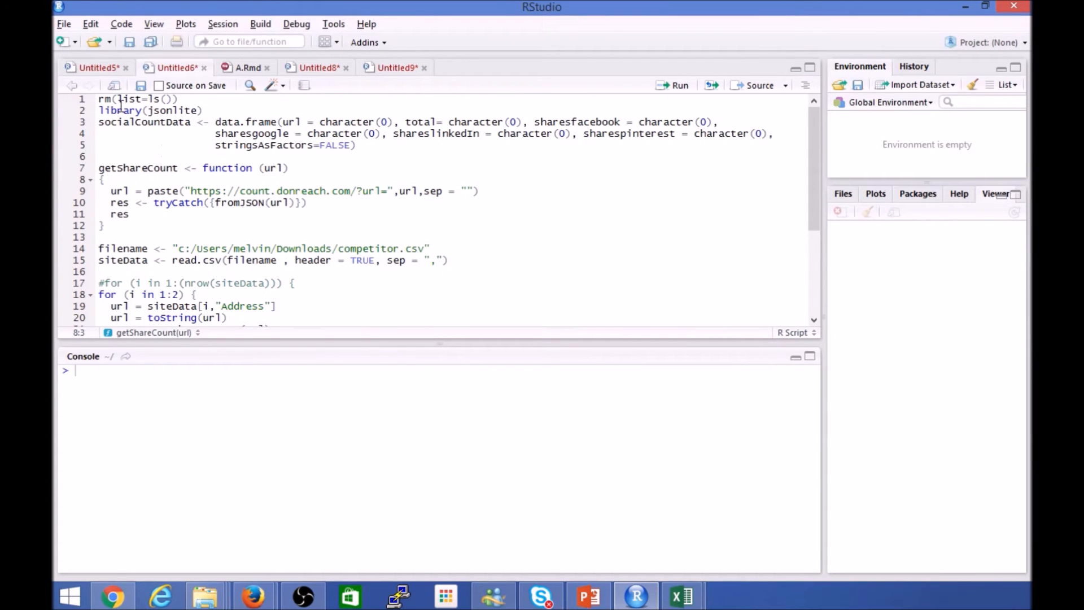
left_click_drag(99, 122, 290, 167)
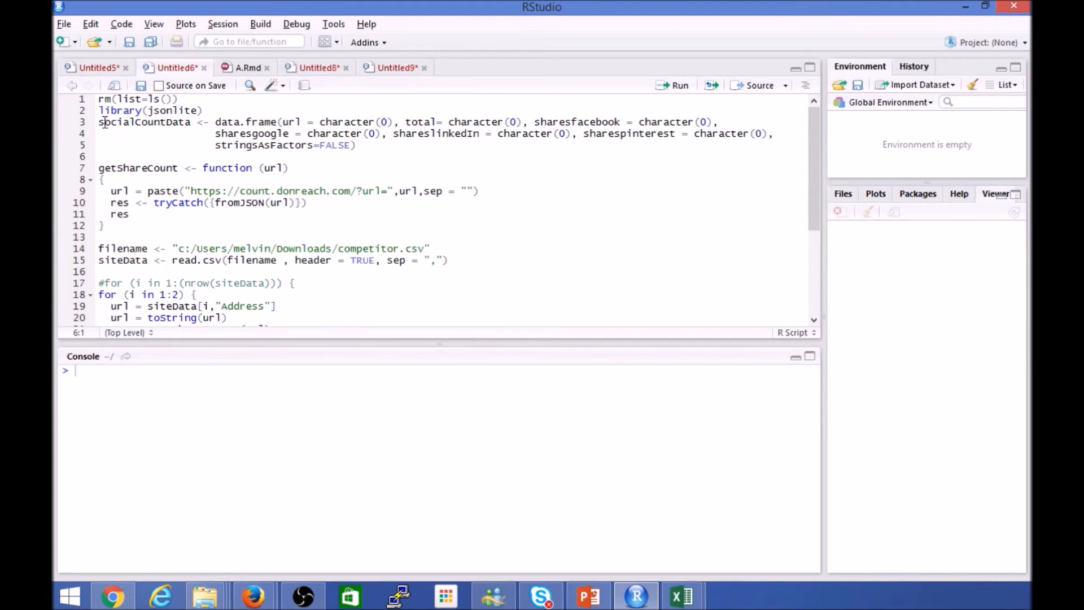
left_click_drag(99, 122, 358, 145)
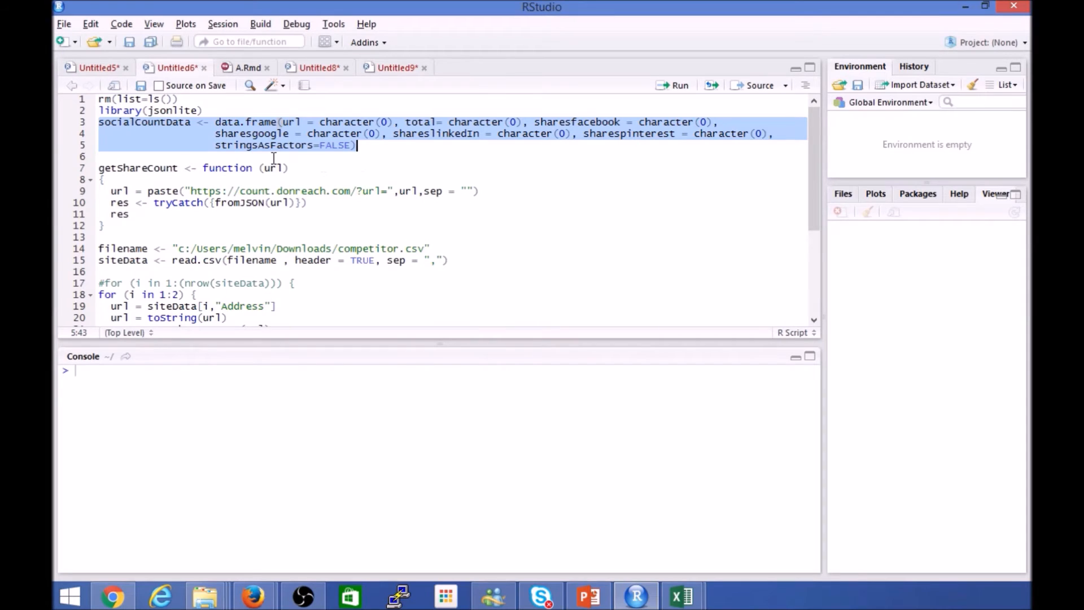
mouse_move(556, 150)
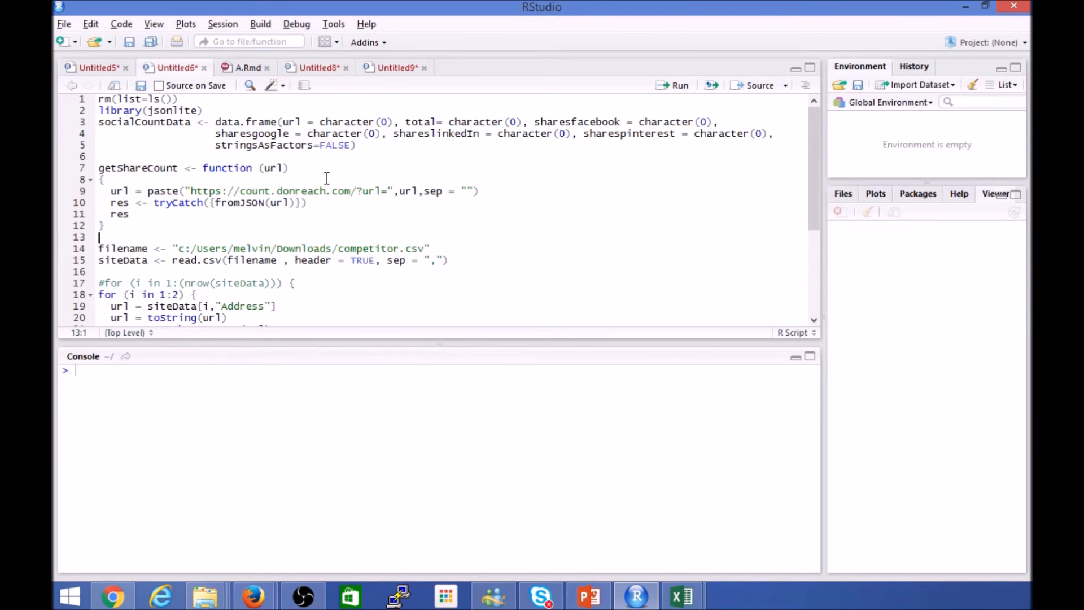
left_click(144, 225)
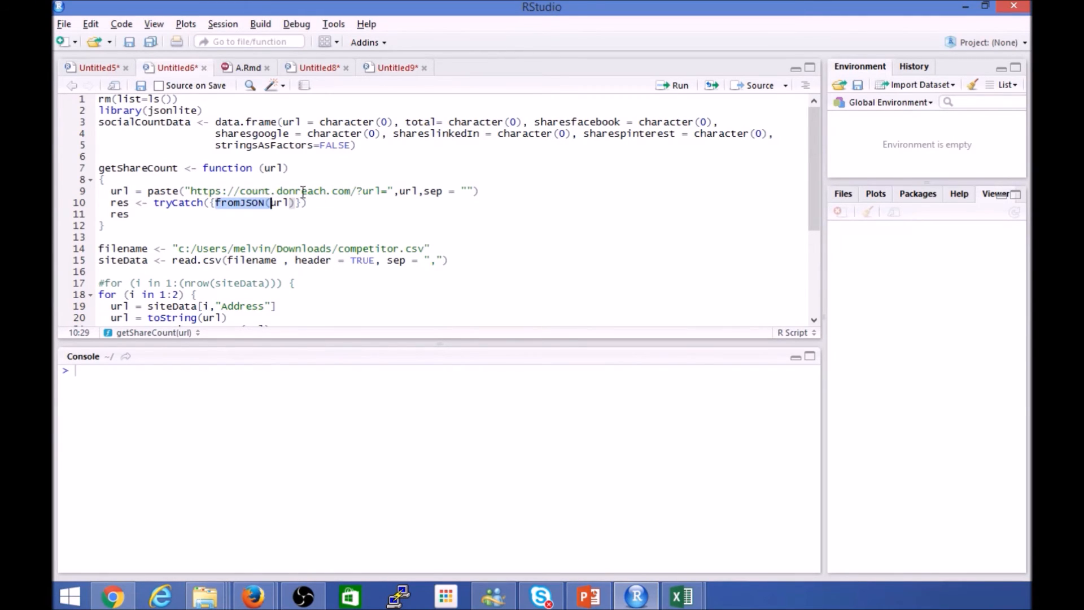
mouse_move(163, 236)
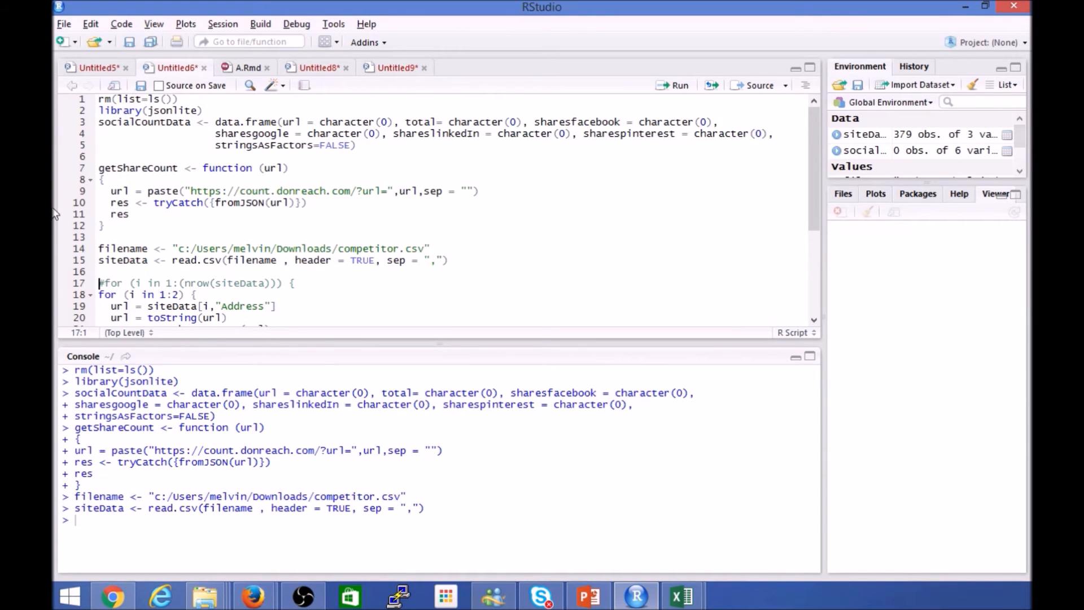
- Run the script to load 379 competitor addresses and fill socialCountData with two share-count rows
scroll("down", 3)
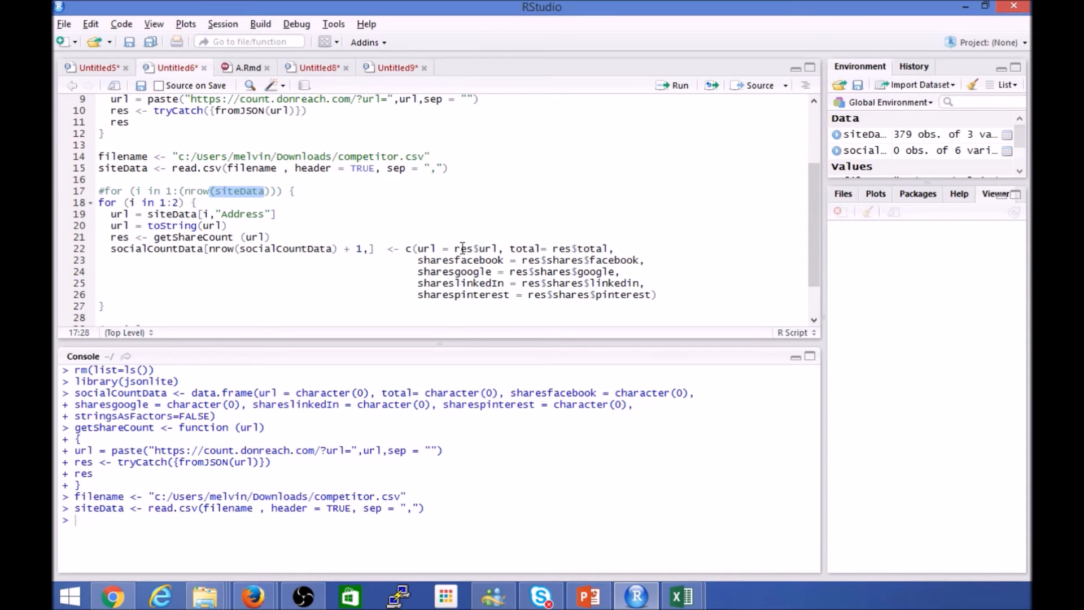
mouse_move(145, 210)
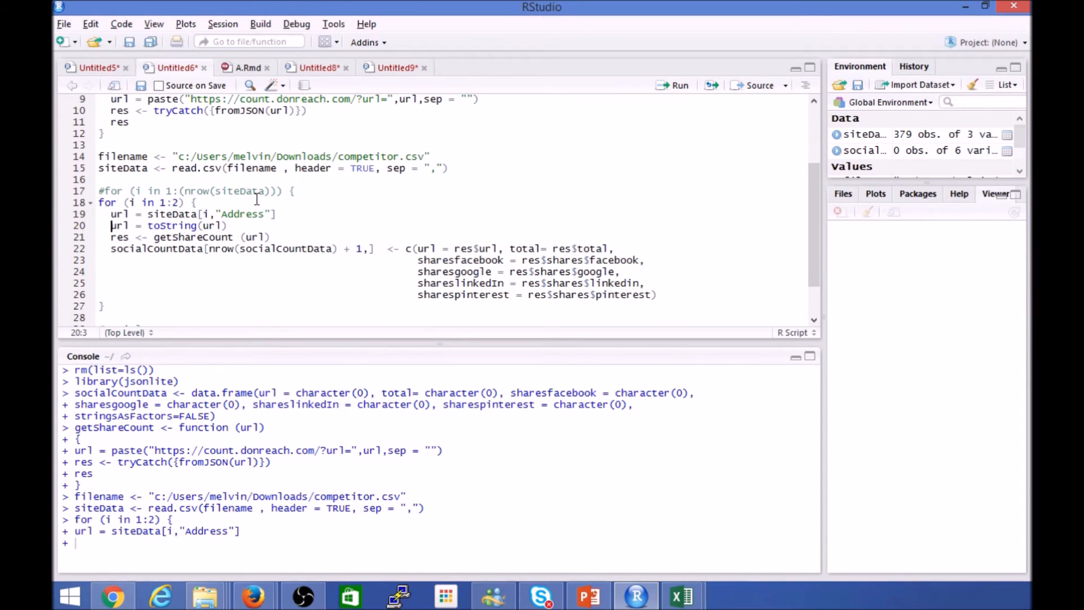
key("Return")
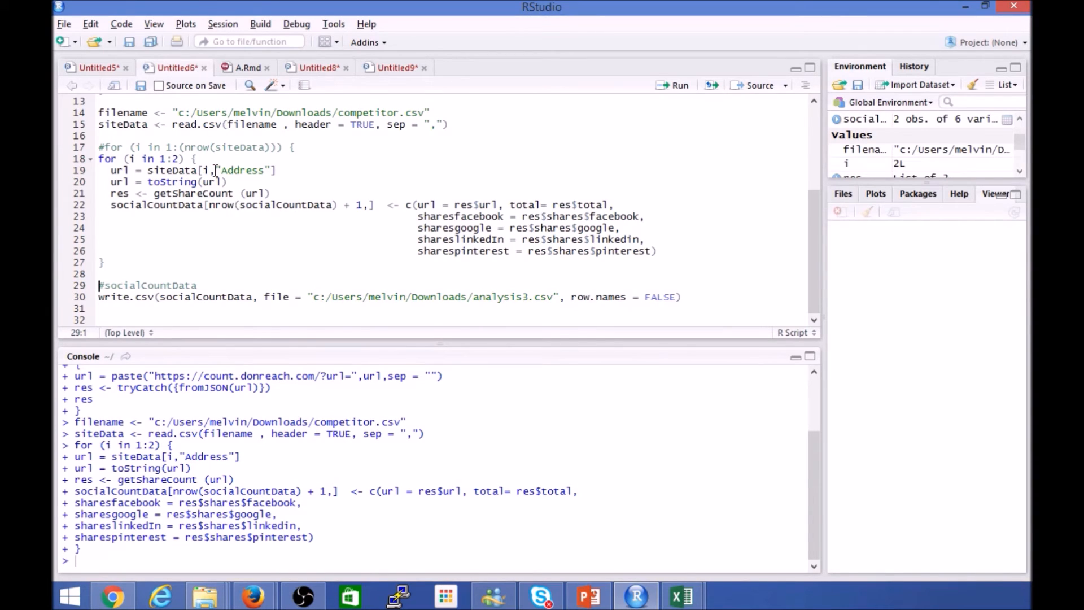
mouse_move(192, 217)
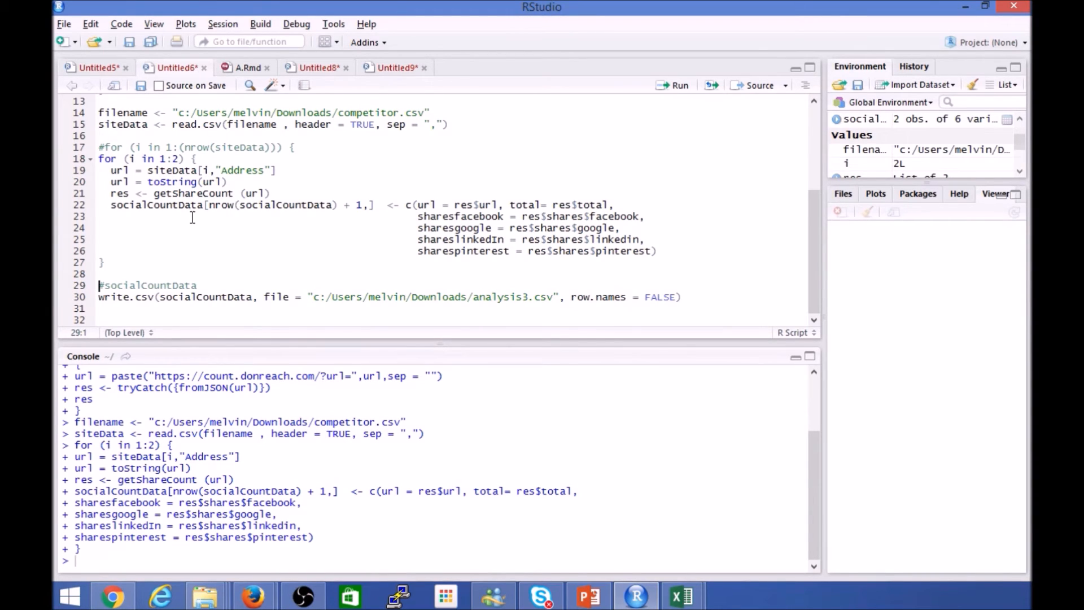
mouse_move(358, 220)
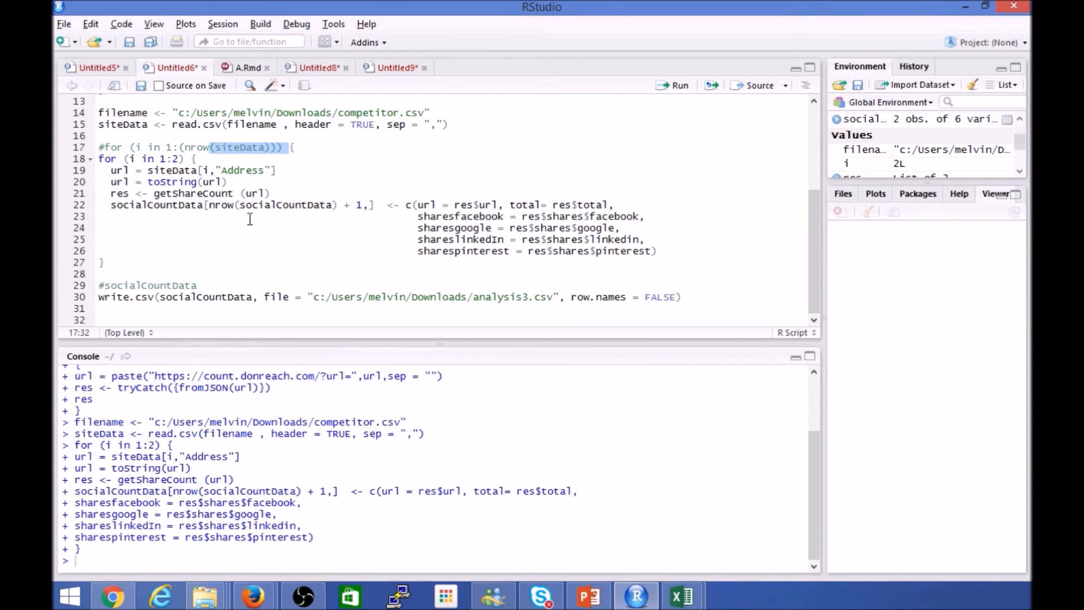
mouse_move(812, 599)
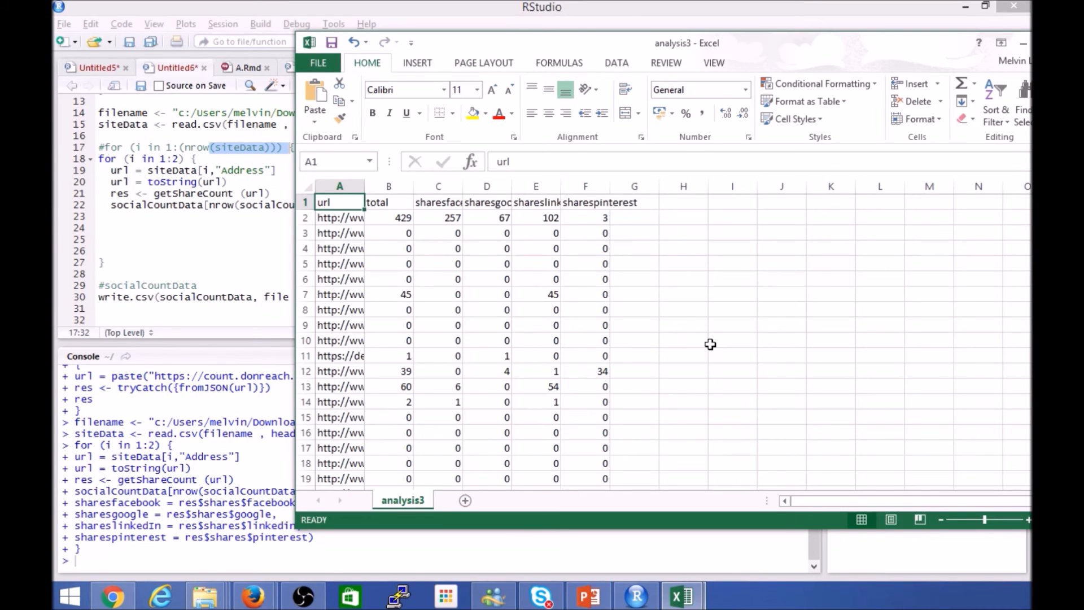
mouse_move(528, 261)
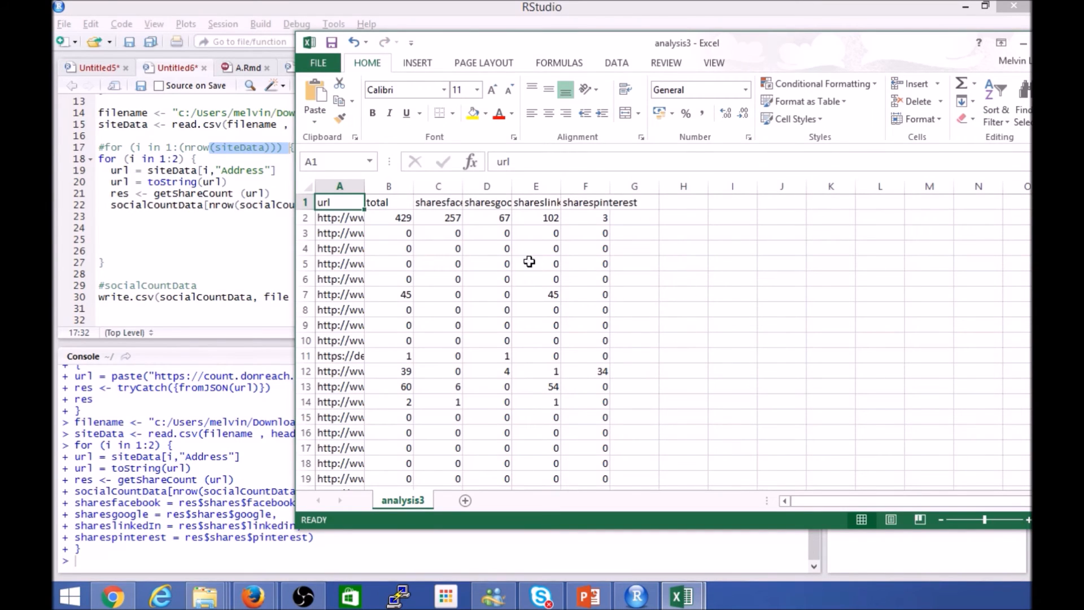
mouse_move(242, 110)
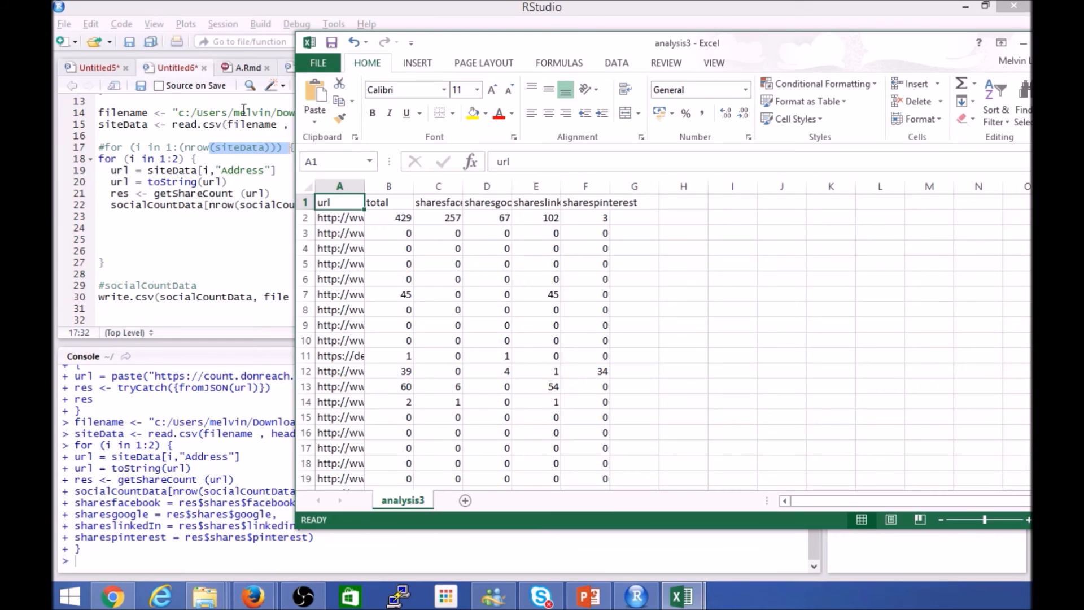
- Select all cells and AutoFit so the share column headings read in full, then select the total column
left_click(438, 202)
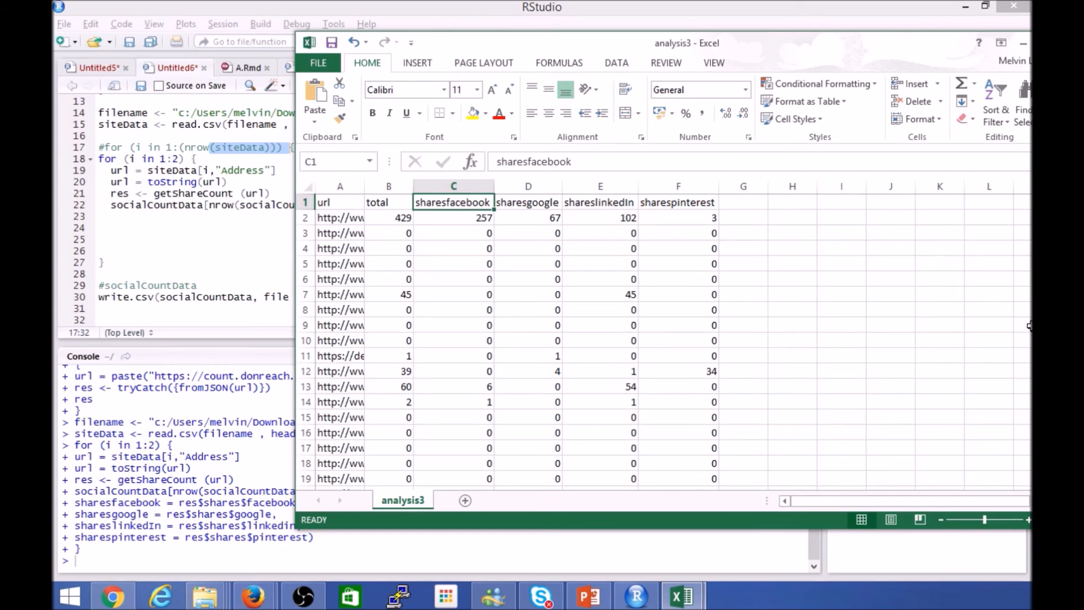
mouse_move(681, 142)
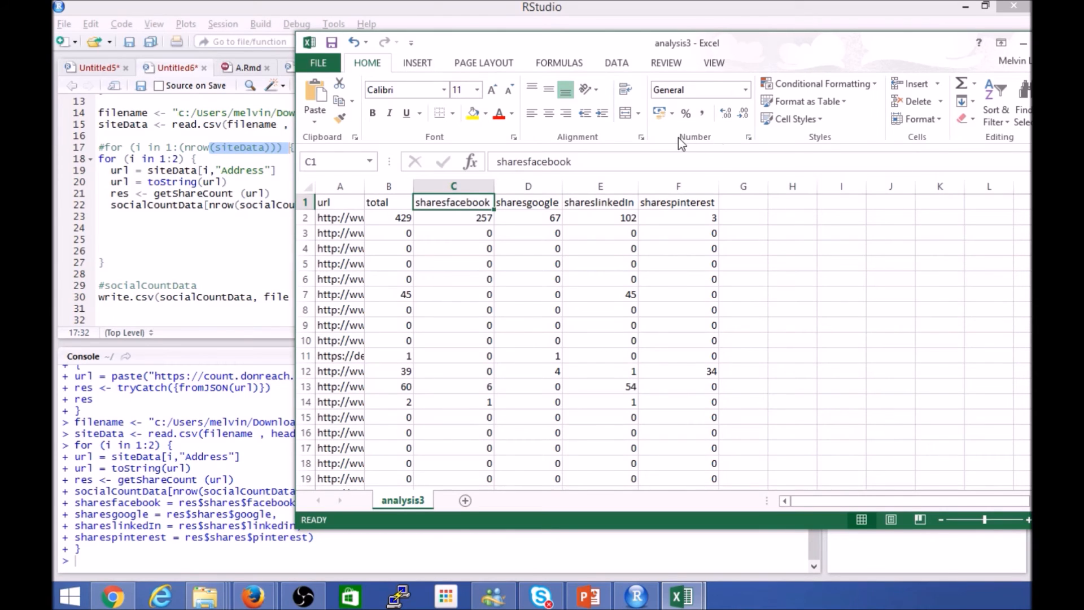
left_click(389, 202)
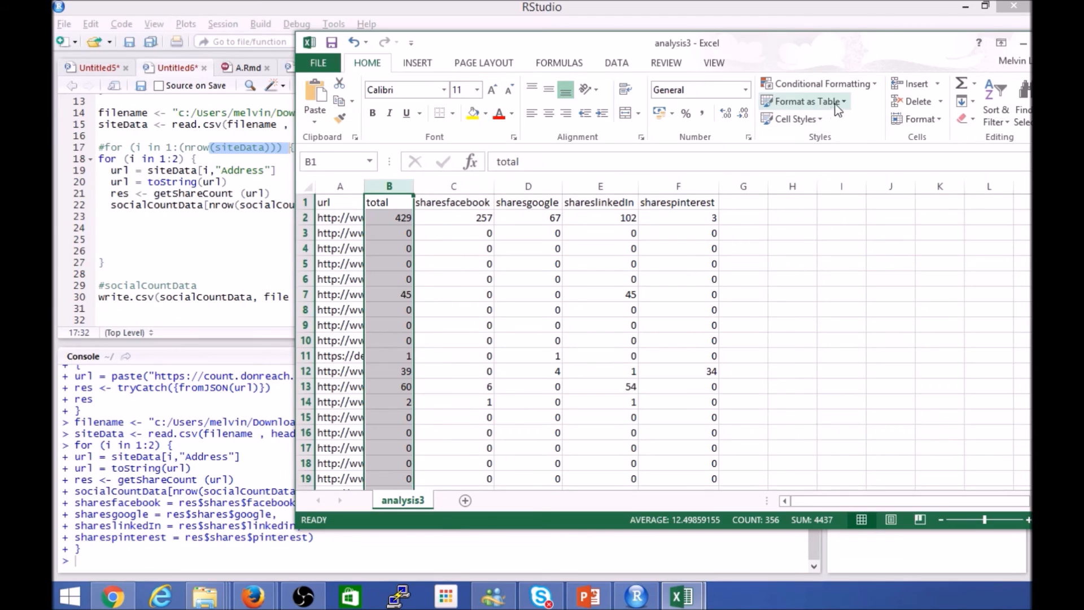
- Apply the red-yellow-green colour scale to the total, sharesfacebook and shareslinkedin columns
left_click(820, 82)
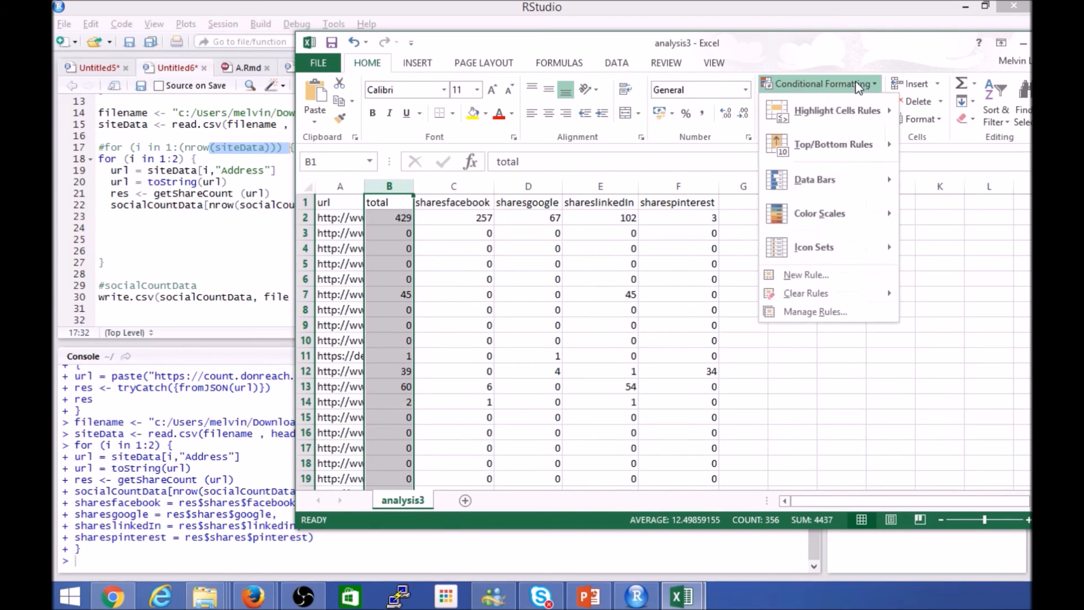
left_click(819, 213)
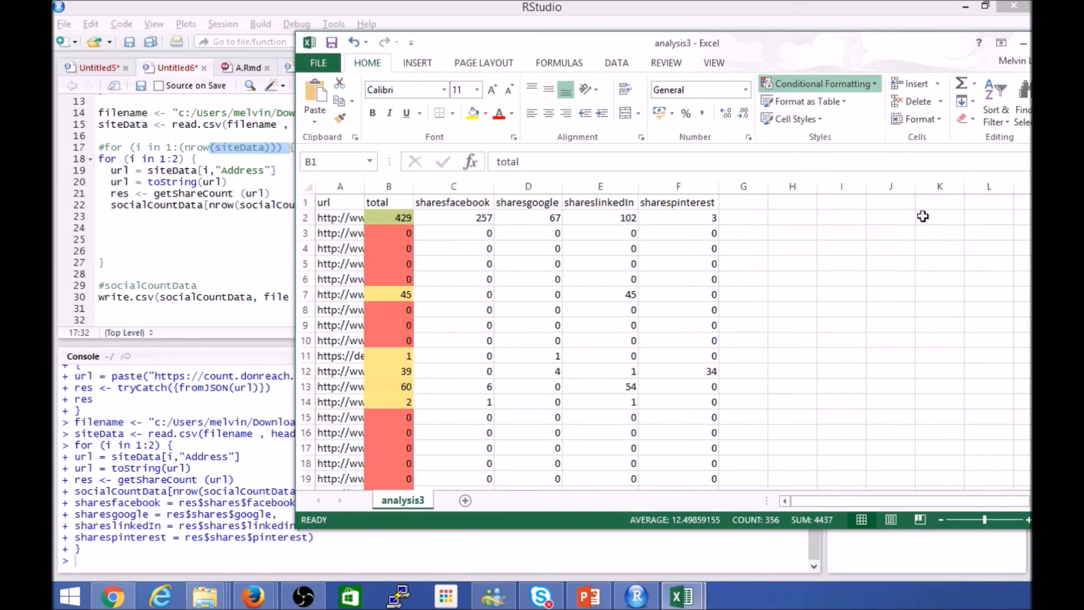
left_click(803, 102)
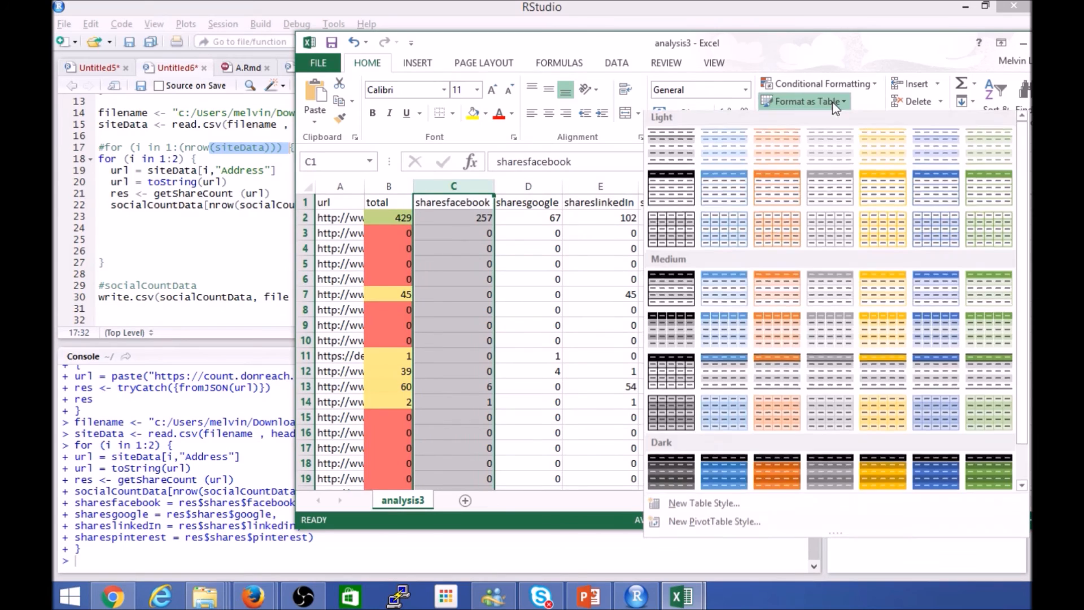
left_click(820, 84)
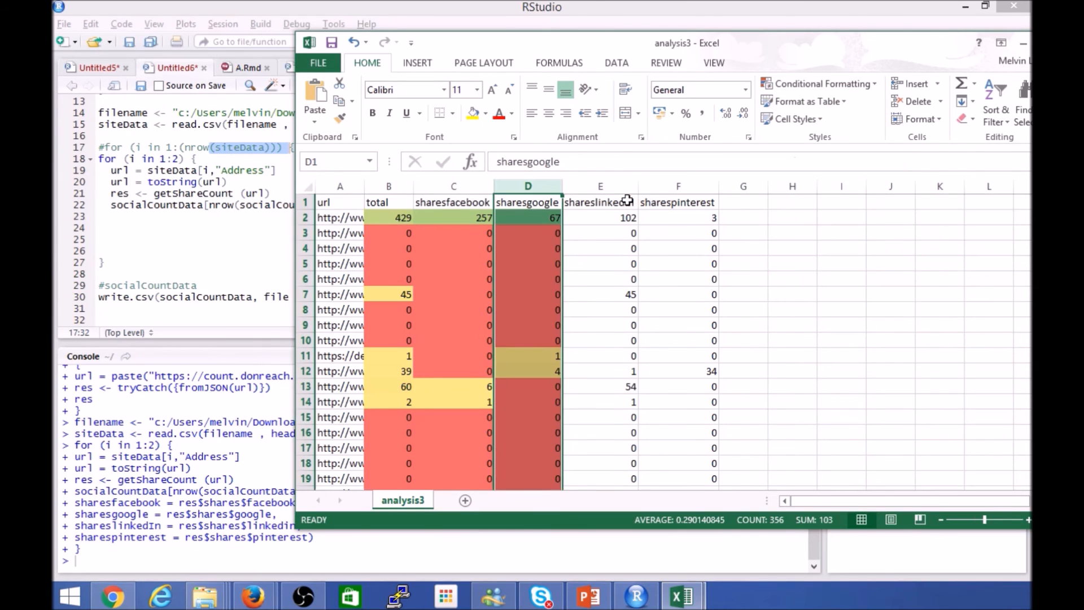
left_click(820, 83)
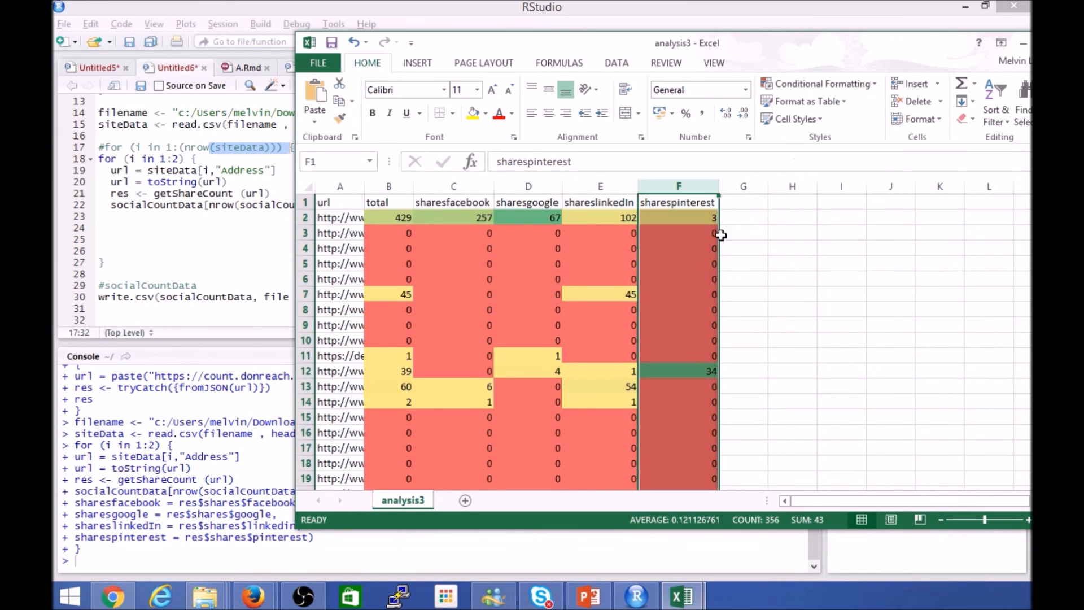
- Apply the same colour scale to the sharespinterest column
left_click(678, 263)
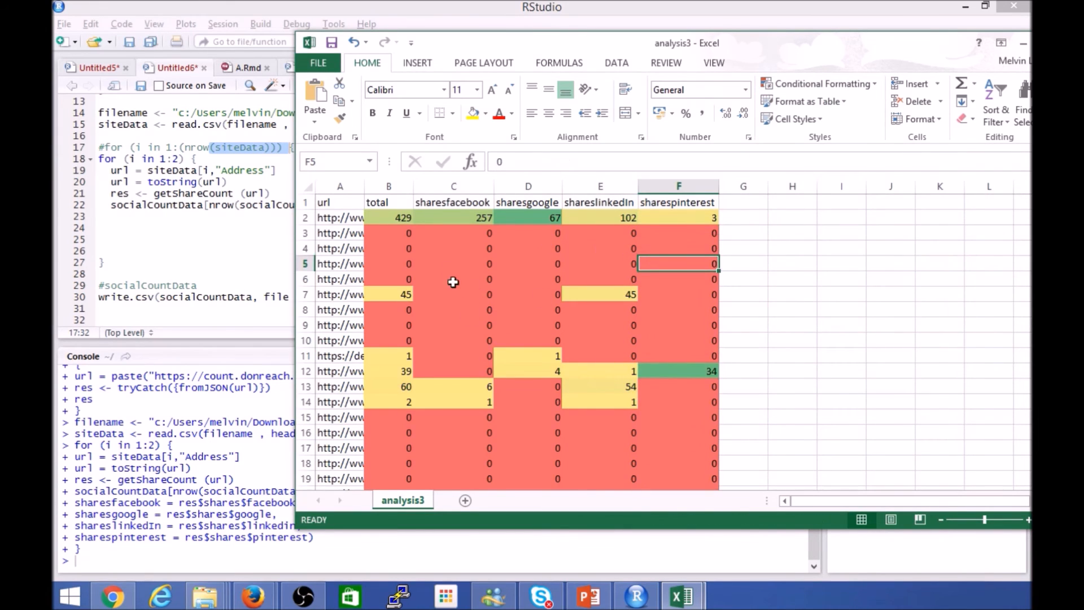
mouse_move(544, 349)
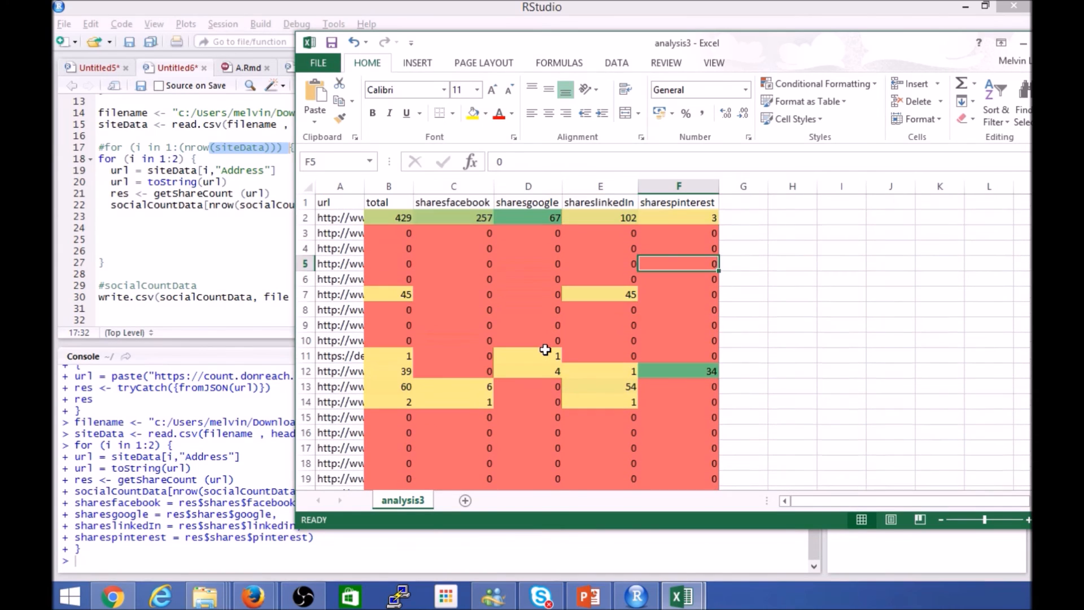
mouse_move(494, 356)
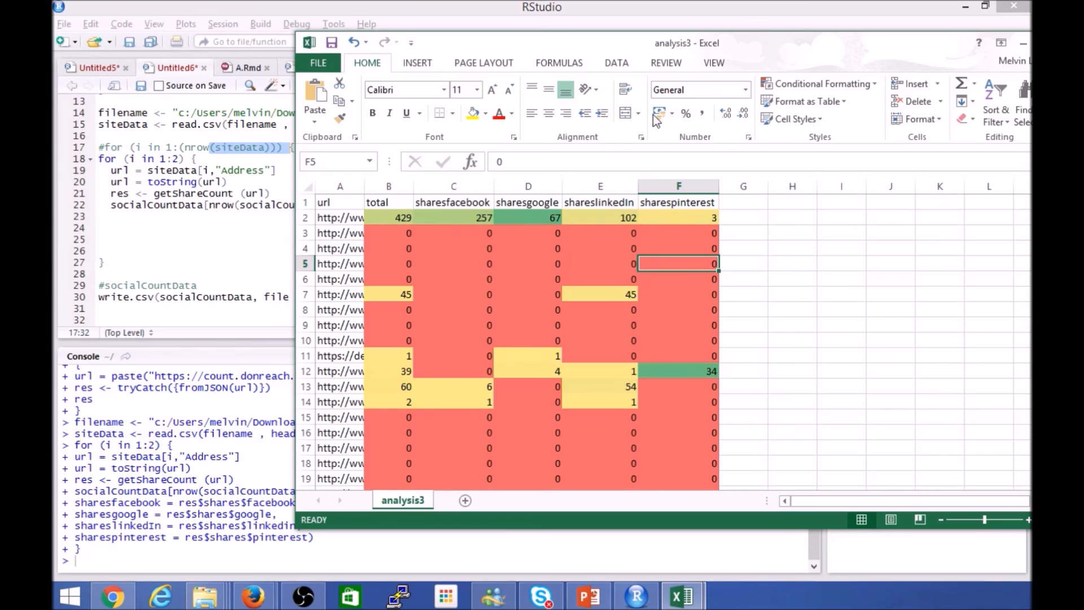
left_click(817, 83)
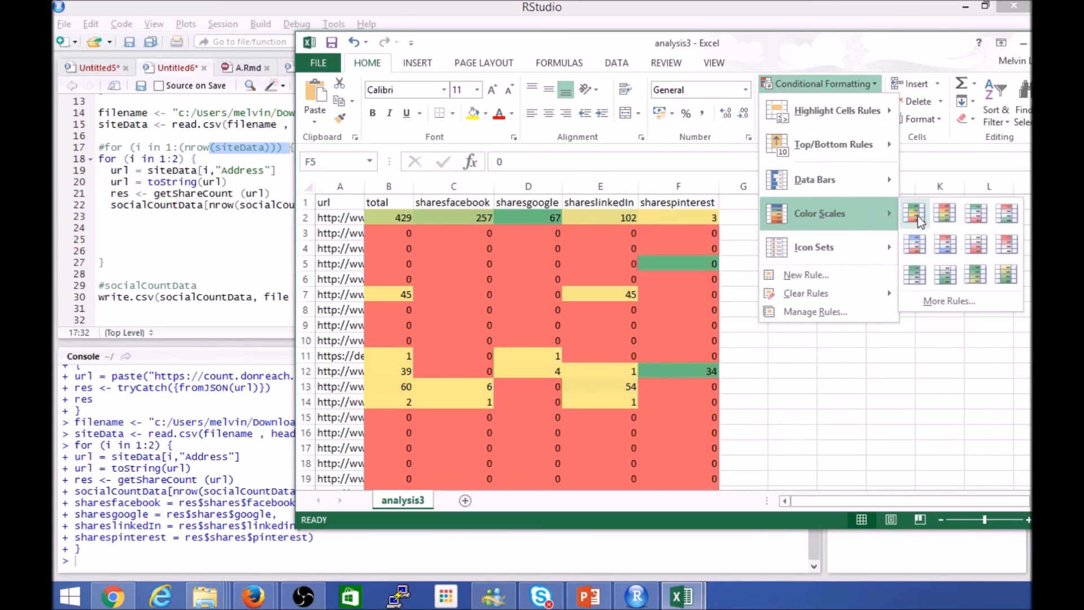
left_click(678, 263)
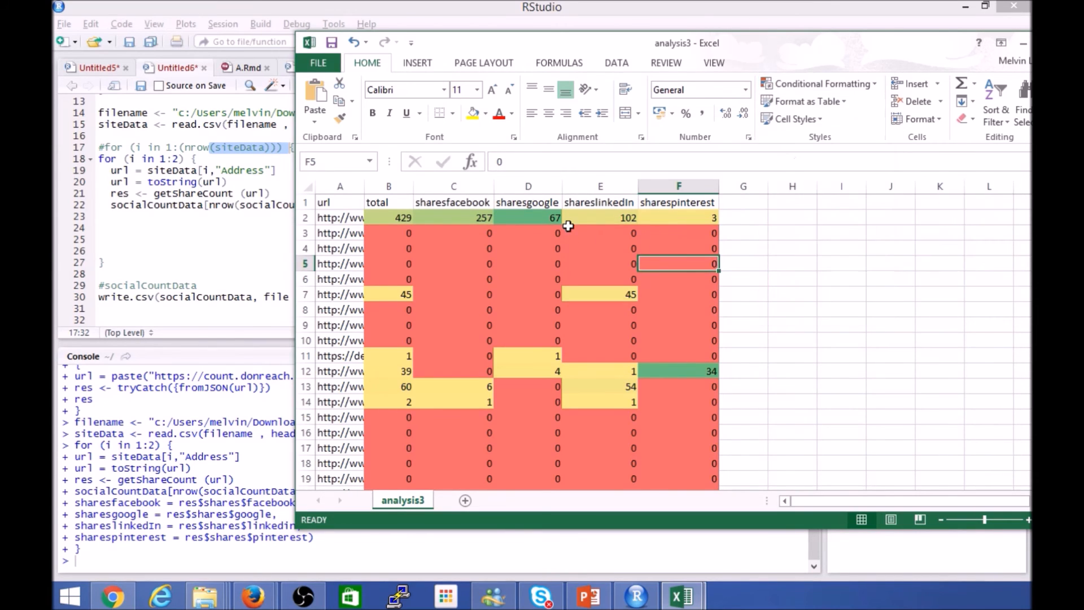
left_click(678, 293)
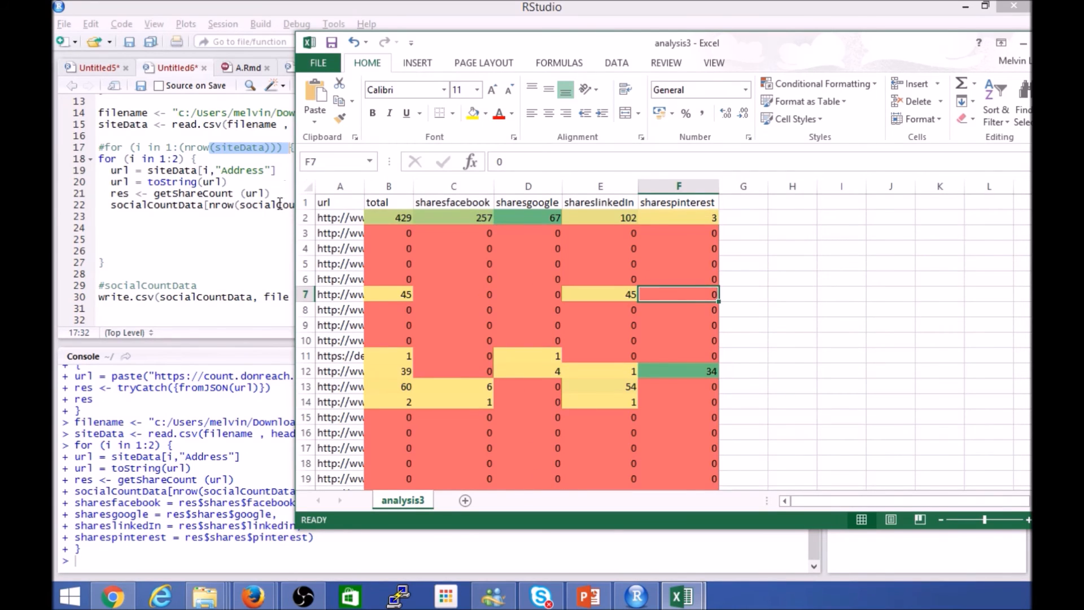
mouse_move(375, 217)
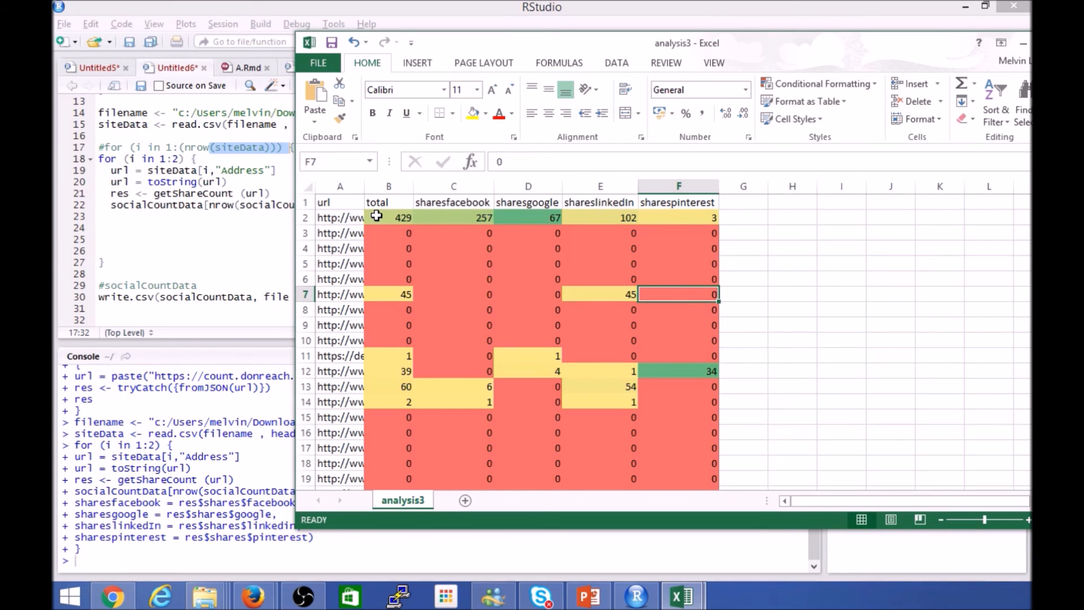
mouse_move(691, 213)
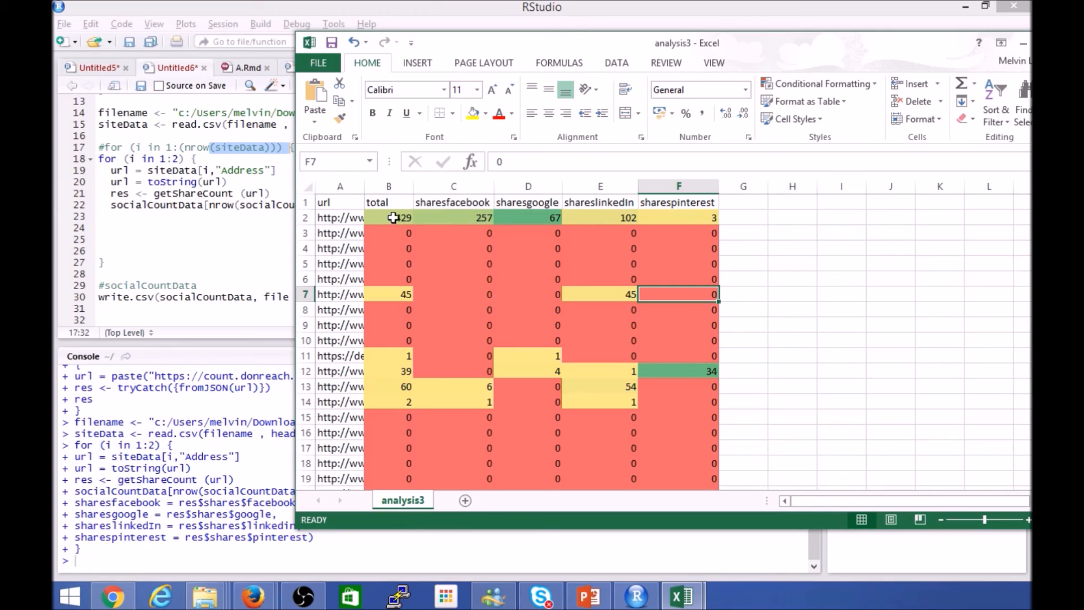
mouse_move(730, 353)
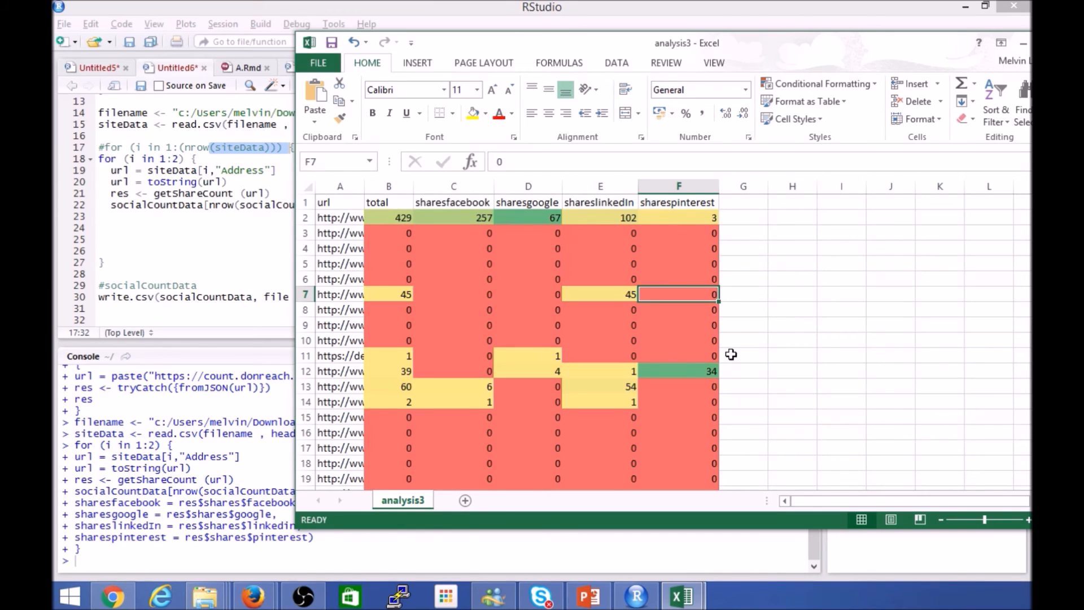
scroll("down", 3)
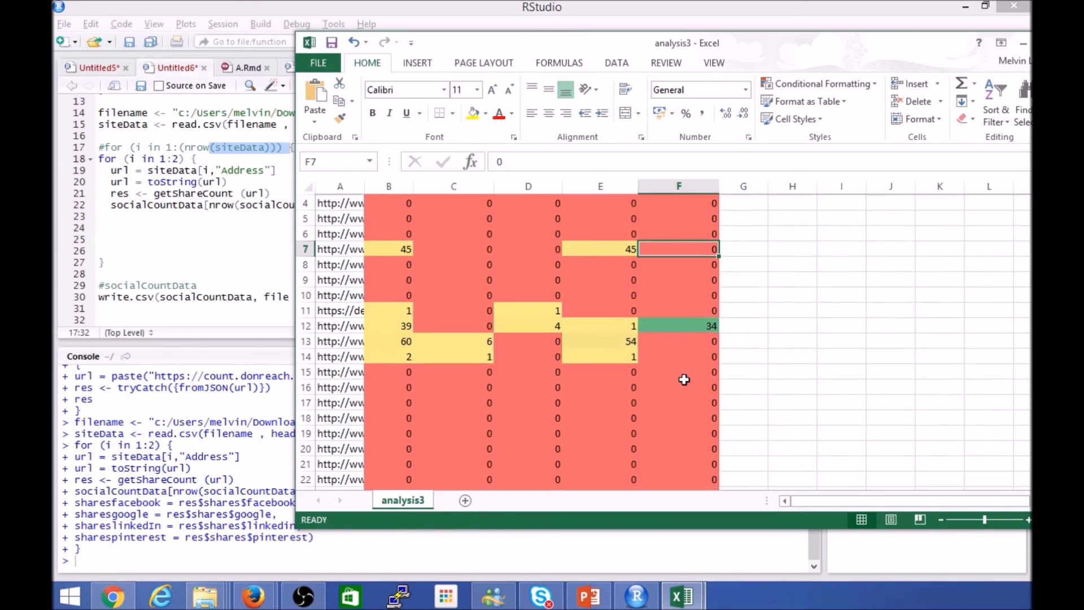
scroll("down", 3)
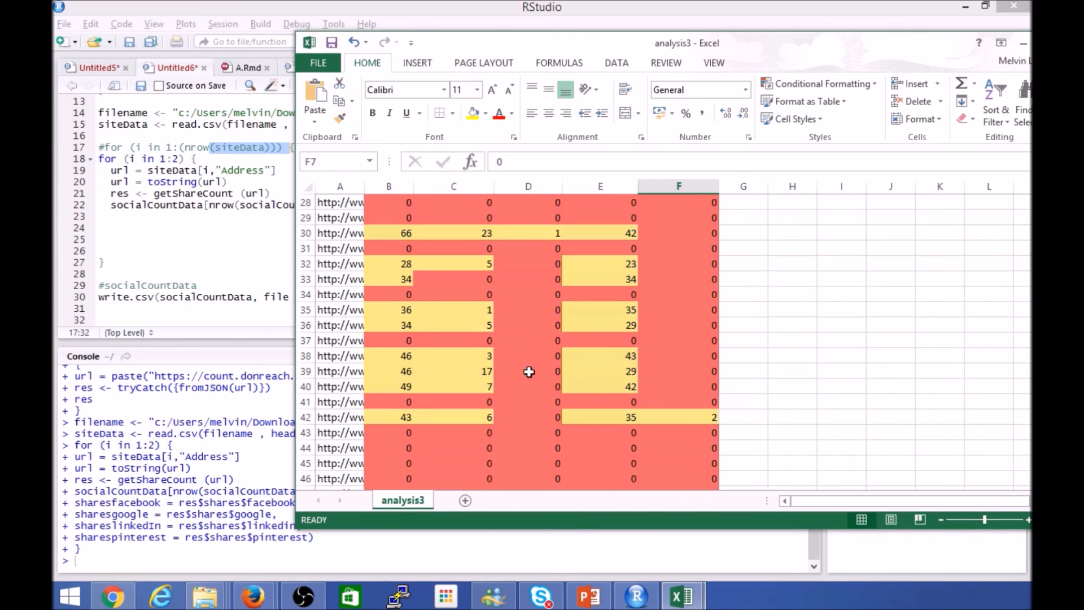
scroll("down", 3)
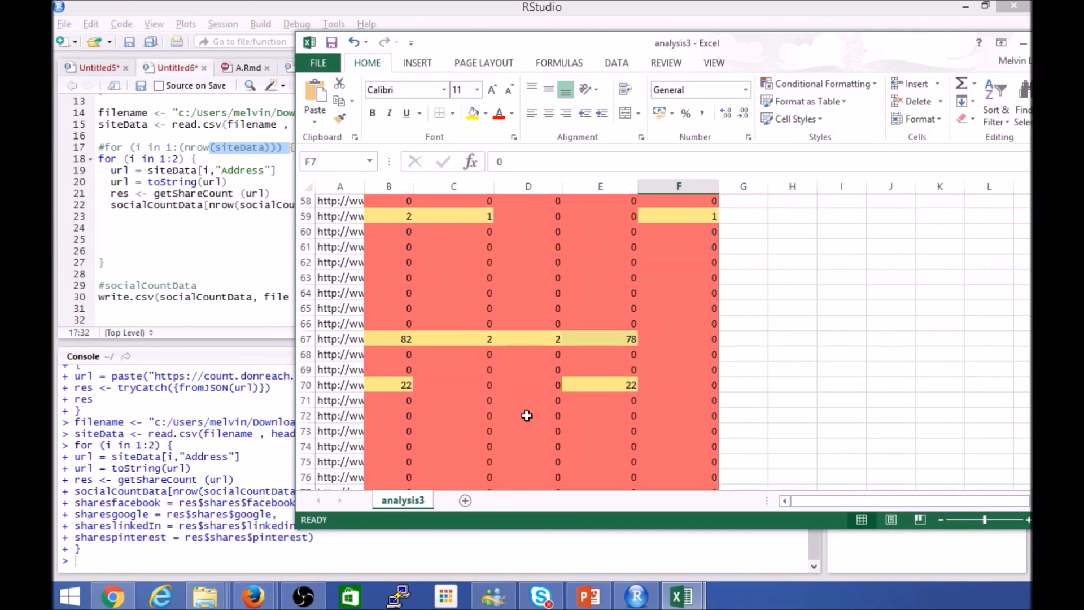
scroll("down", 3)
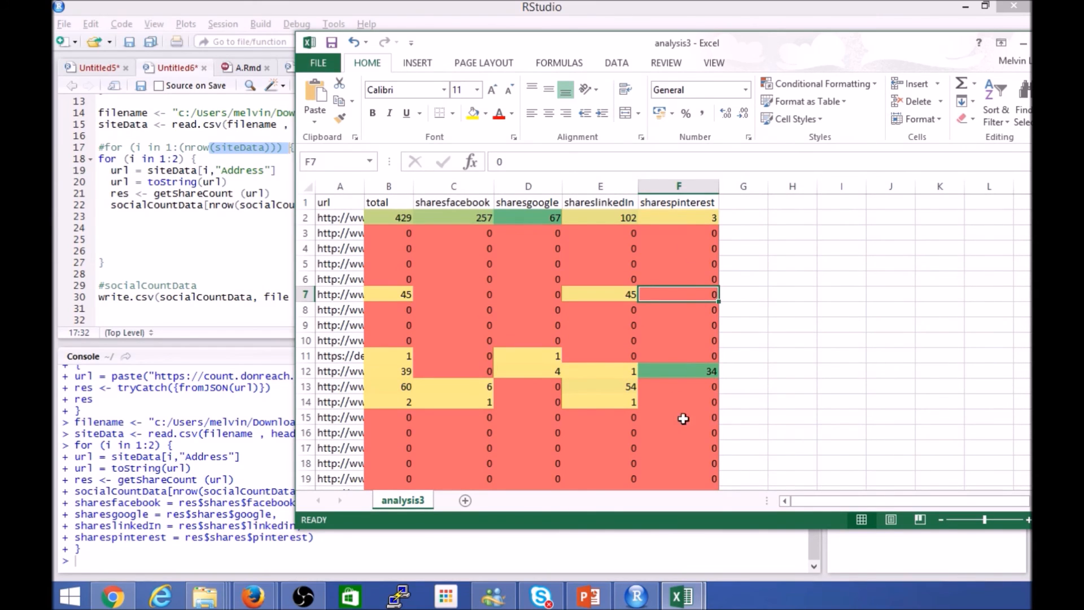
mouse_move(697, 371)
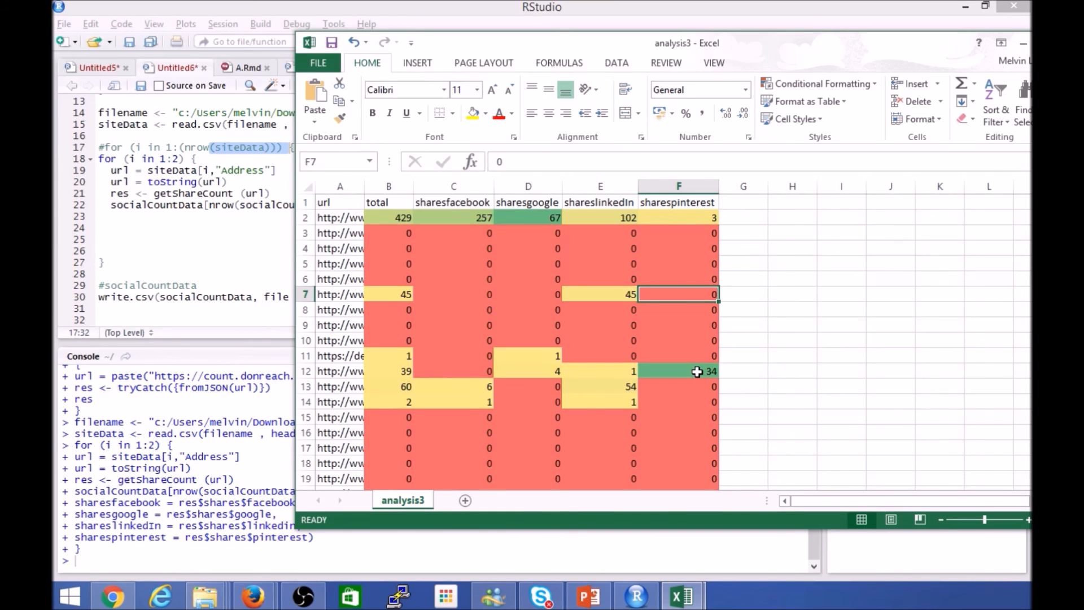
mouse_move(712, 396)
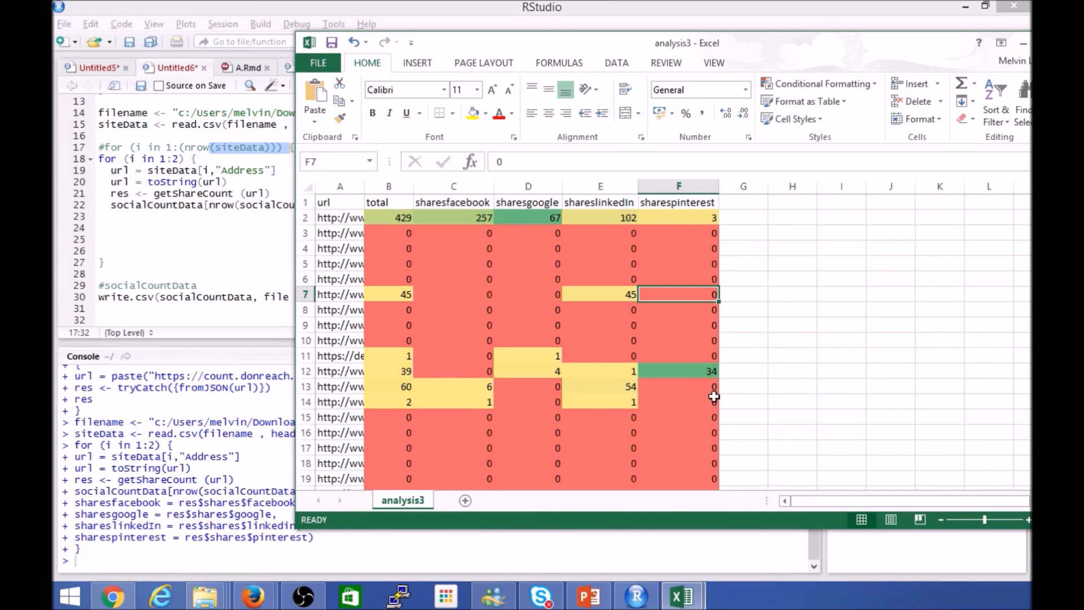
mouse_move(636, 465)
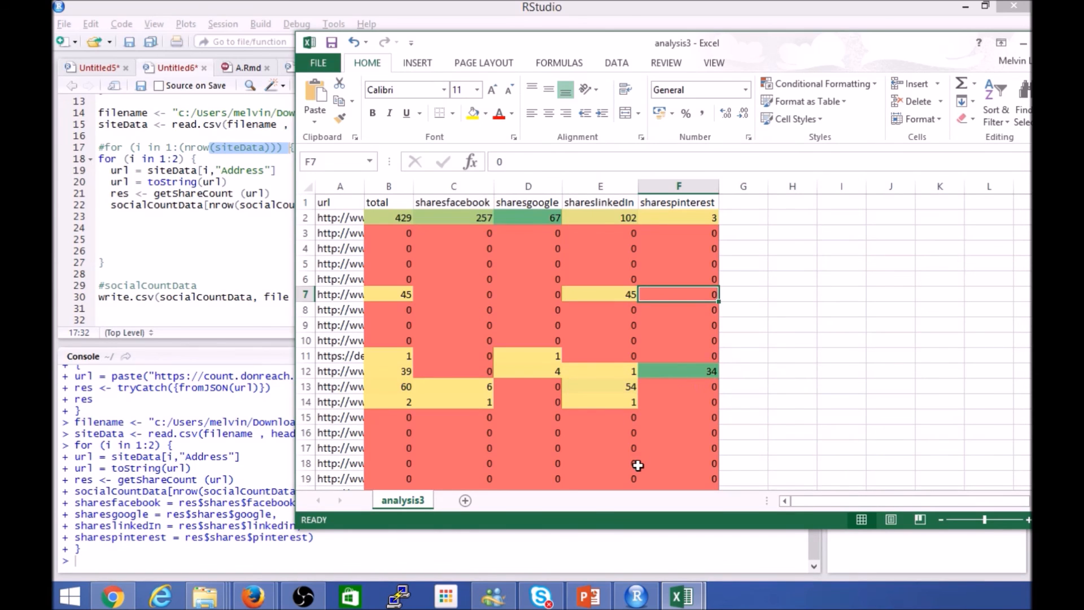
scroll("down", 3)
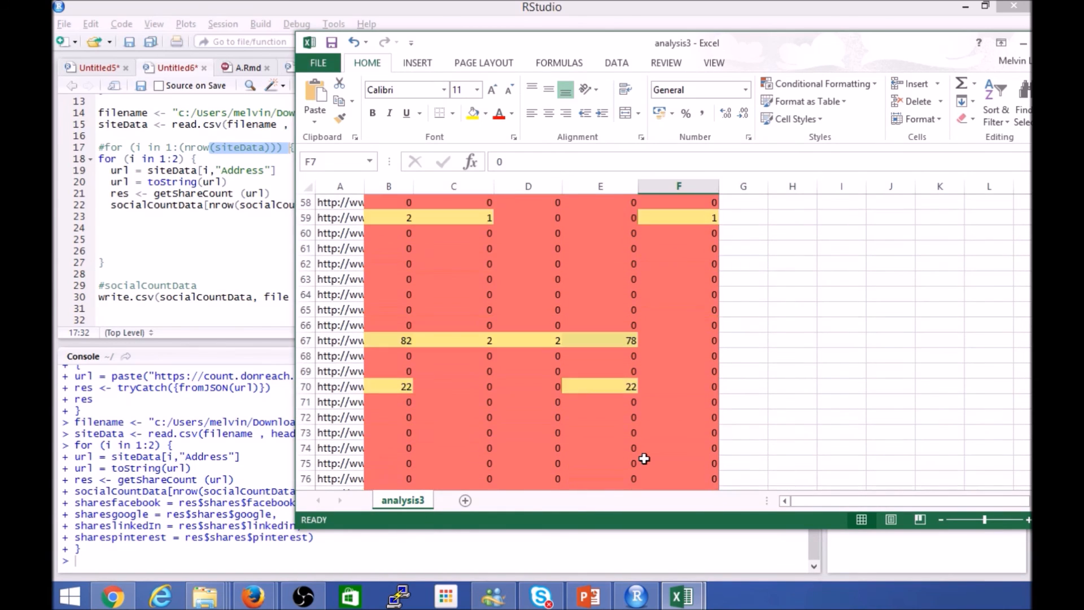
scroll("down", 3)
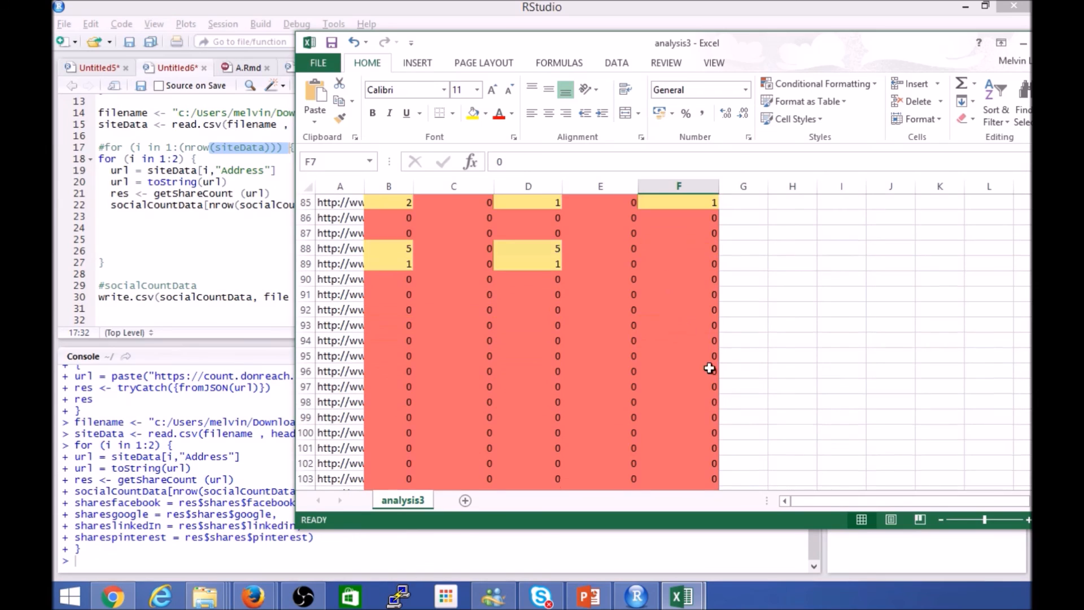
scroll("down", 3)
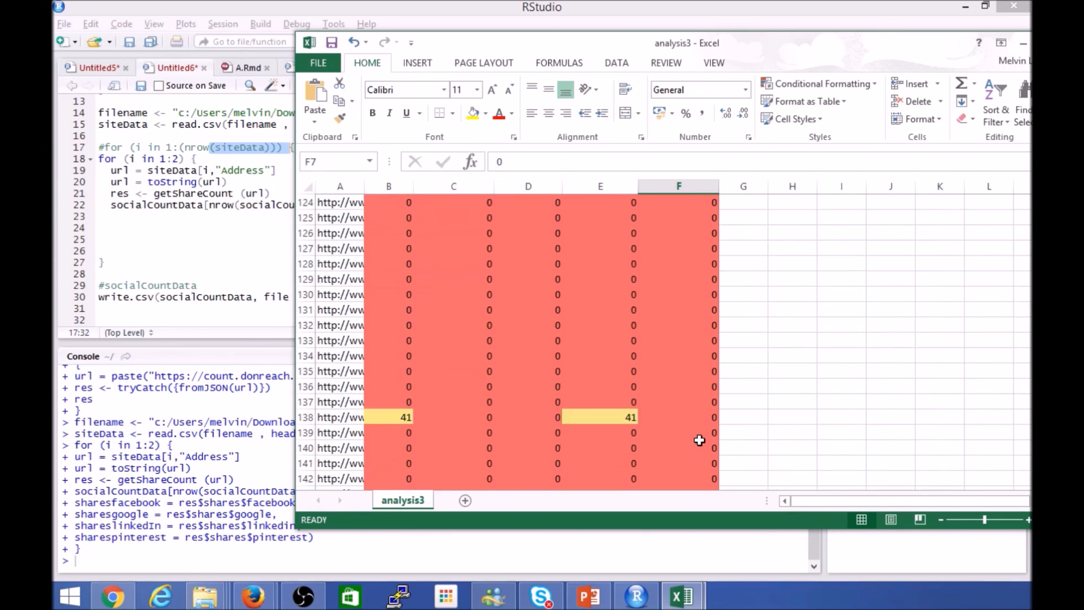
scroll("down", 3)
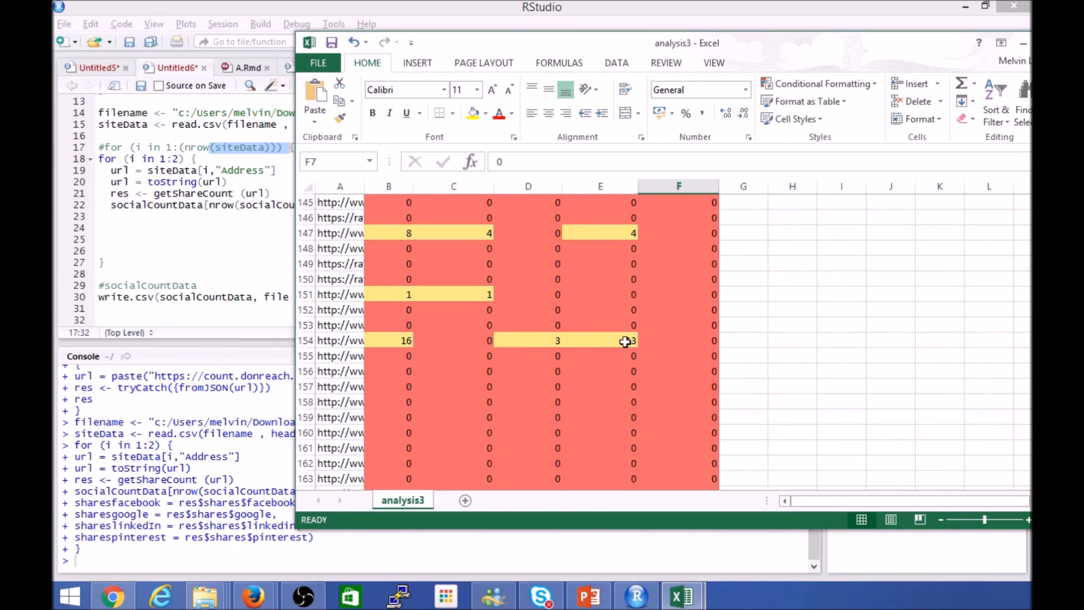
scroll("down", 3)
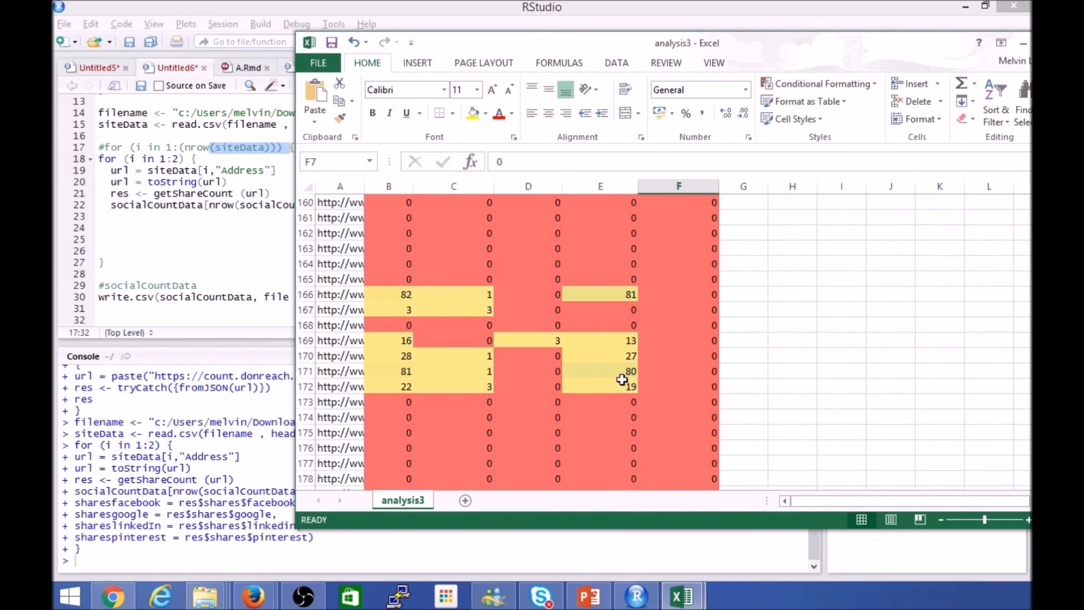
mouse_move(591, 344)
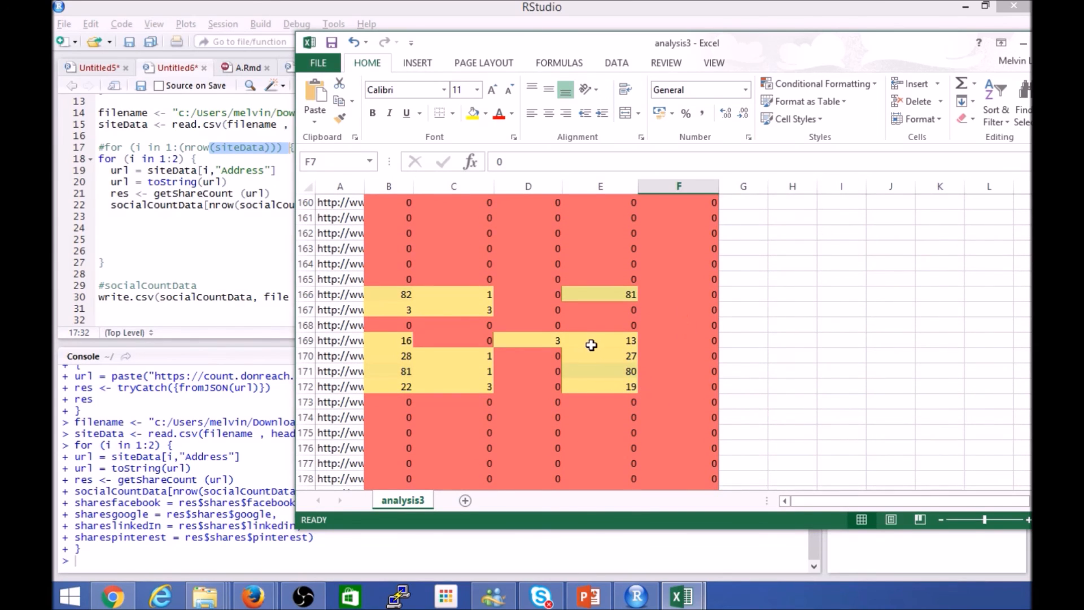
scroll("down", 3)
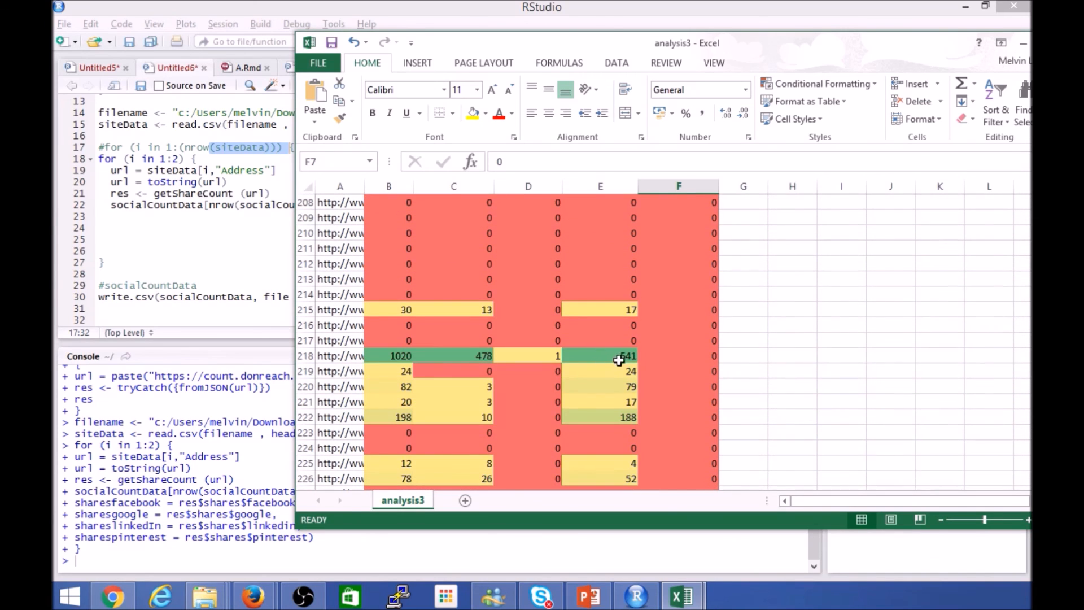
mouse_move(619, 362)
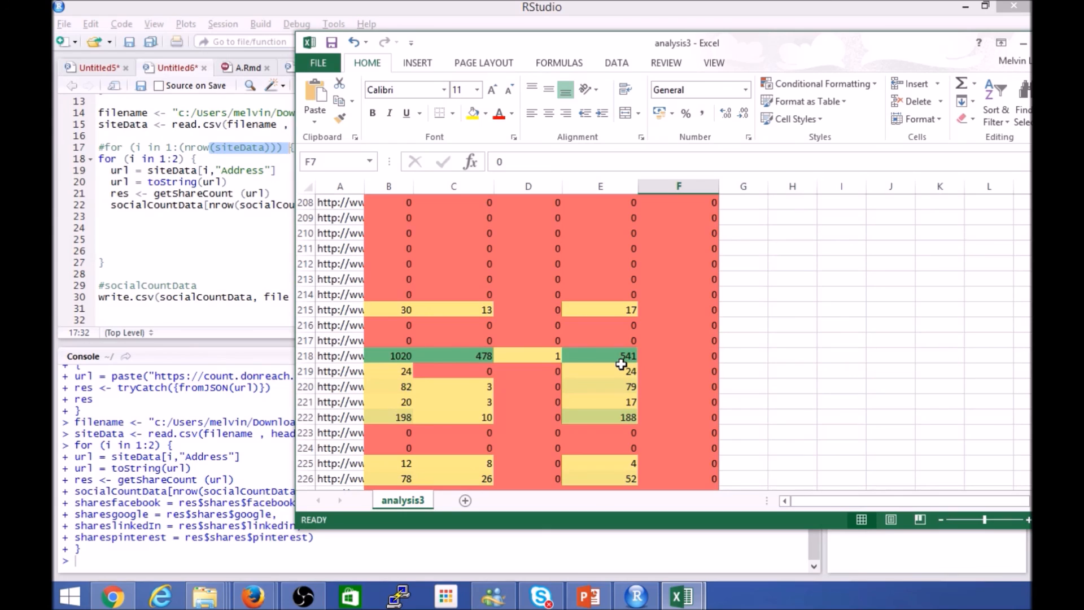
mouse_move(634, 349)
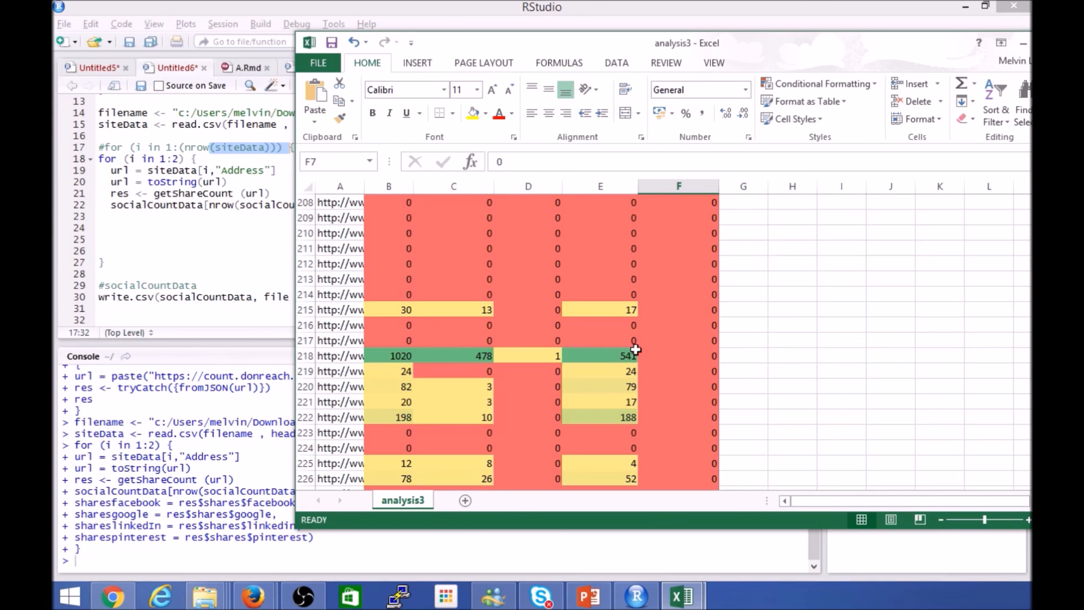
mouse_move(614, 362)
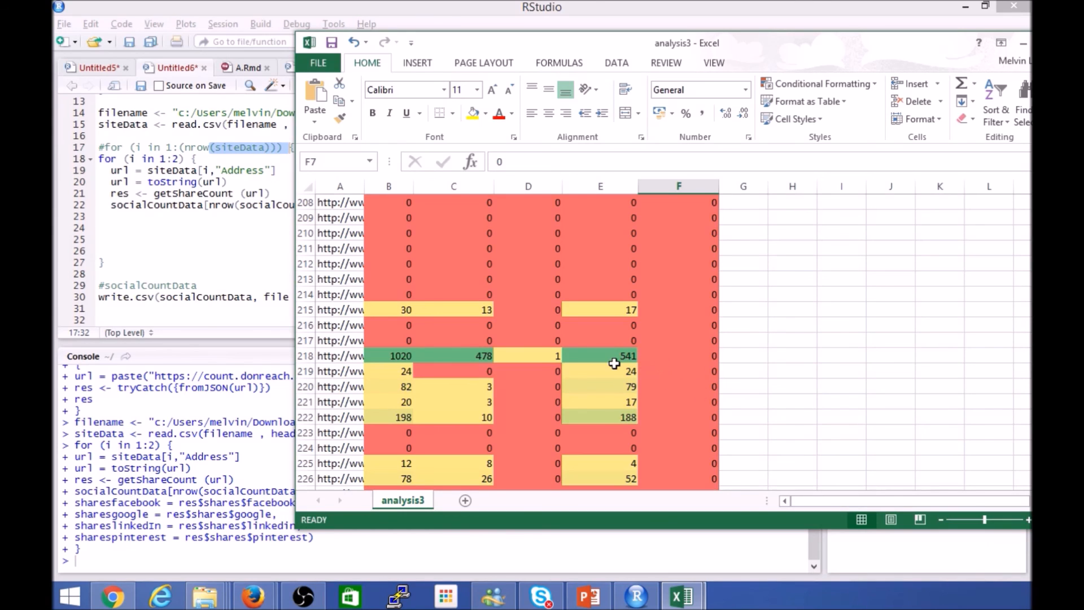
scroll("down", 3)
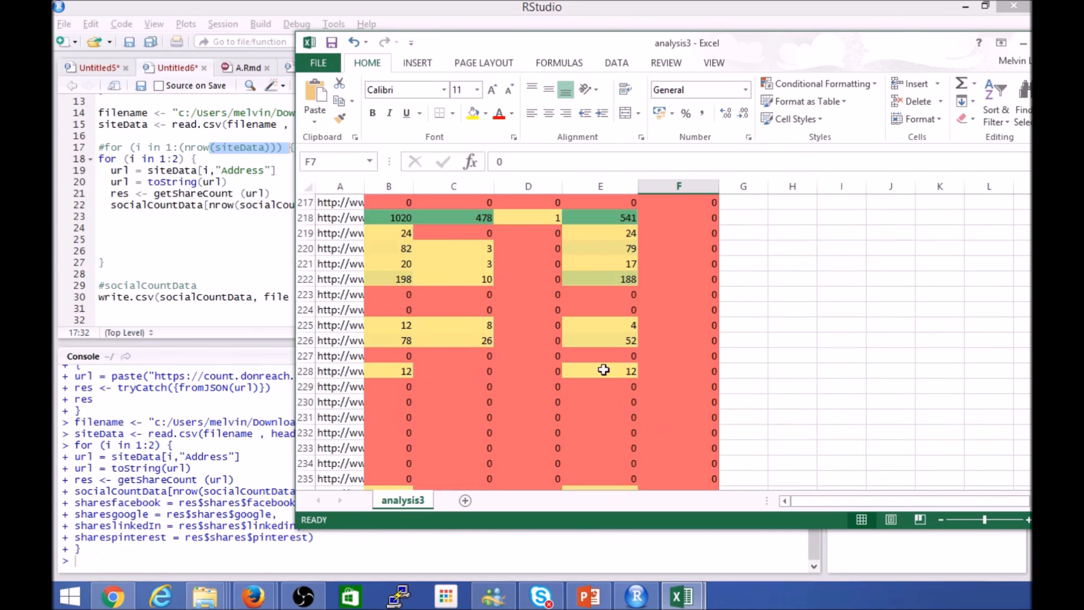
scroll("down", 3)
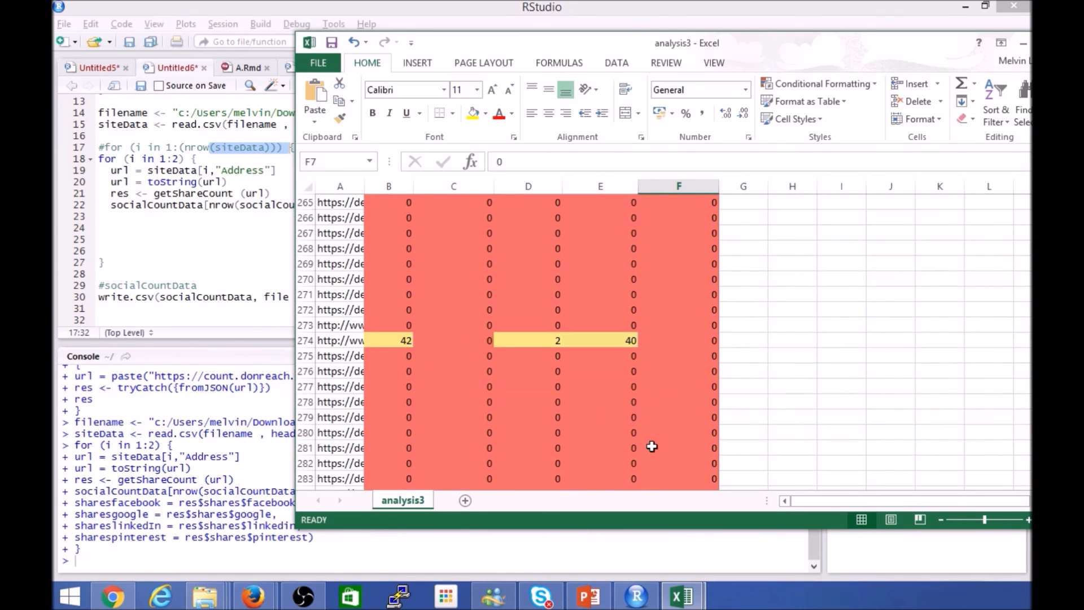
scroll("down", 3)
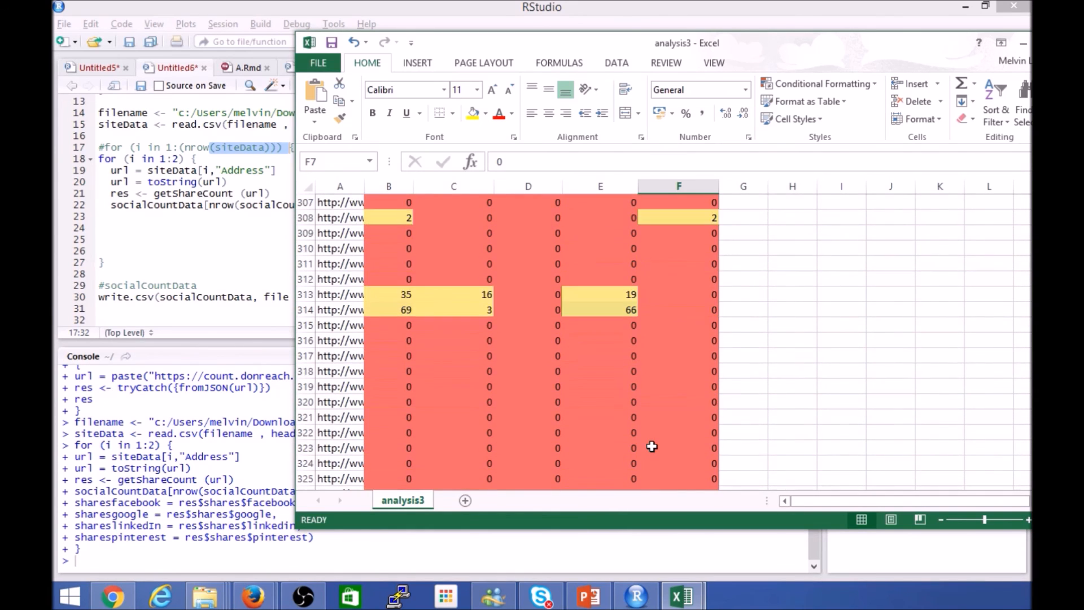
scroll("down", 3)
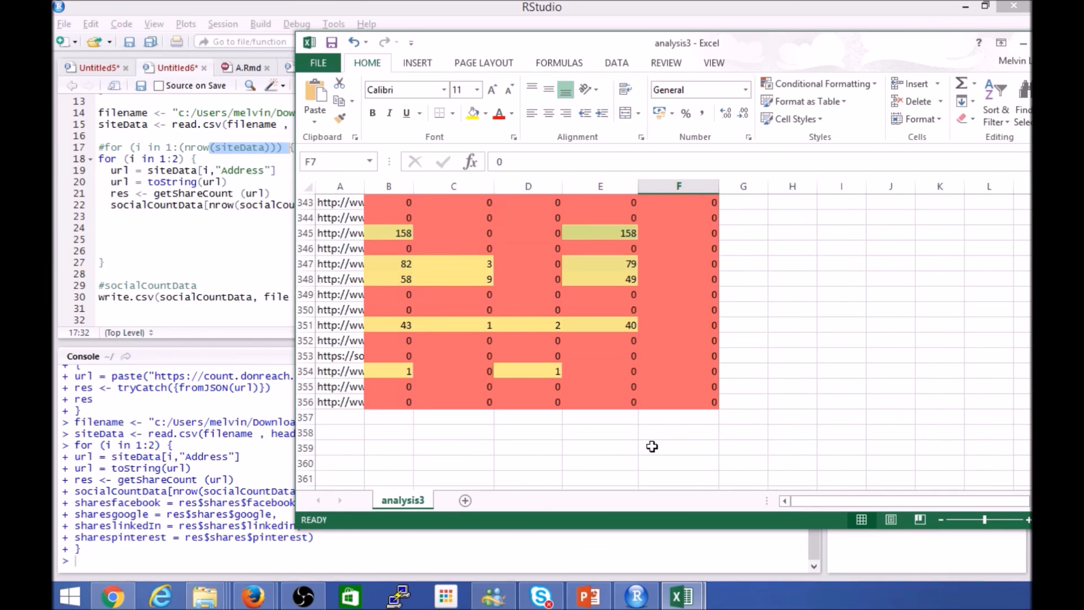